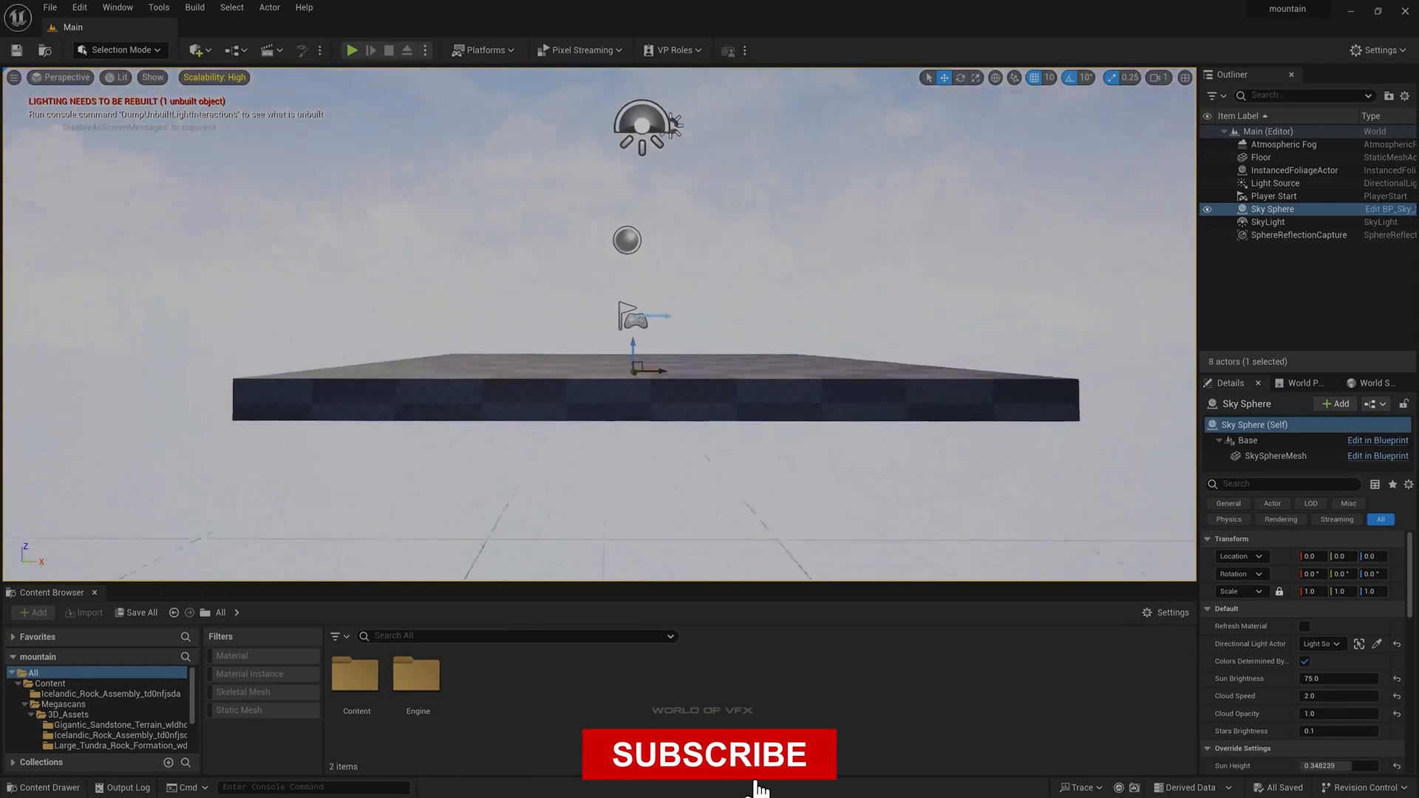
Create a new Empty Level from File > New Level, replacing the Main level
click(49, 7)
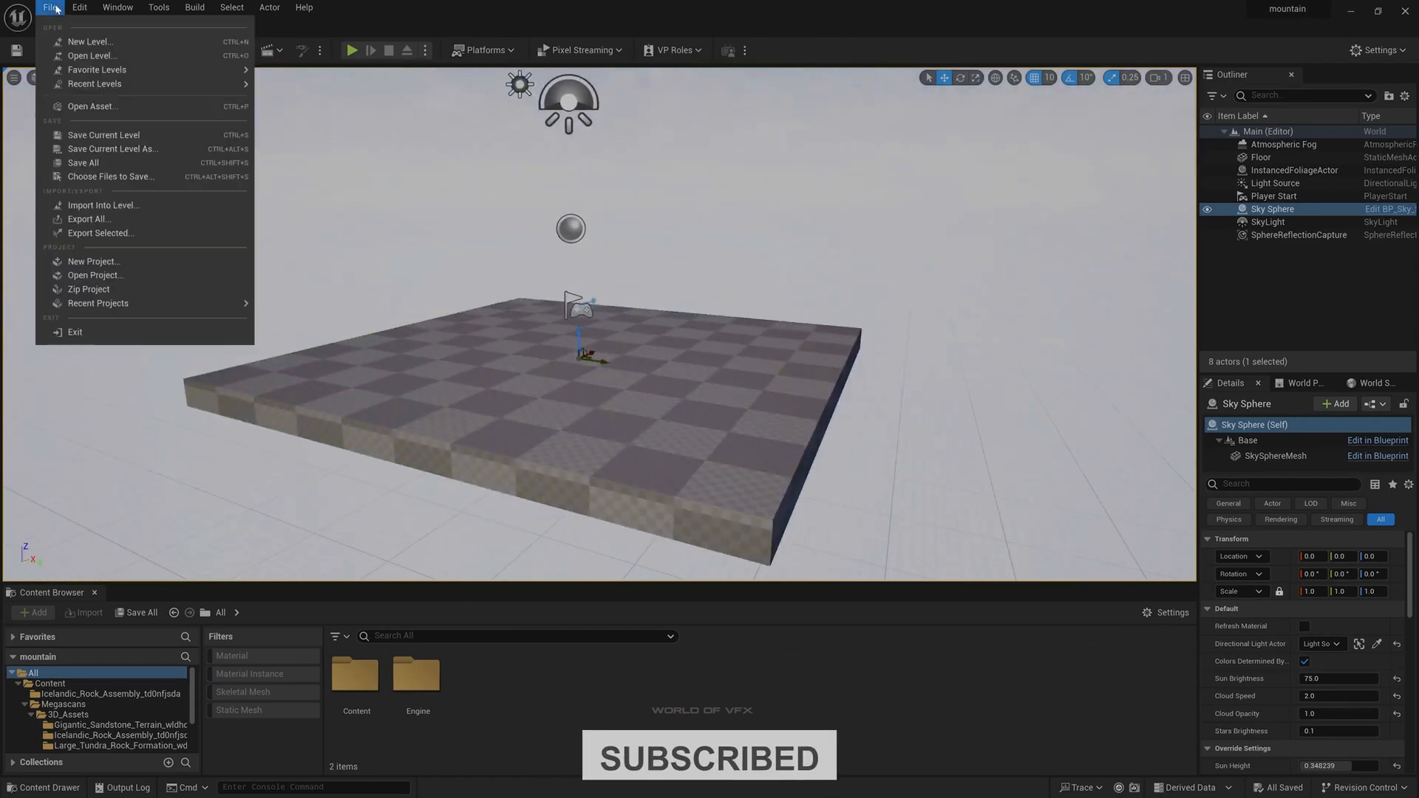
click(88, 41)
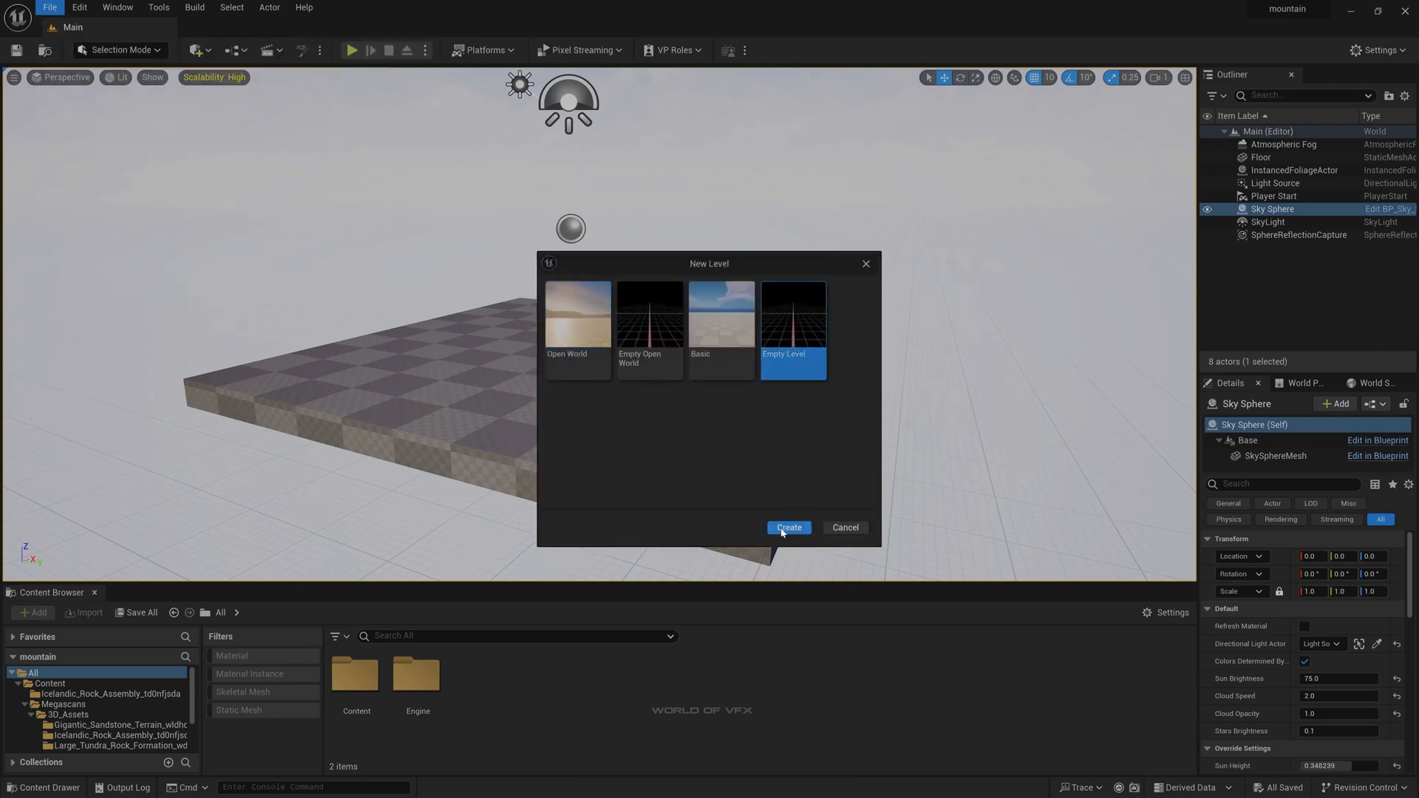
click(788, 527)
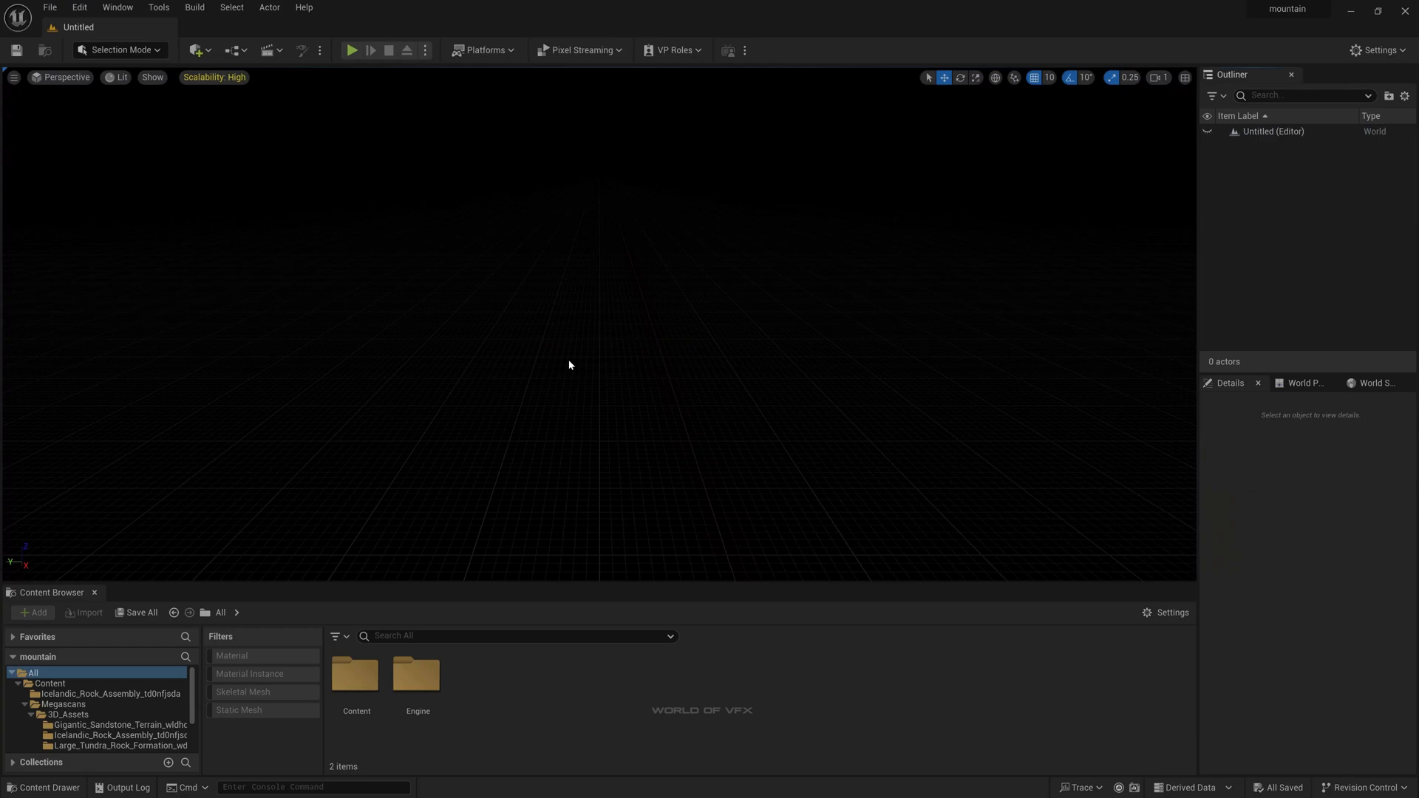
mouse_move(639, 413)
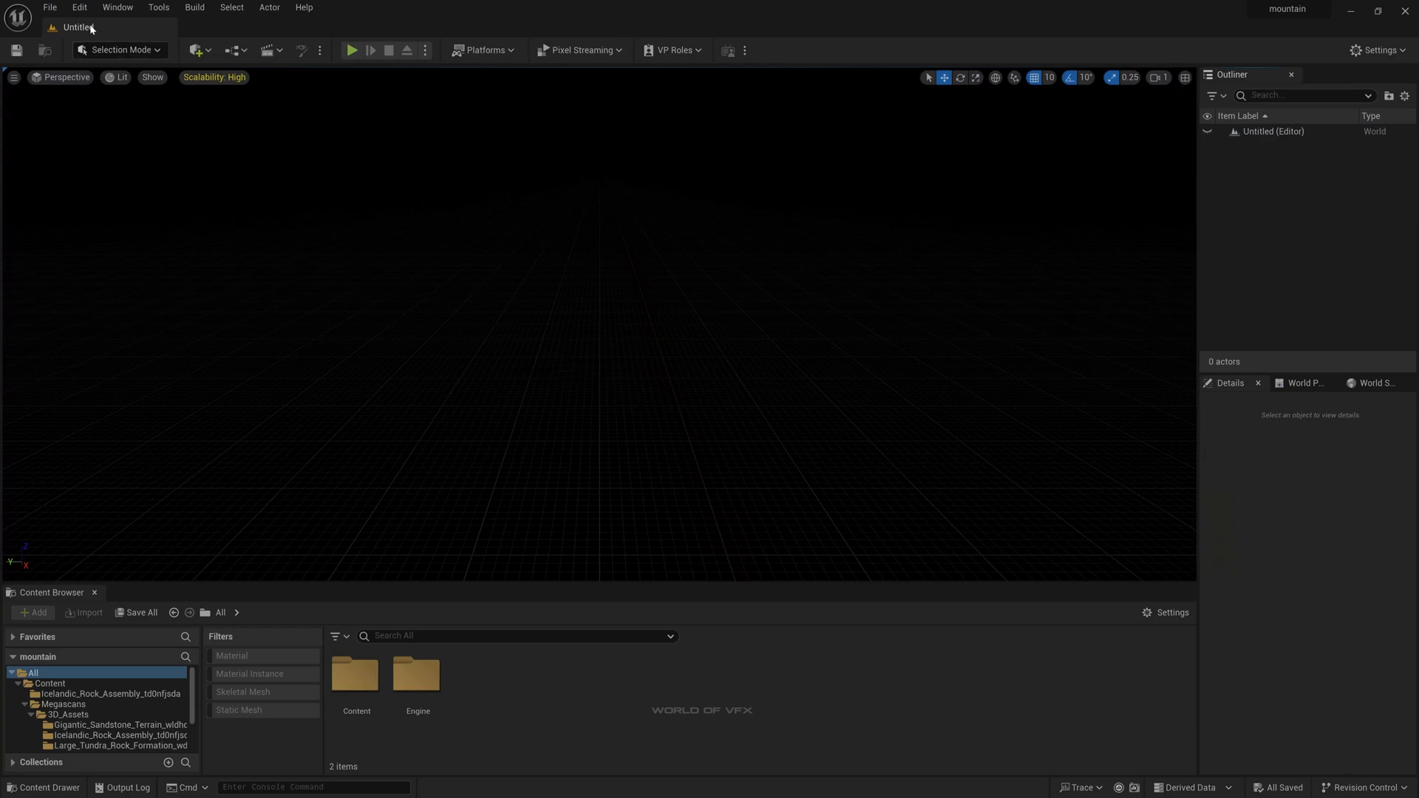
From the Env. Light Mixer add sky light, atmospheric light, sky atmosphere, volumetric cloud and height fog
click(117, 8)
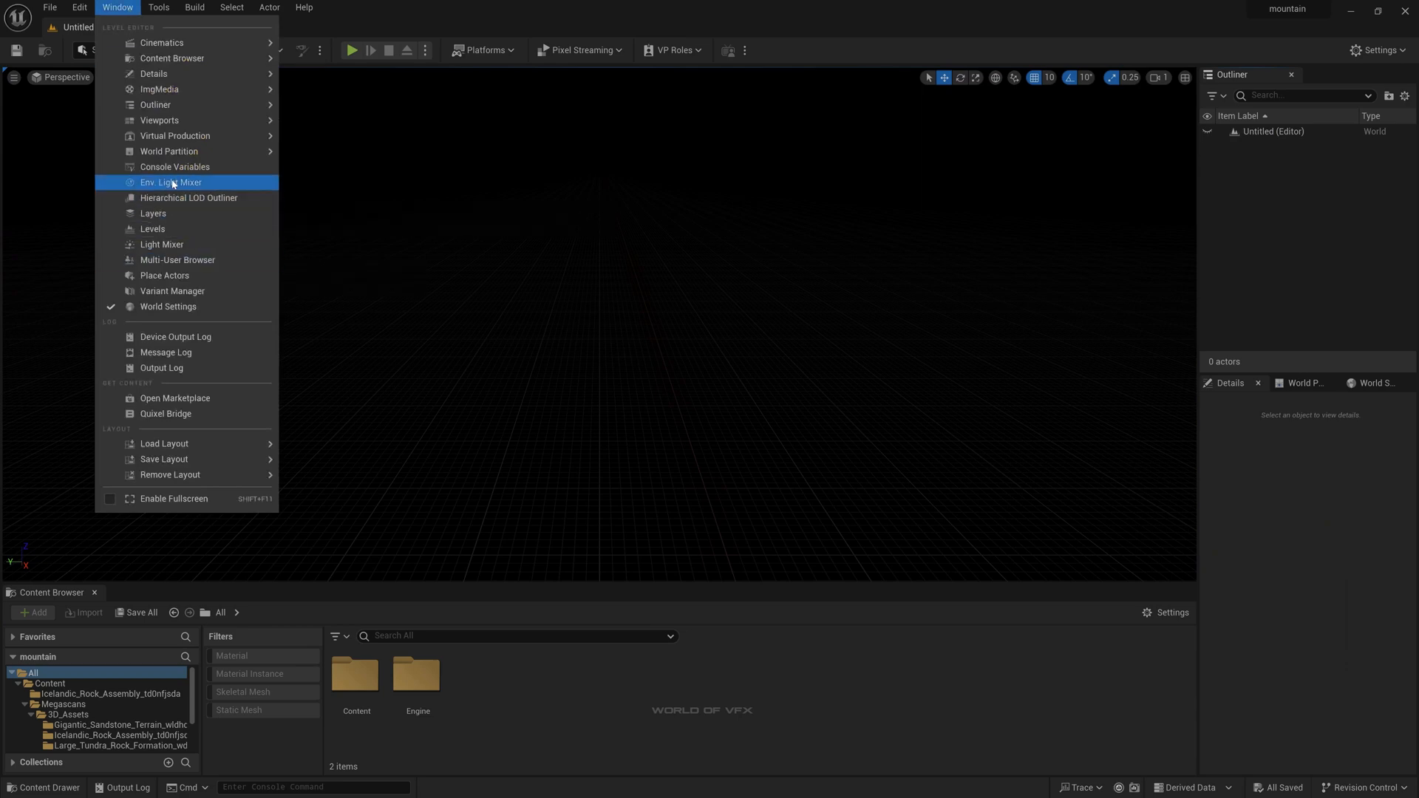
click(170, 181)
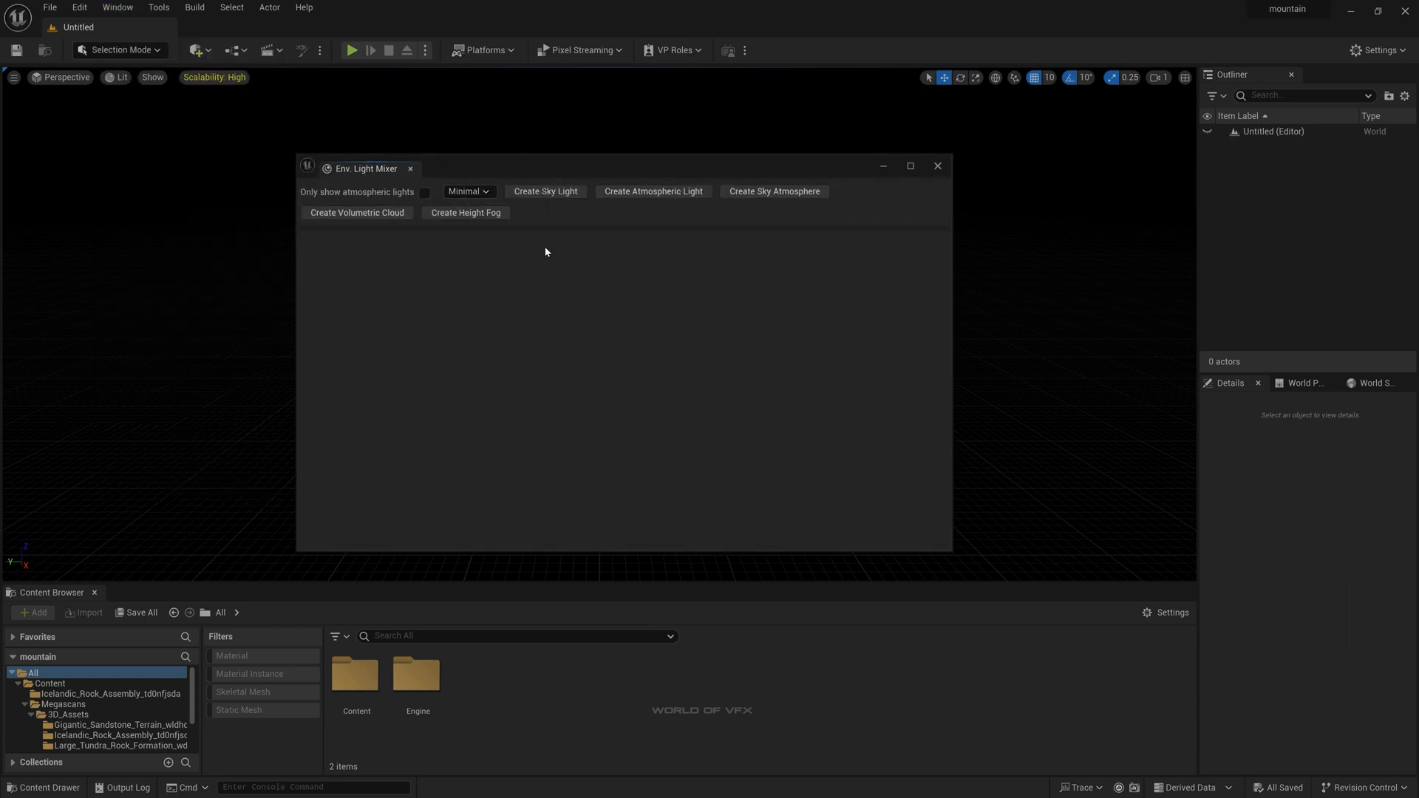
click(545, 190)
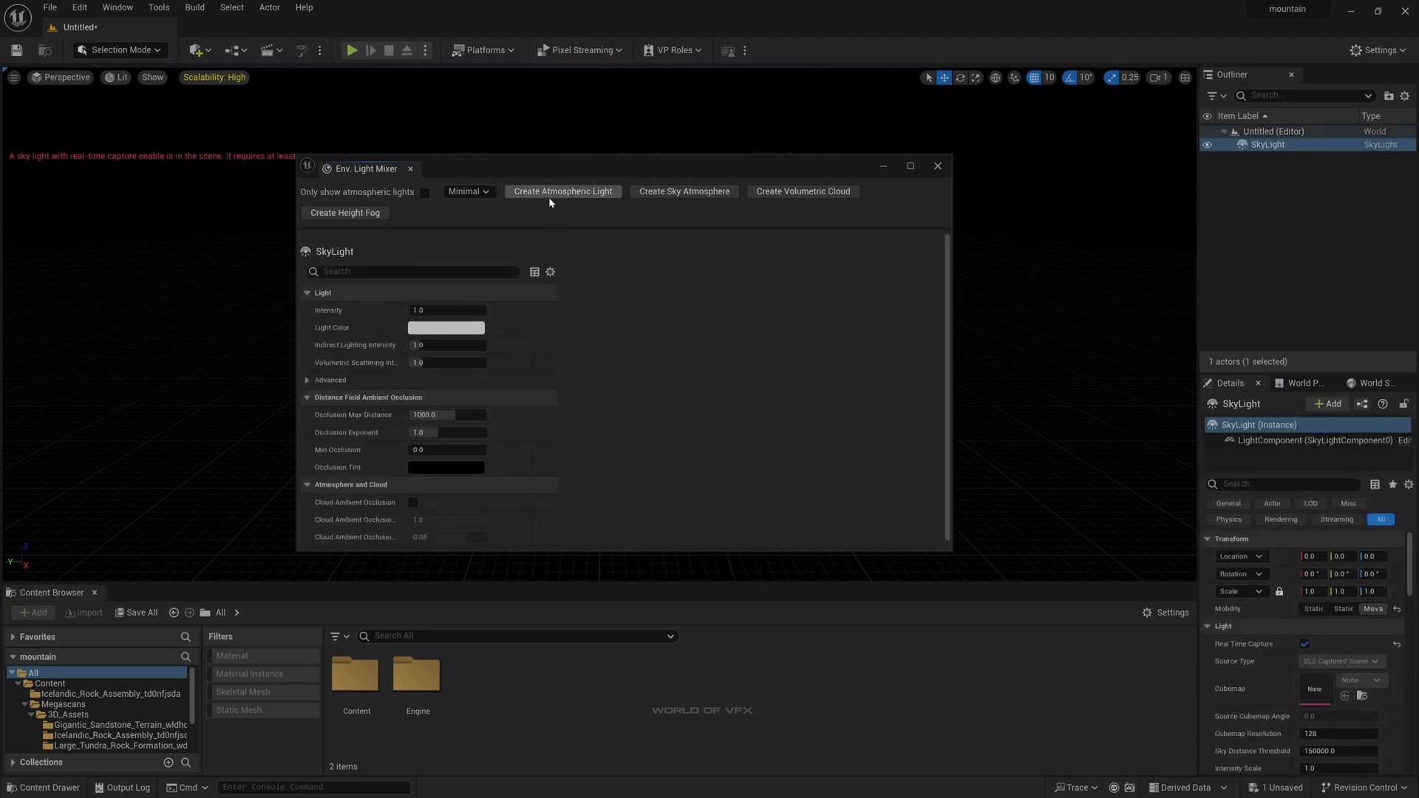
click(562, 191)
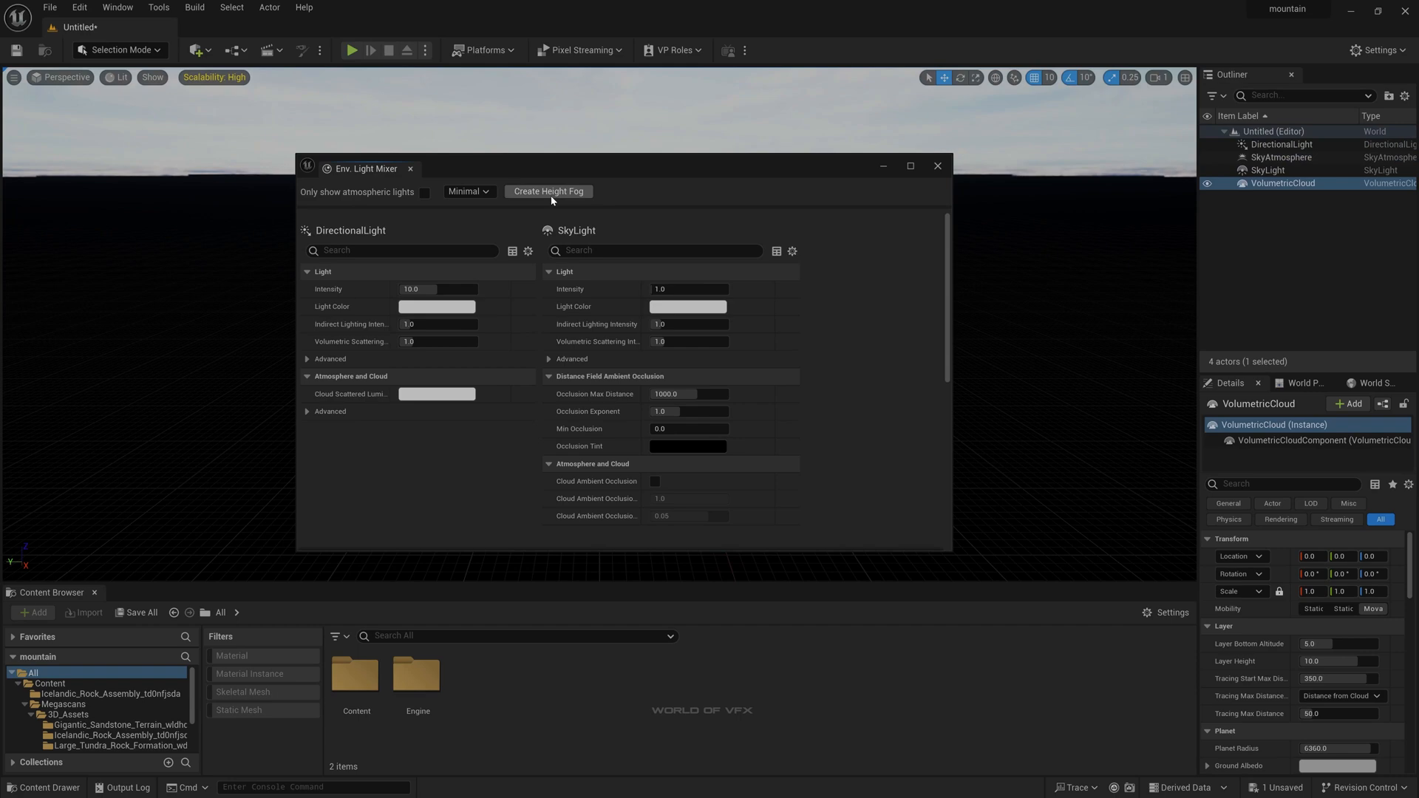
click(547, 191)
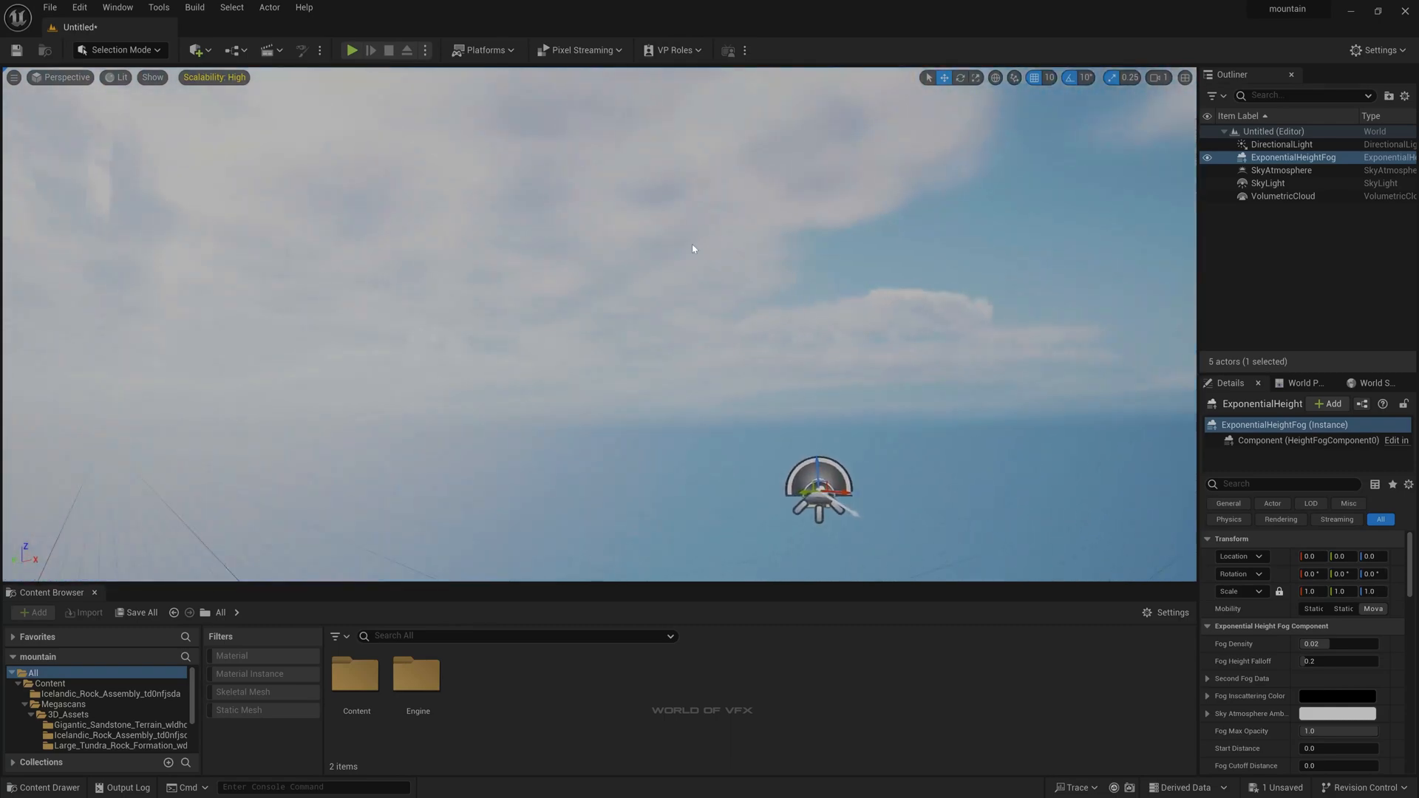
mouse_move(861, 299)
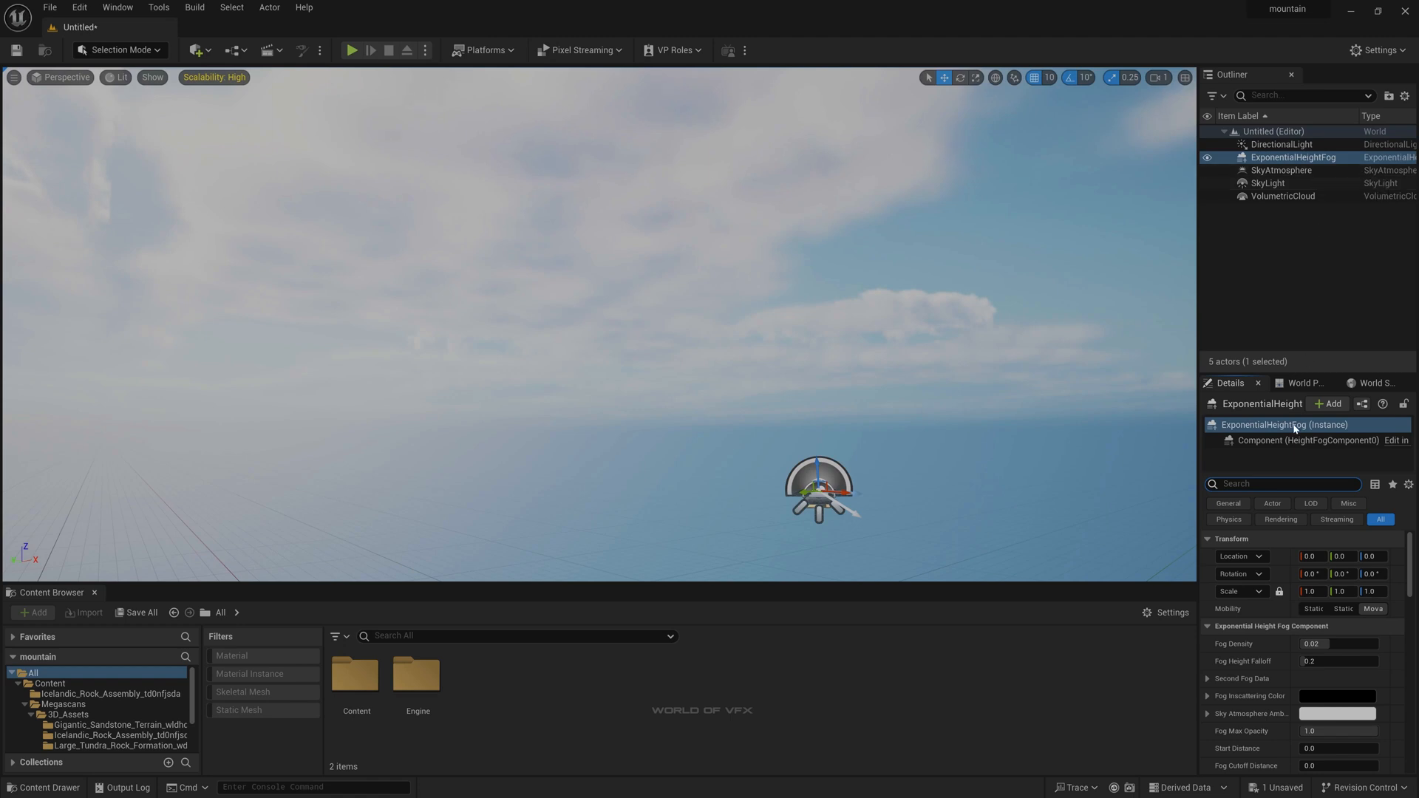
Enable Volumetric Fog on the ExponentialHeightFog, then review VolumetricCloud and SkyLight settings
text(volu)
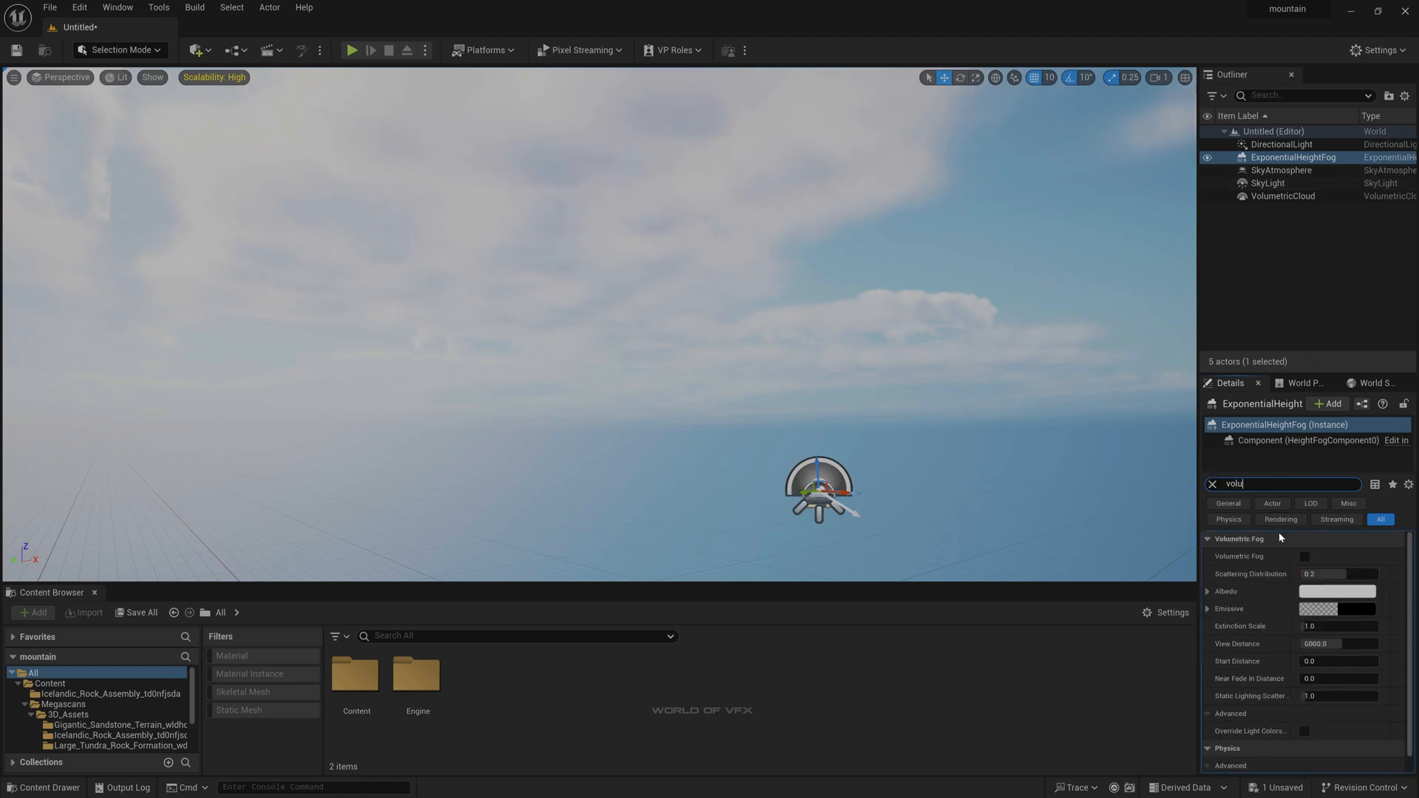
click(1304, 556)
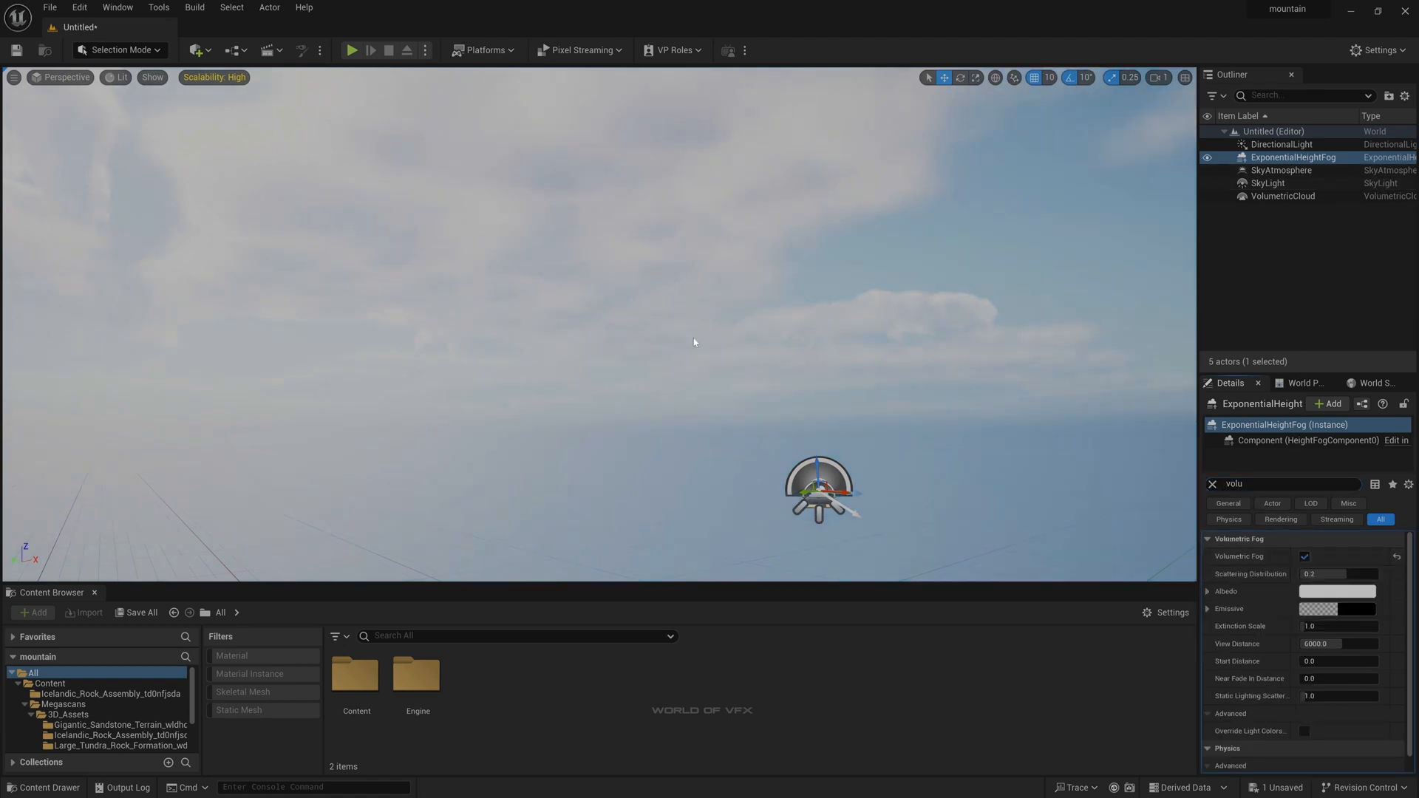
click(1283, 196)
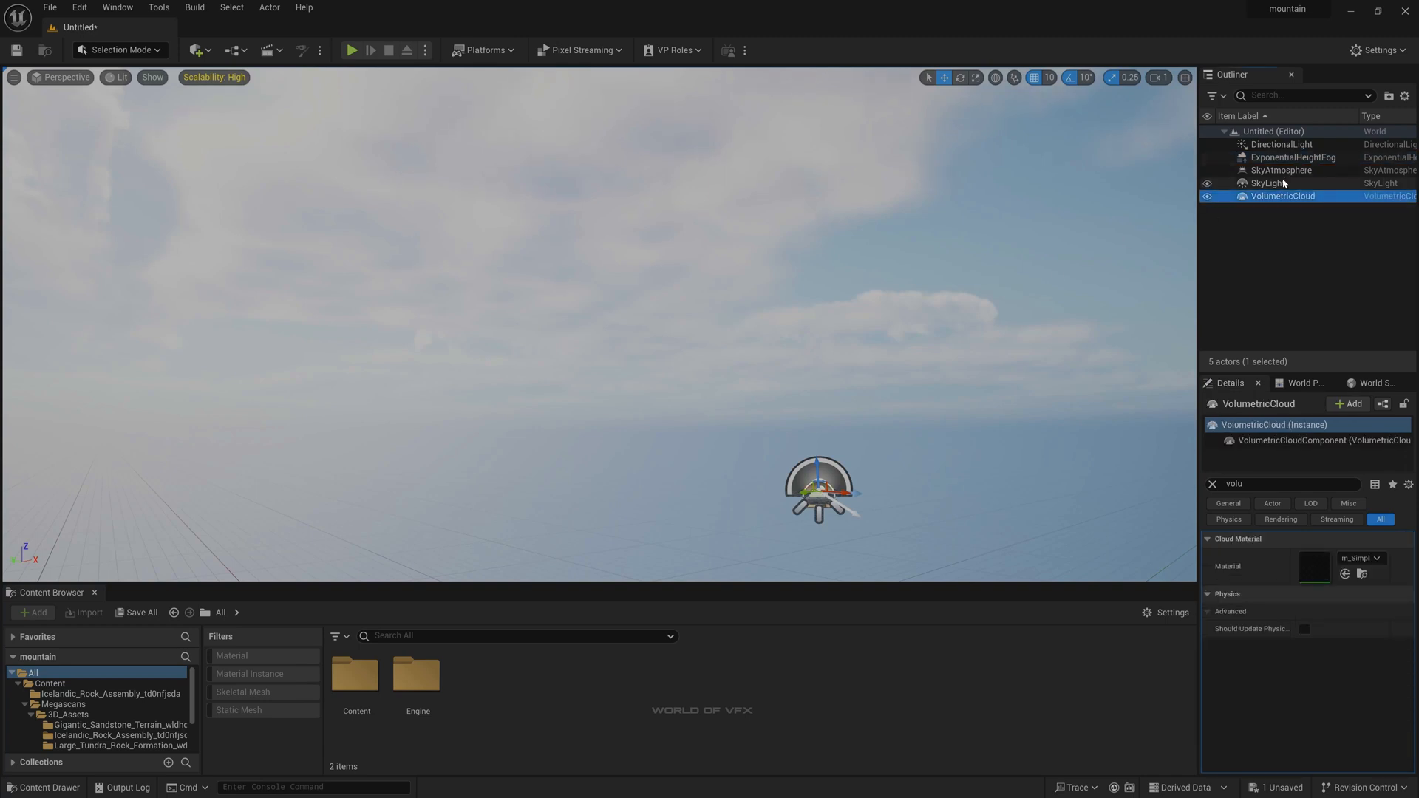
click(1269, 183)
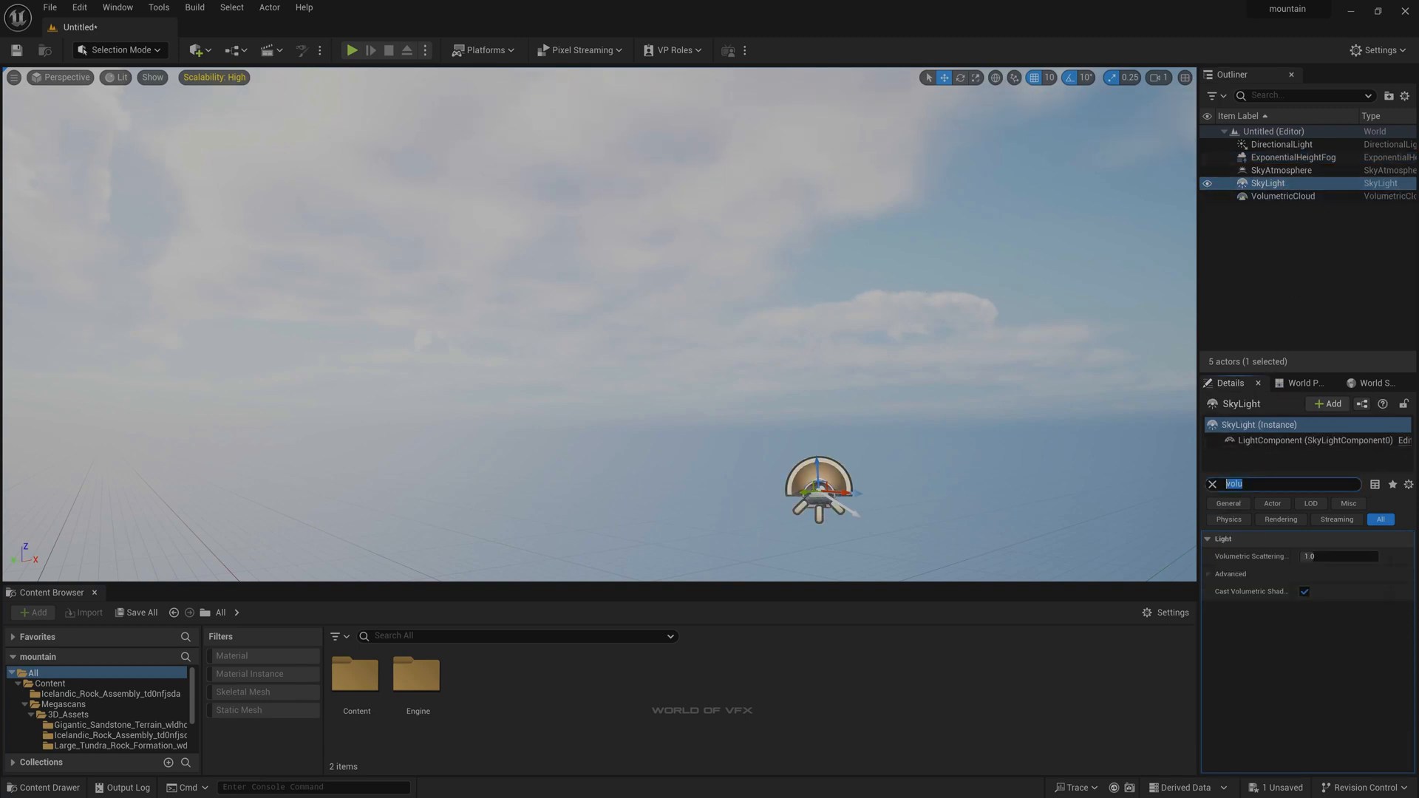
text(real)
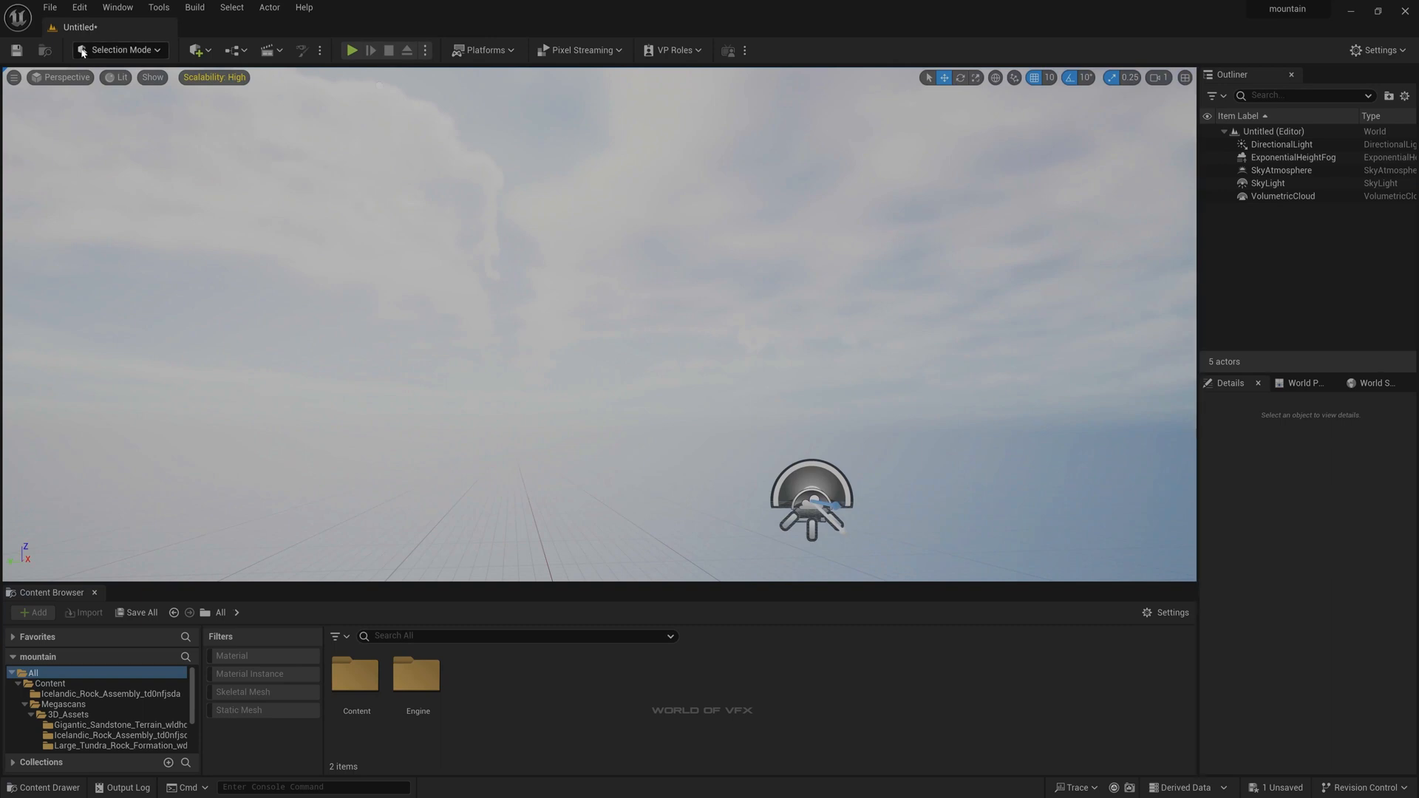
Place a Post Process Volume from the Place Actors panel into the viewport
click(117, 7)
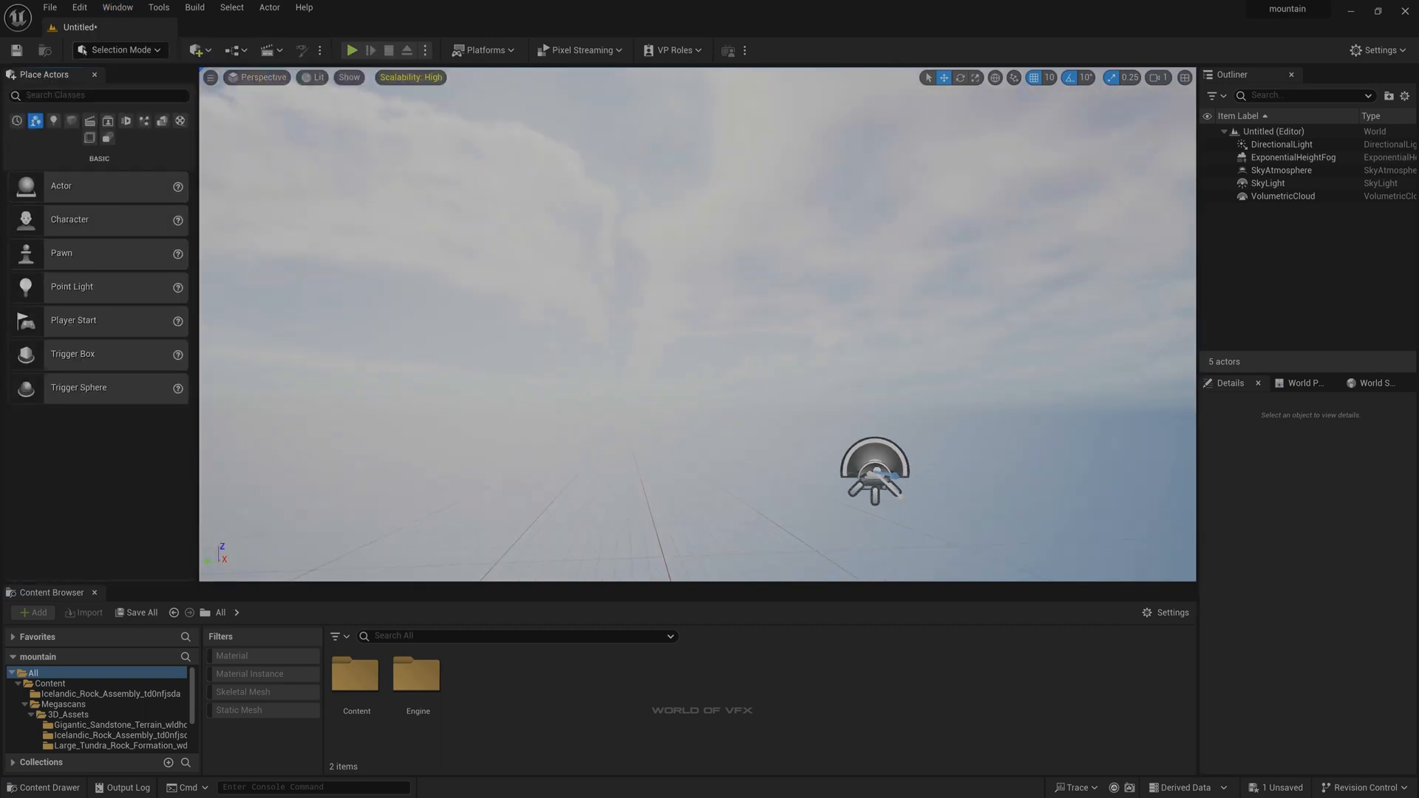
text(post)
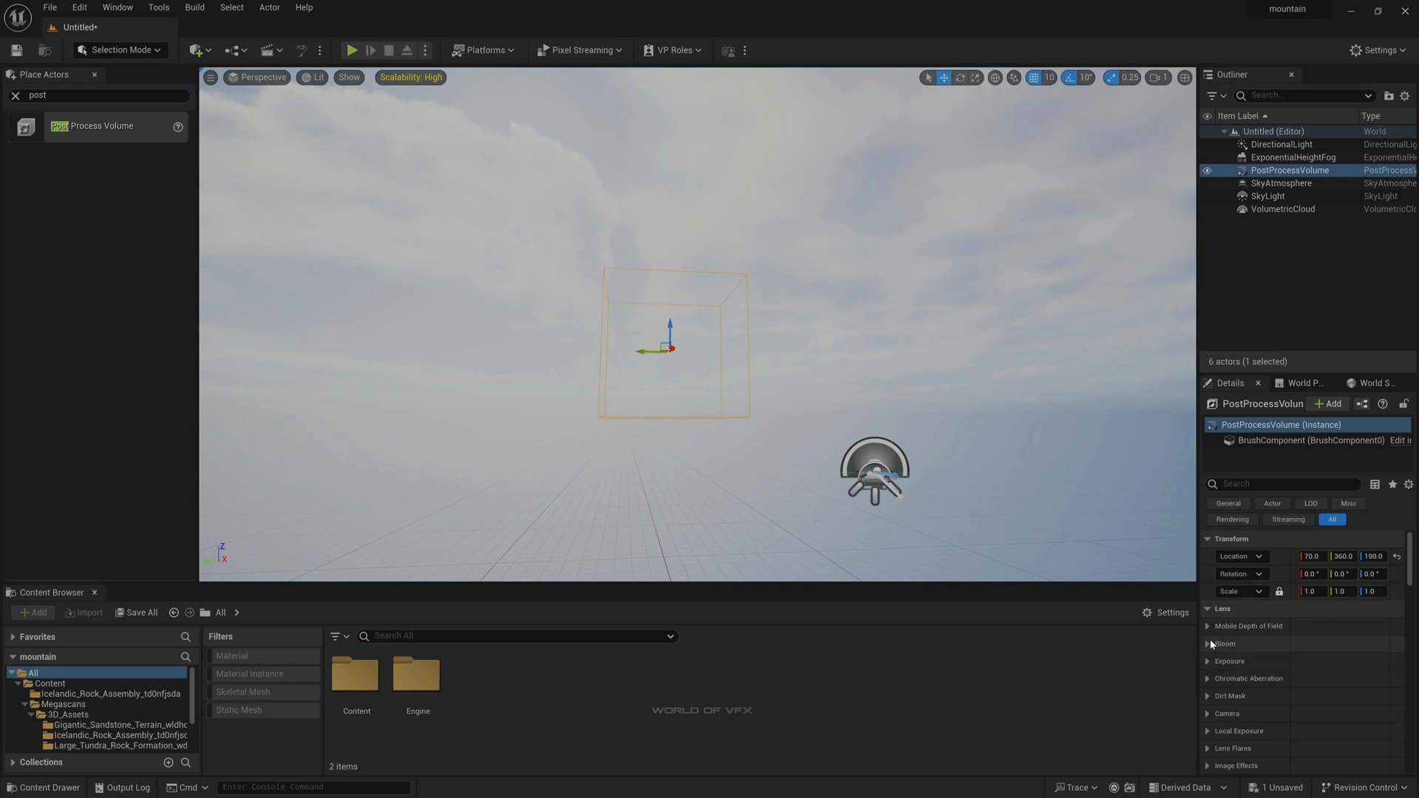
click(1208, 661)
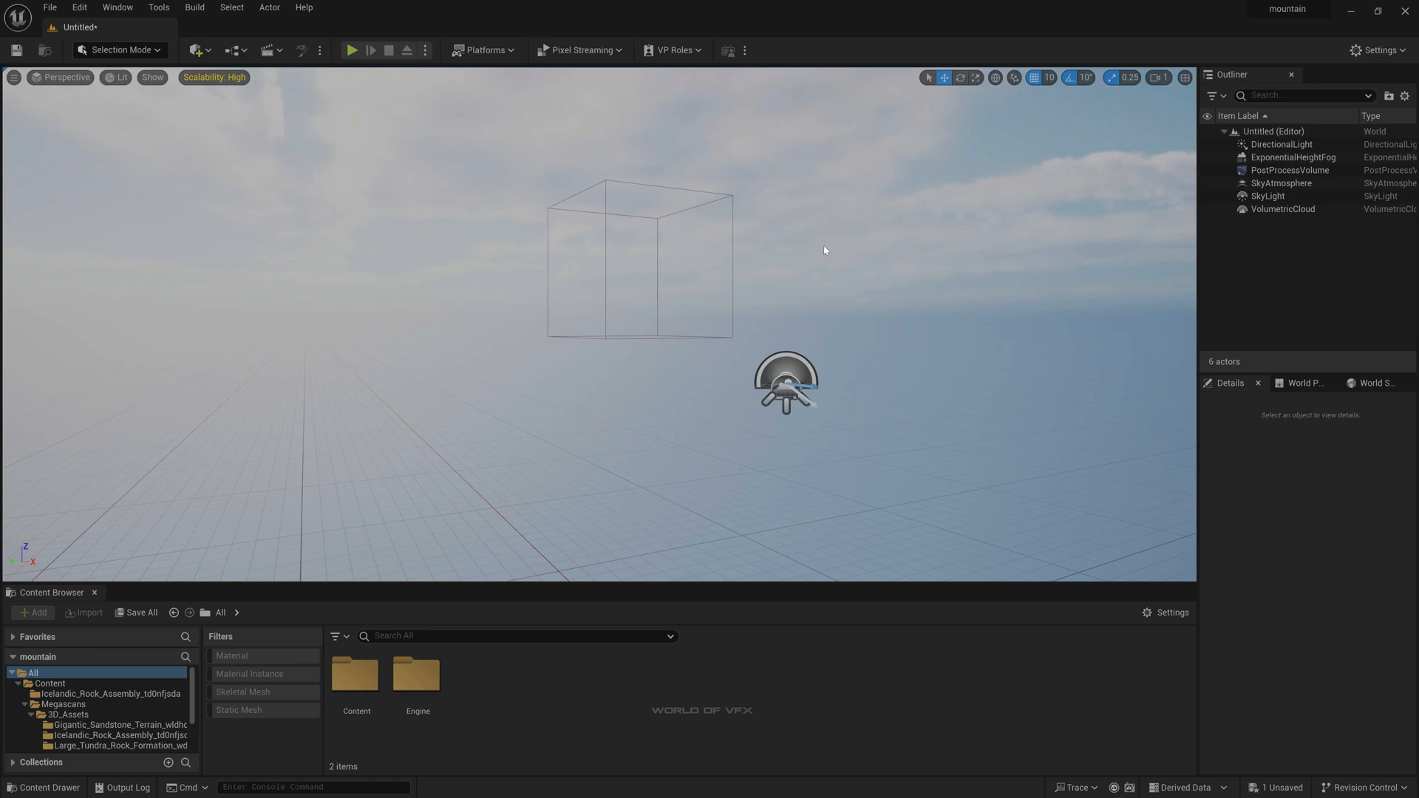
click(78, 7)
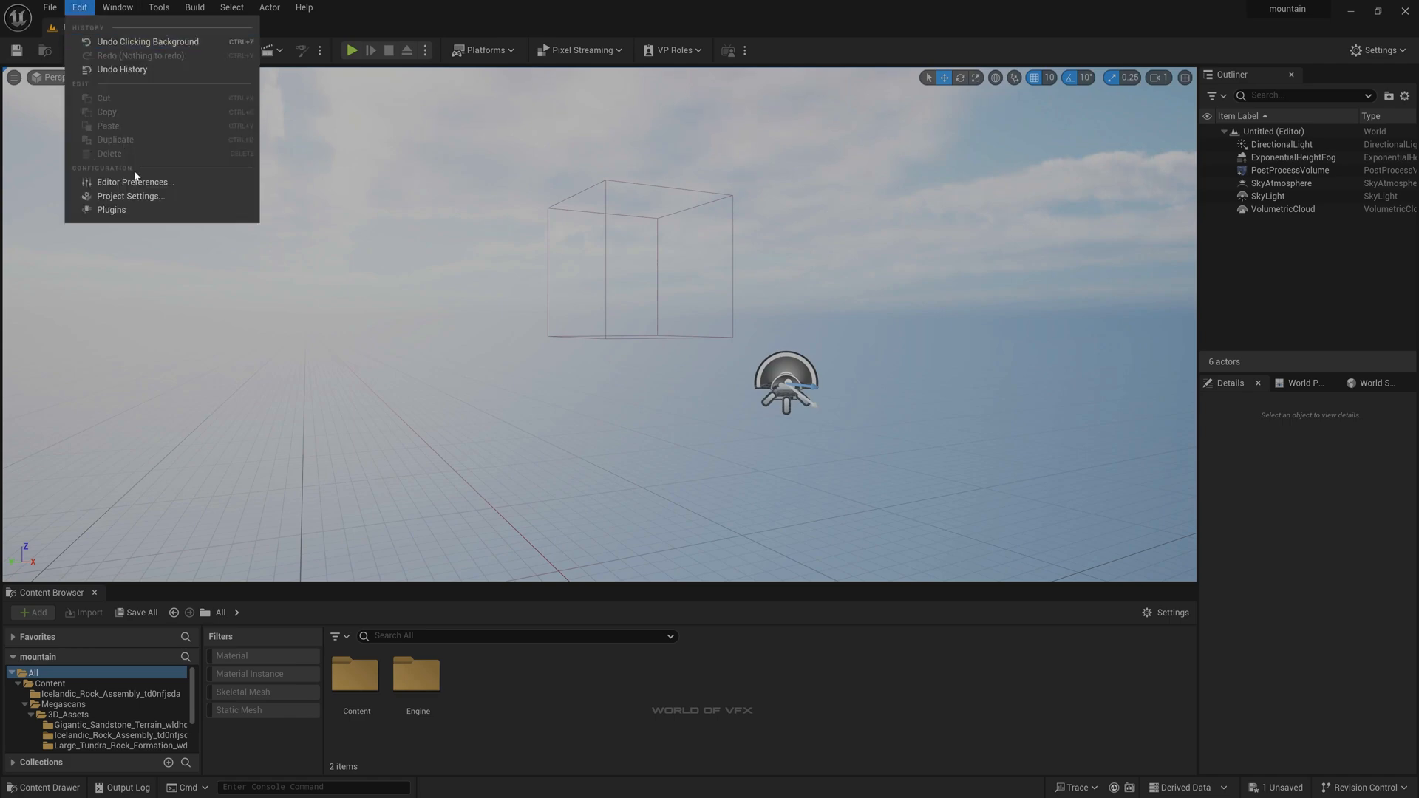
click(111, 208)
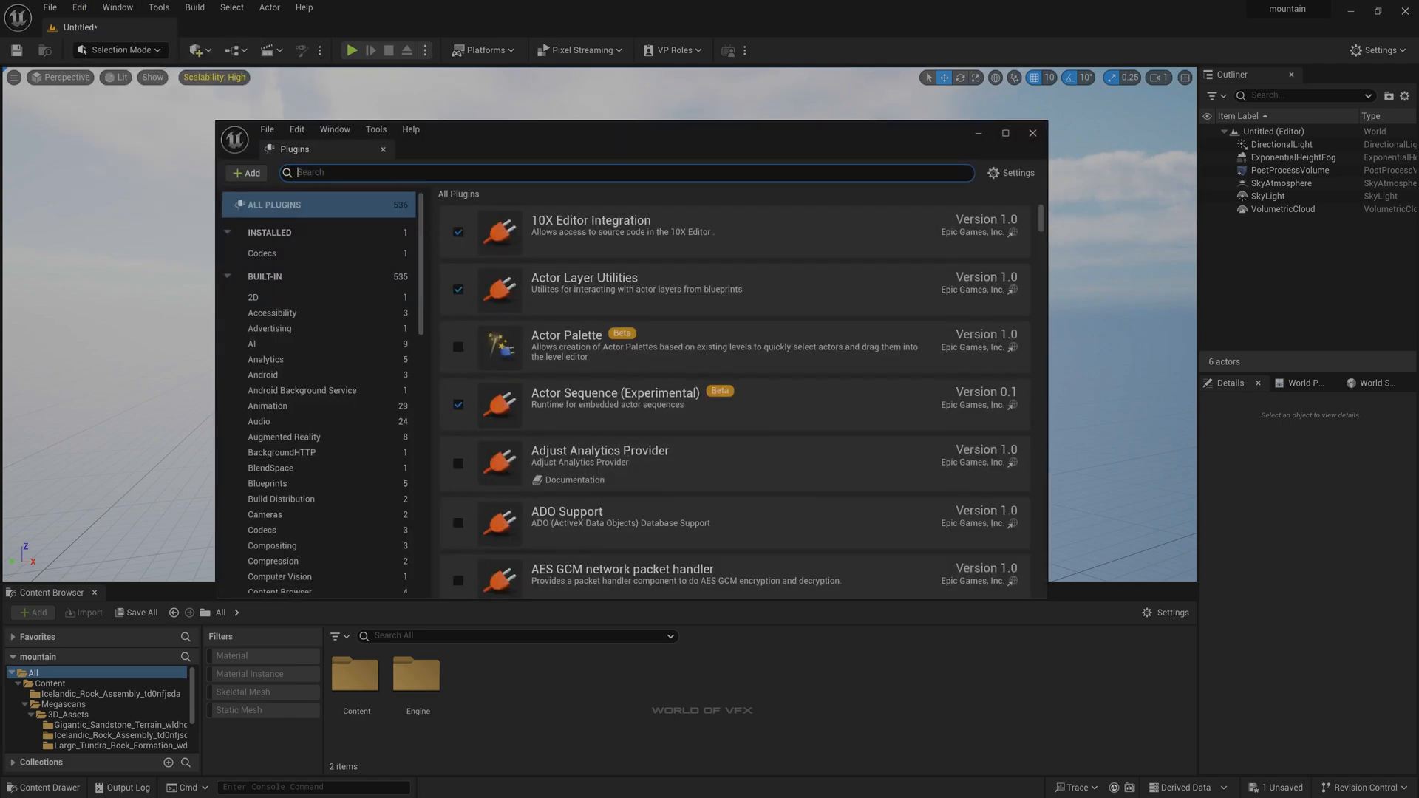
text(volum)
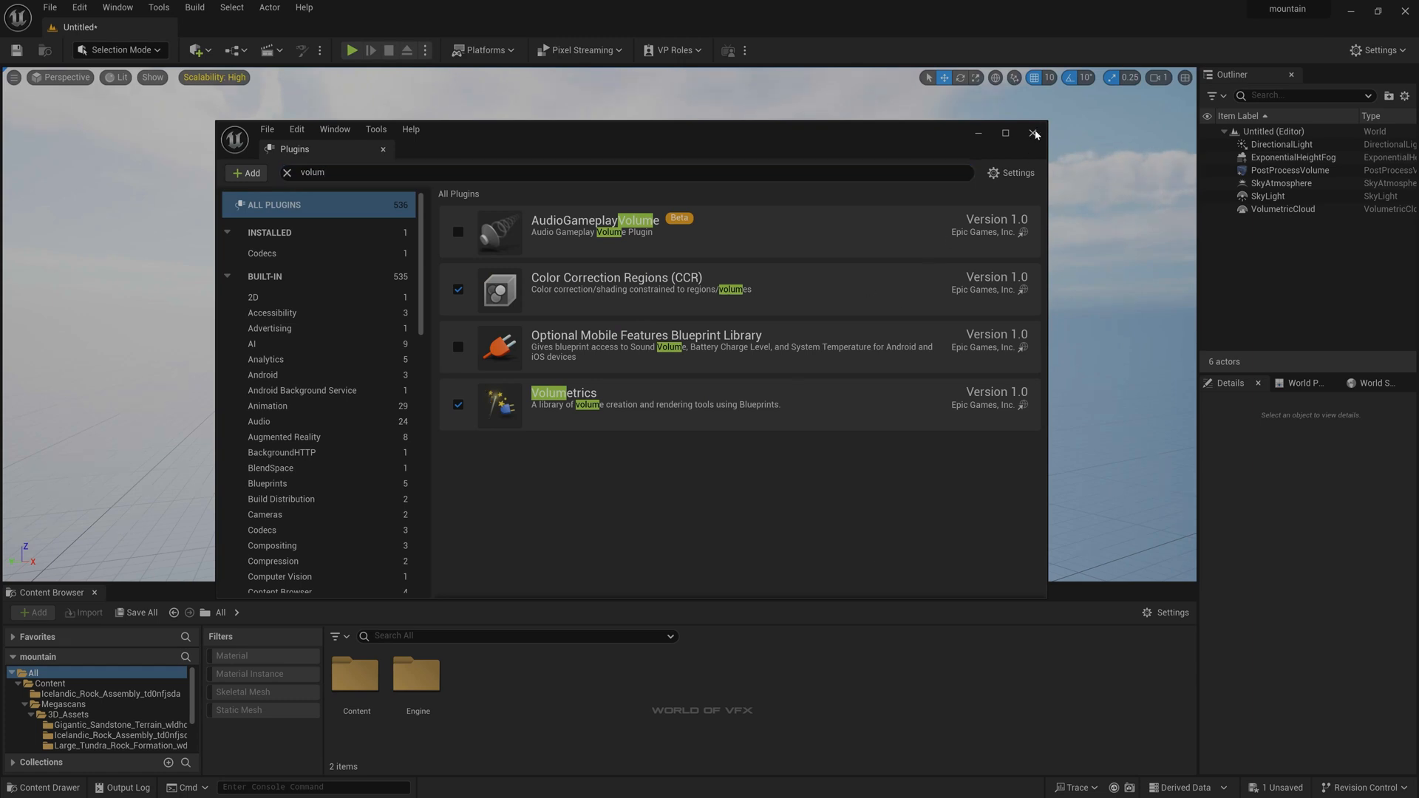
click(1033, 133)
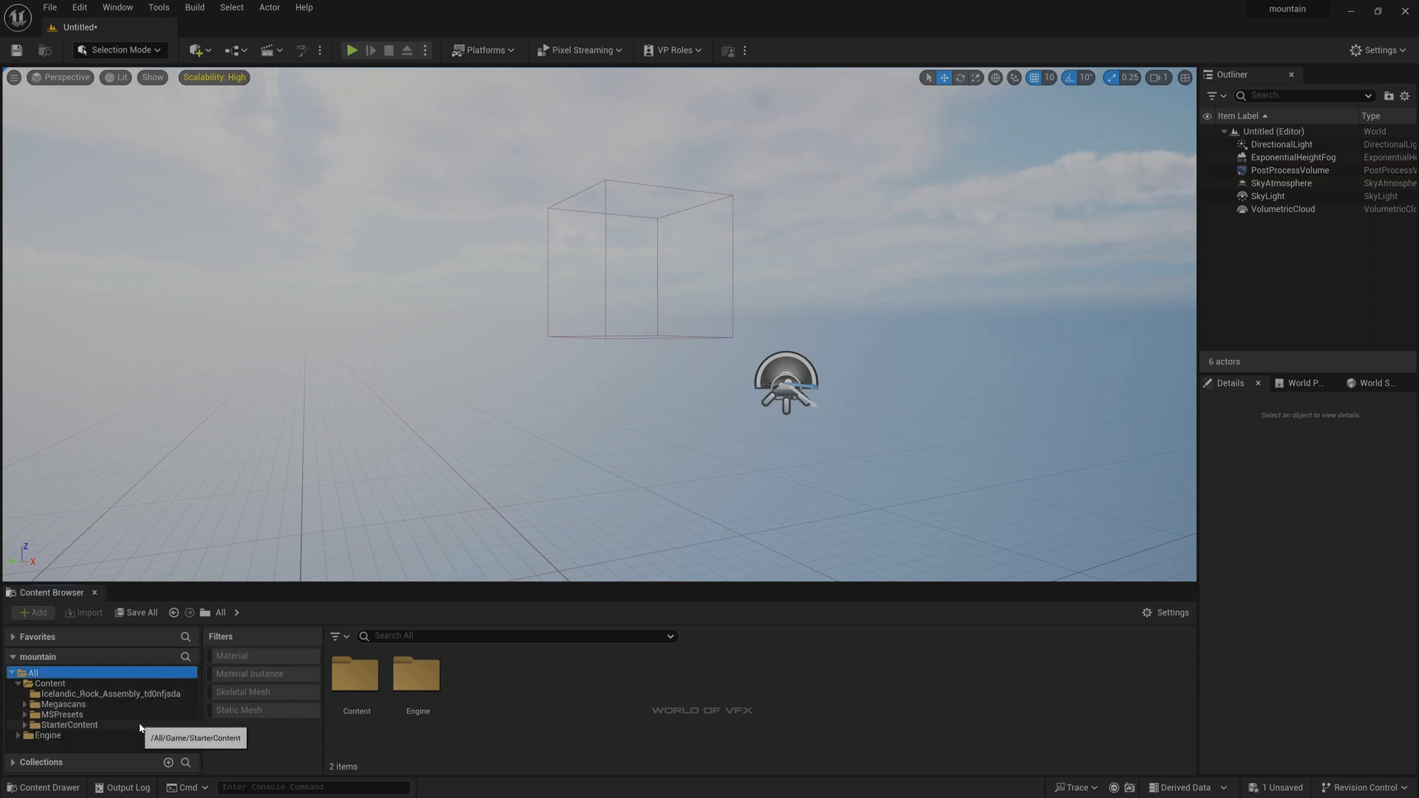
Assign an M_Volumetric Cloud material from Volumetrics Content > Sky > Materials to the VolumetricCloud
click(47, 735)
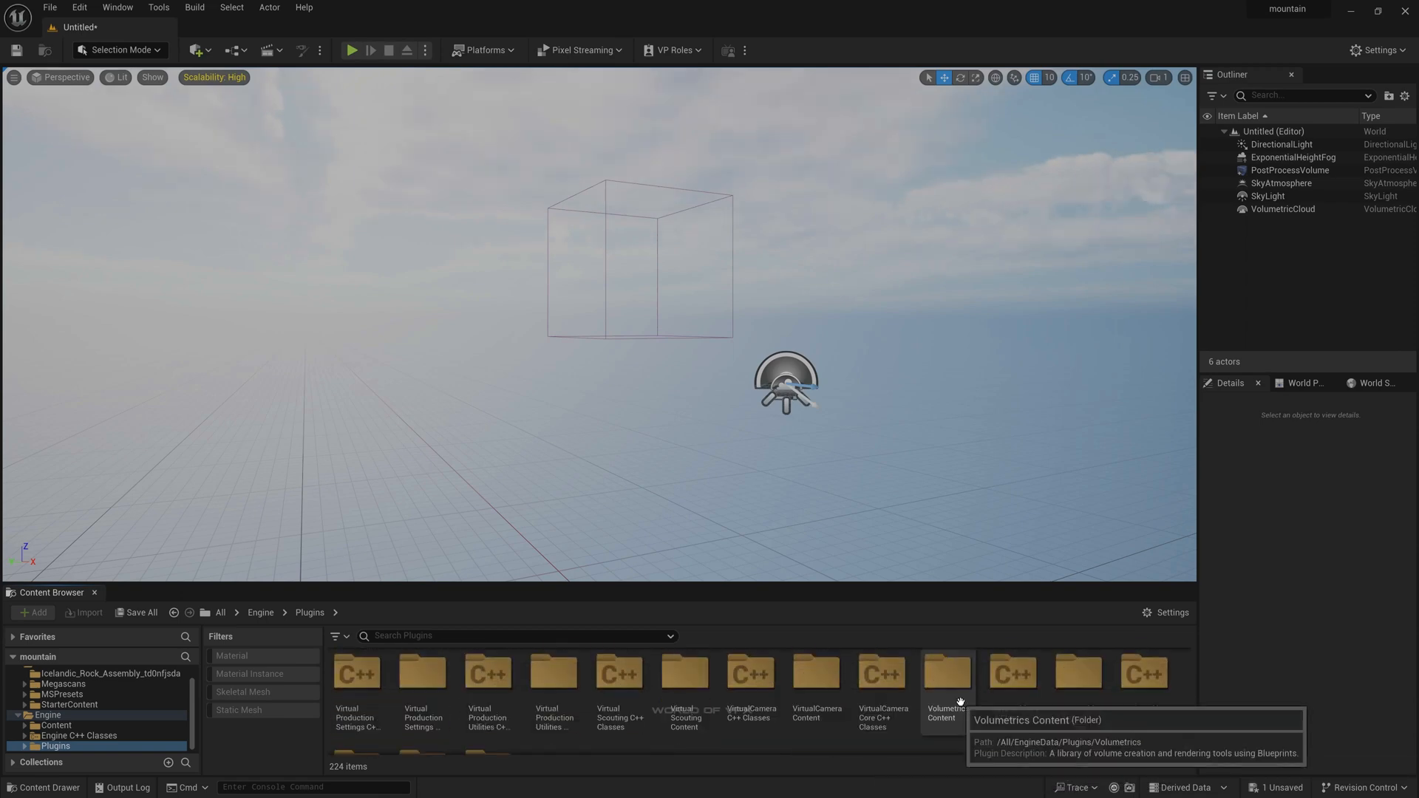
click(945, 674)
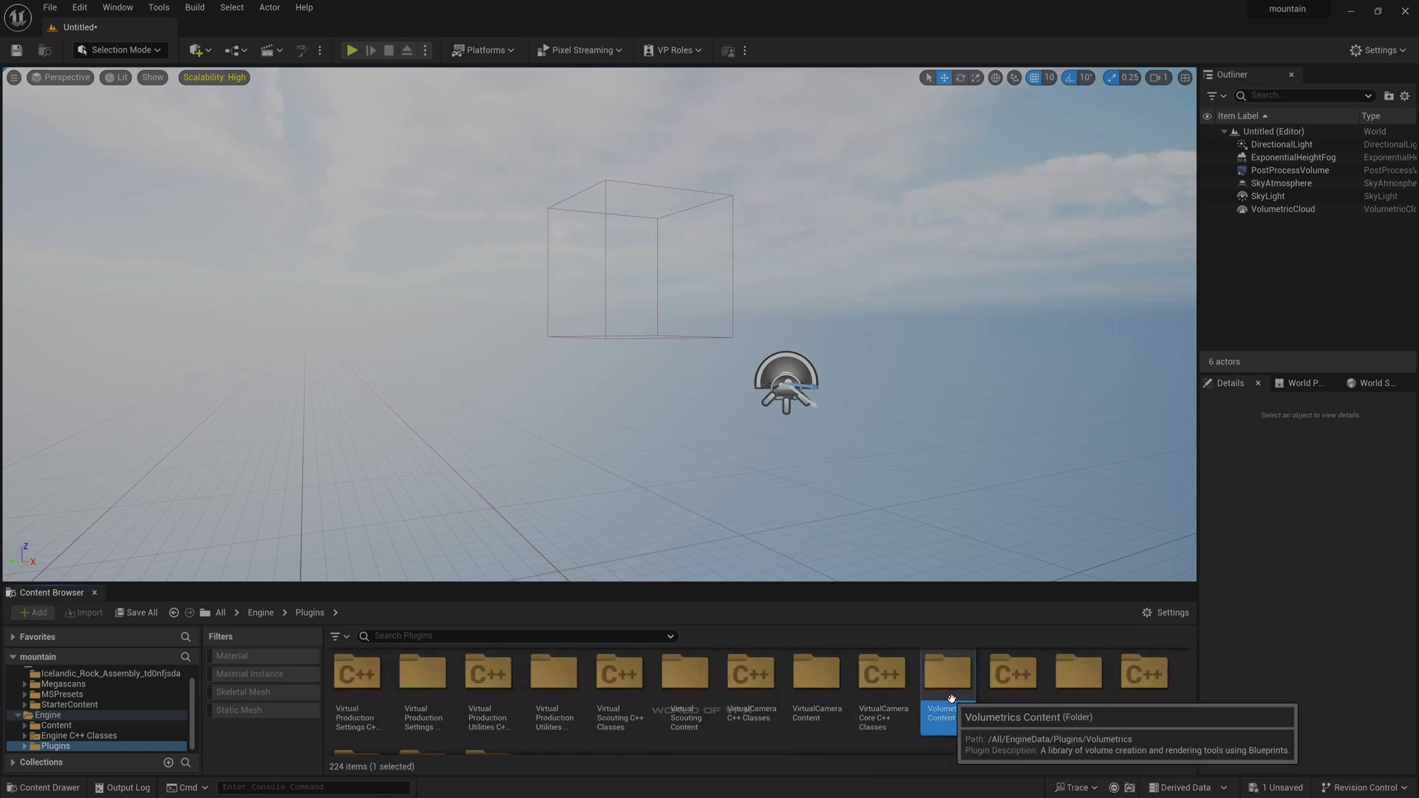
double_click(946, 672)
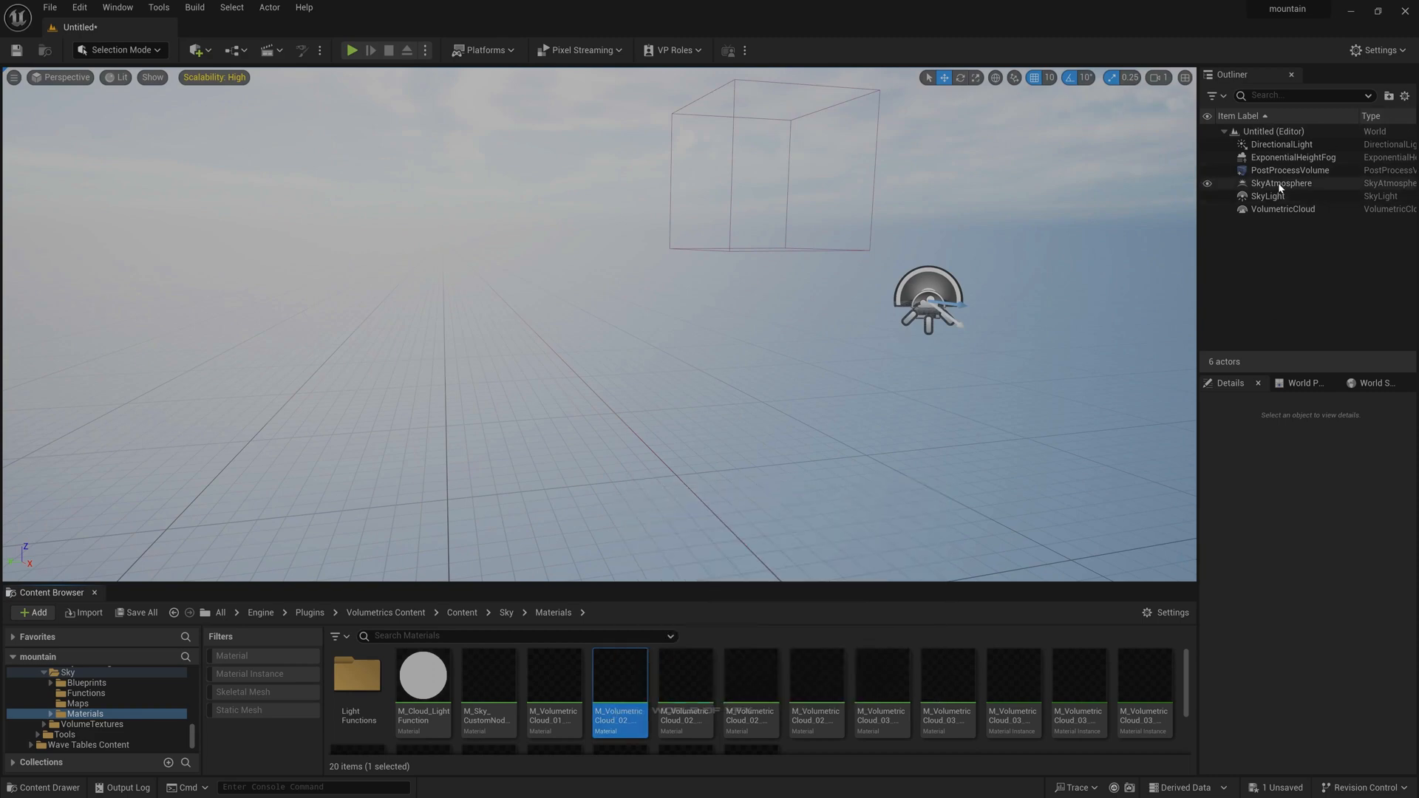
mouse_move(1280, 208)
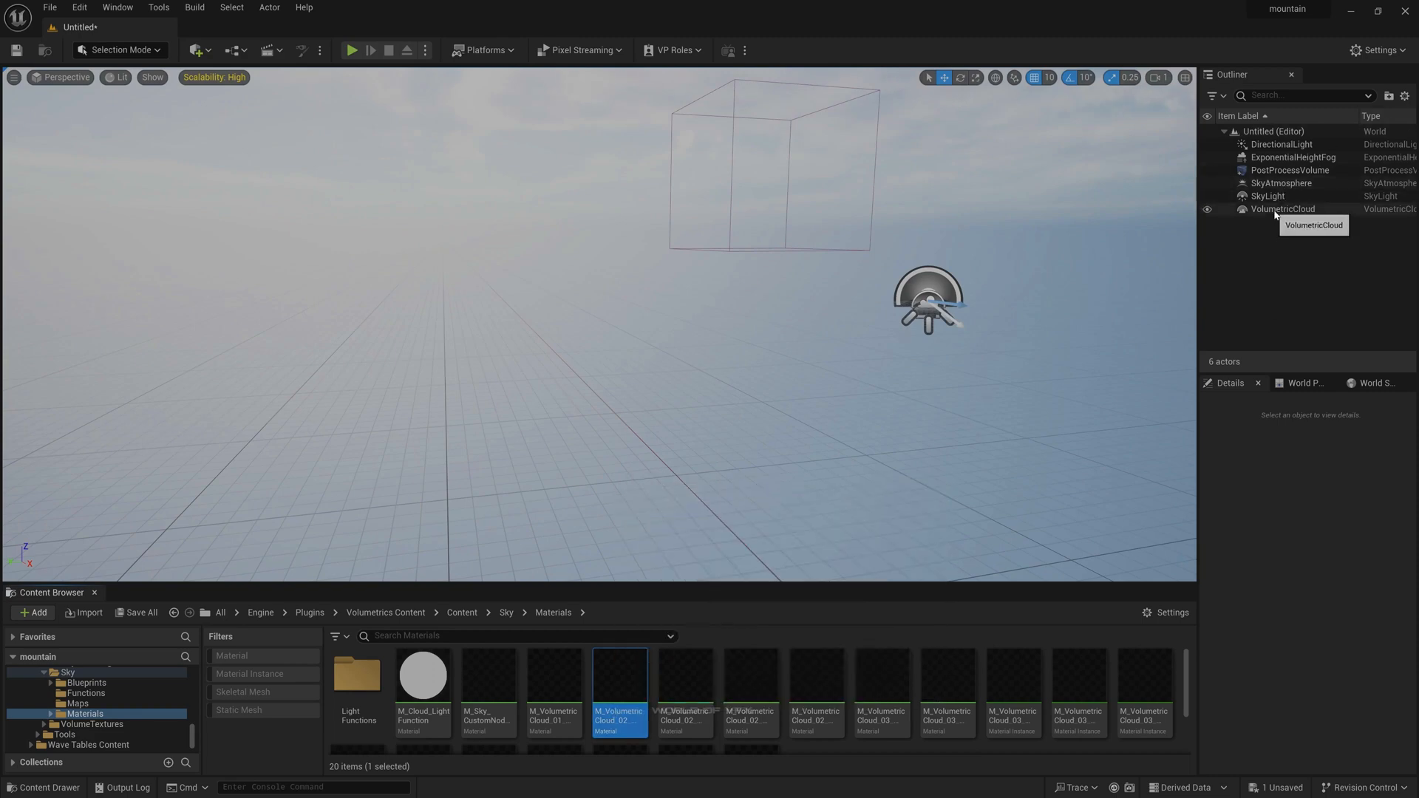
click(1282, 208)
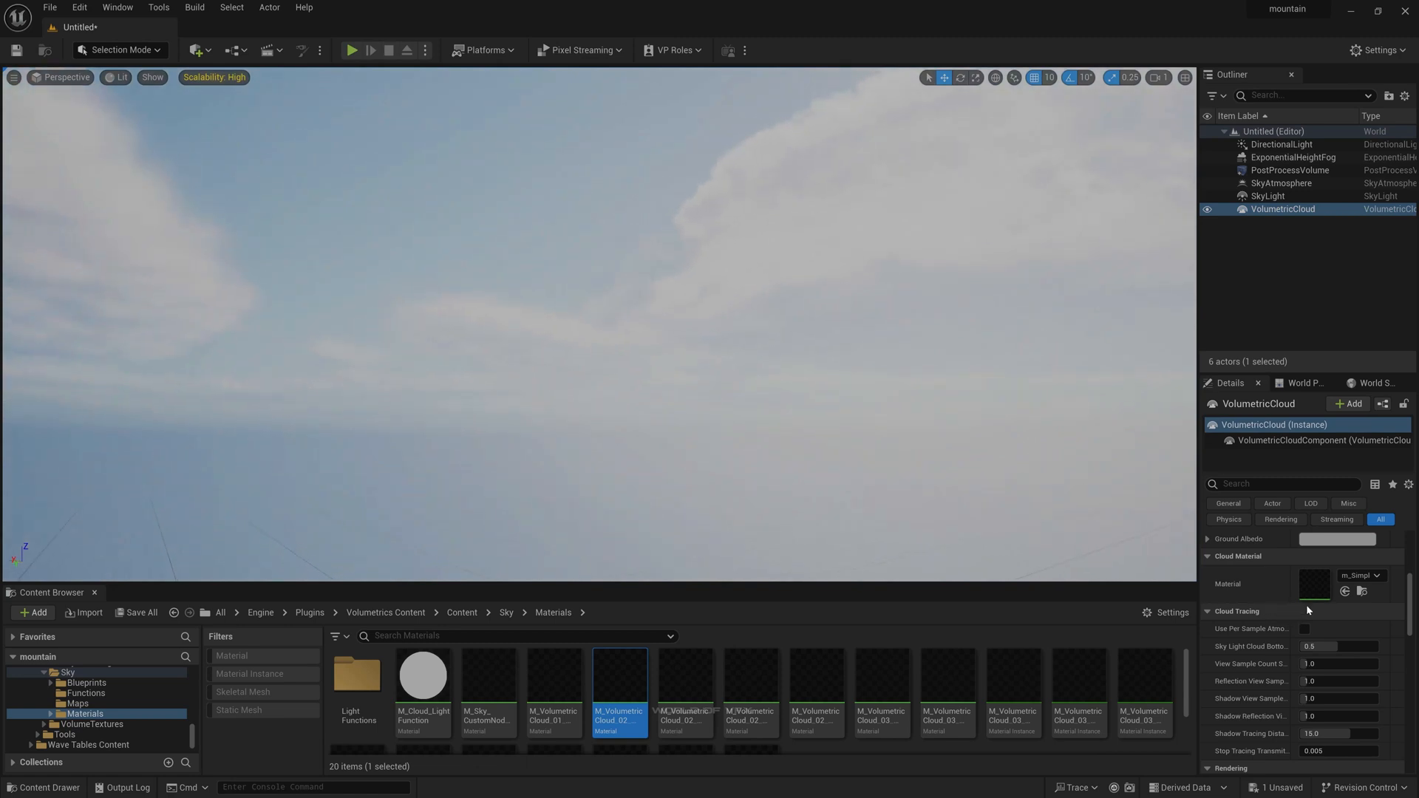
click(1345, 591)
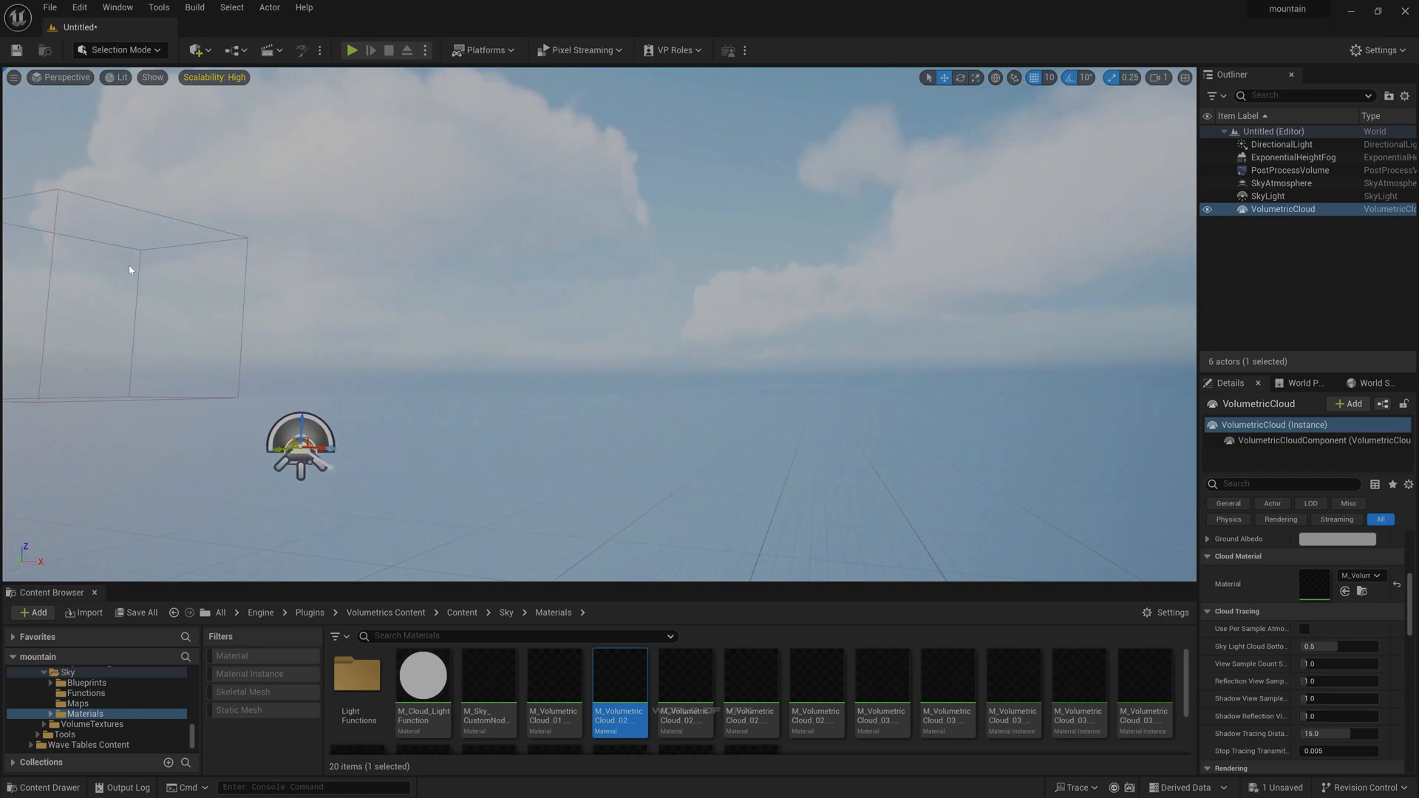
mouse_move(193, 302)
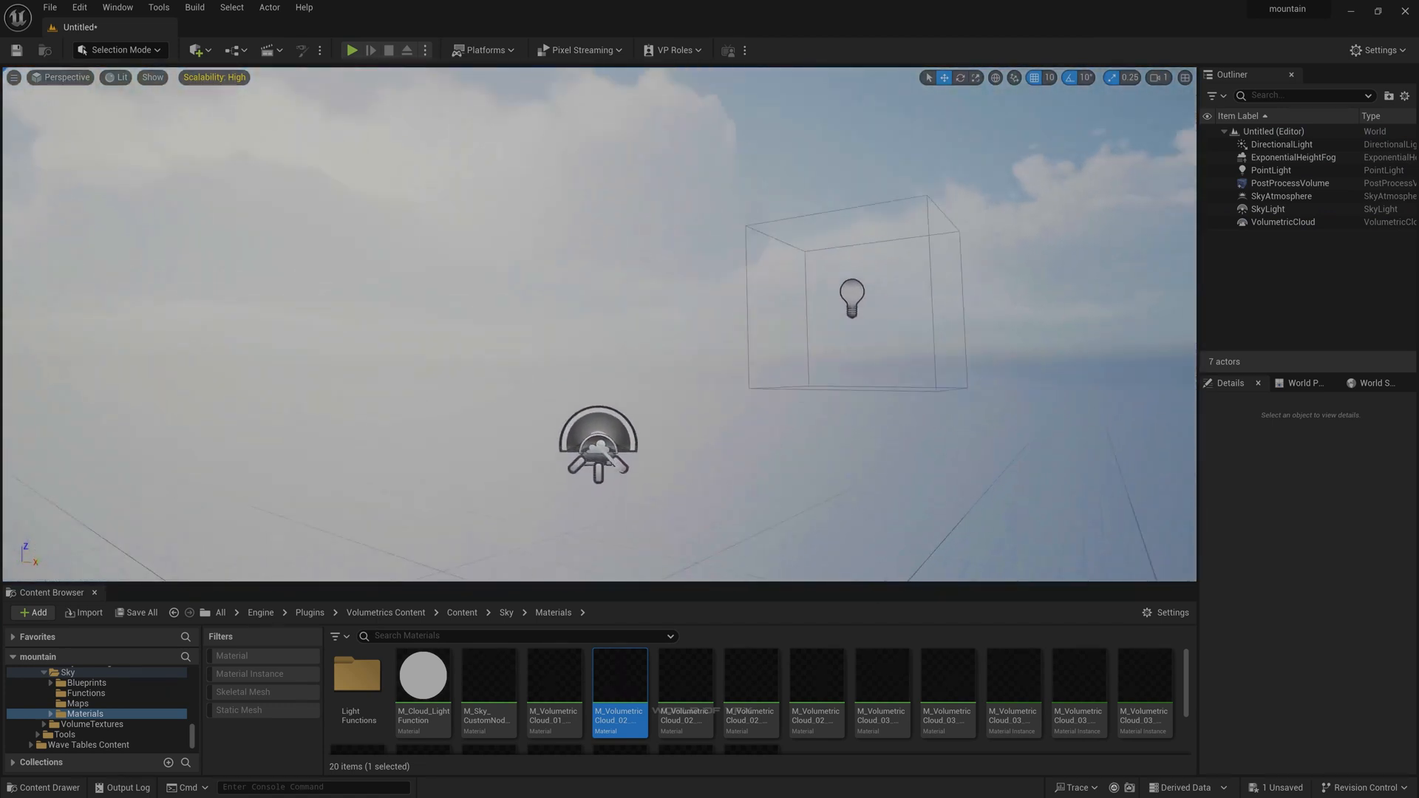
mouse_move(195, 51)
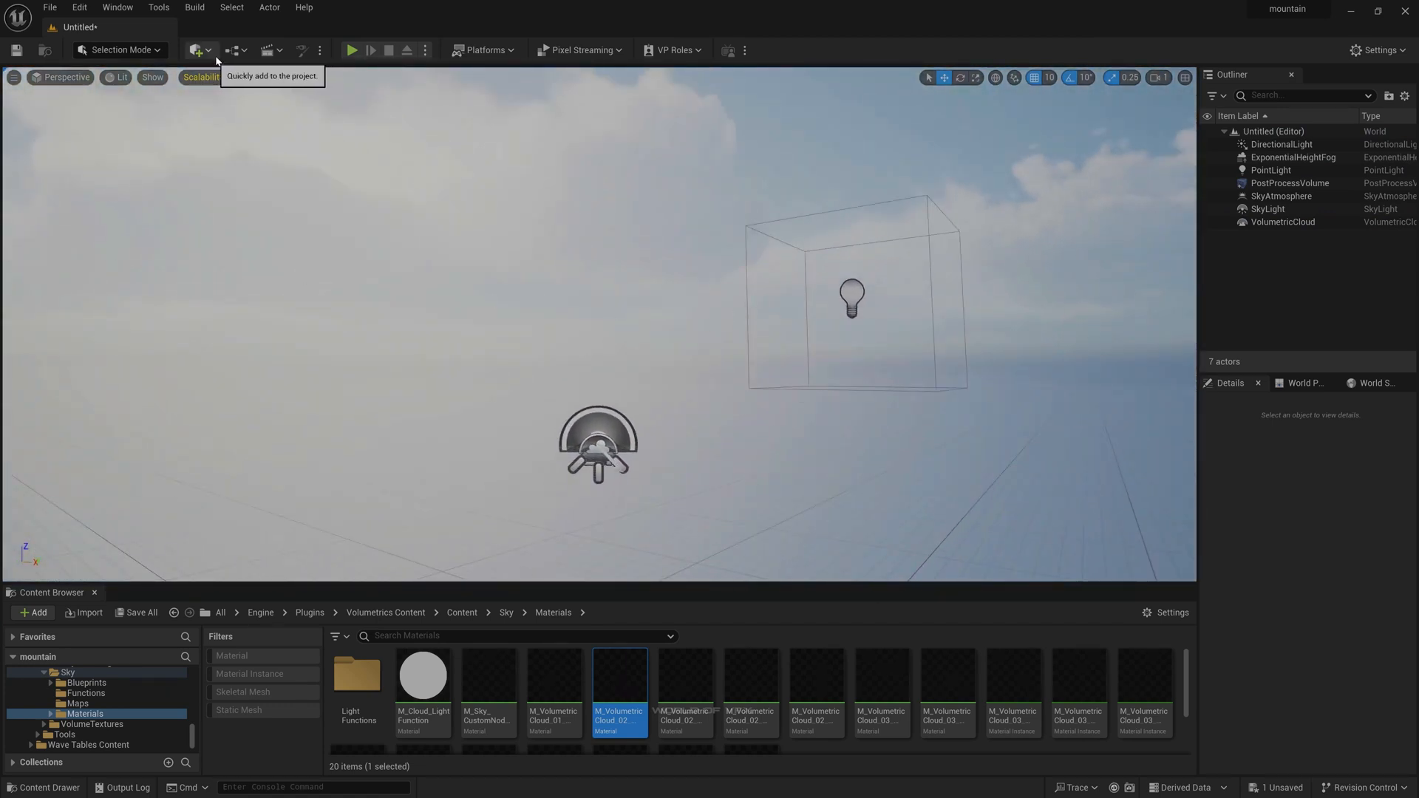
Launch Quixel Bridge from the Quick Add menu and browse its asset library
click(195, 50)
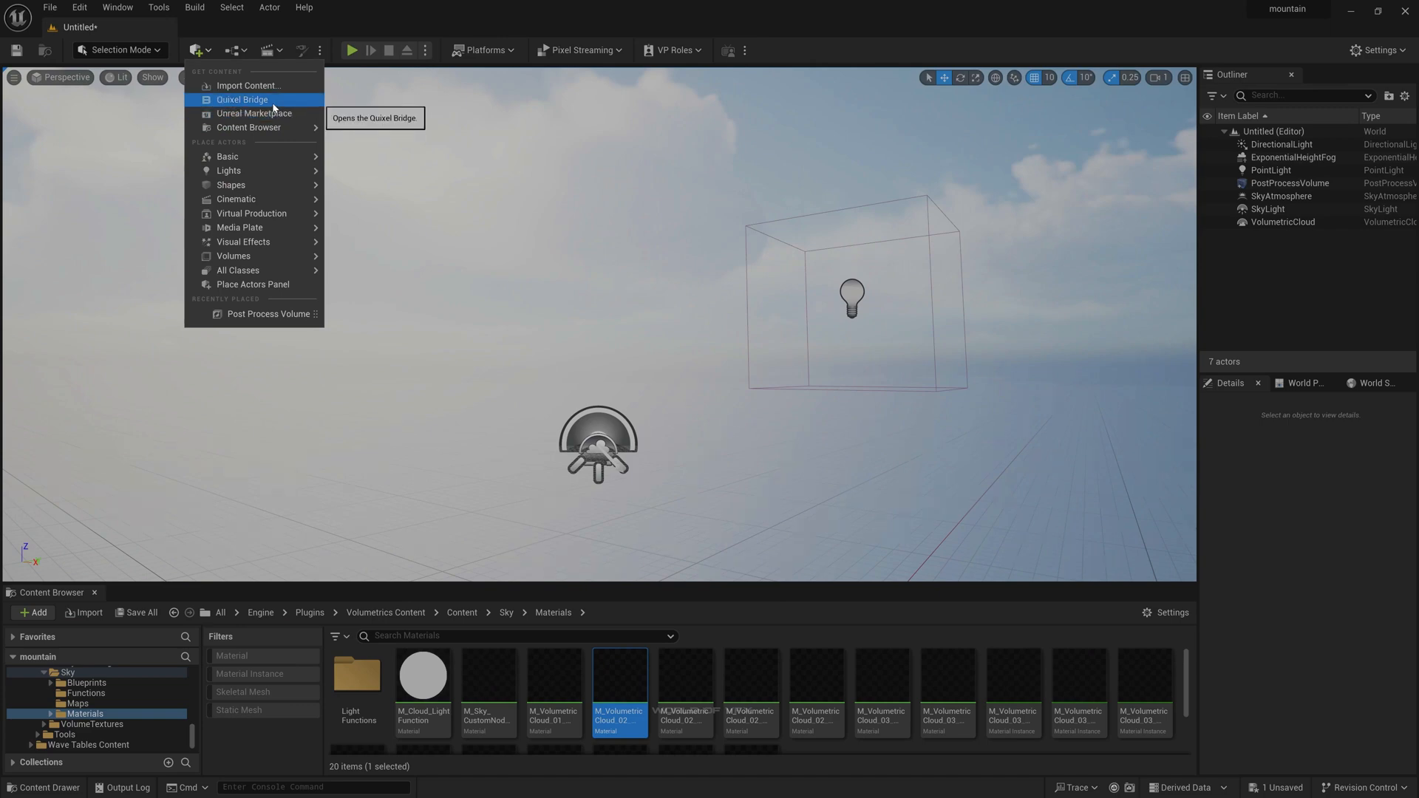
click(79, 704)
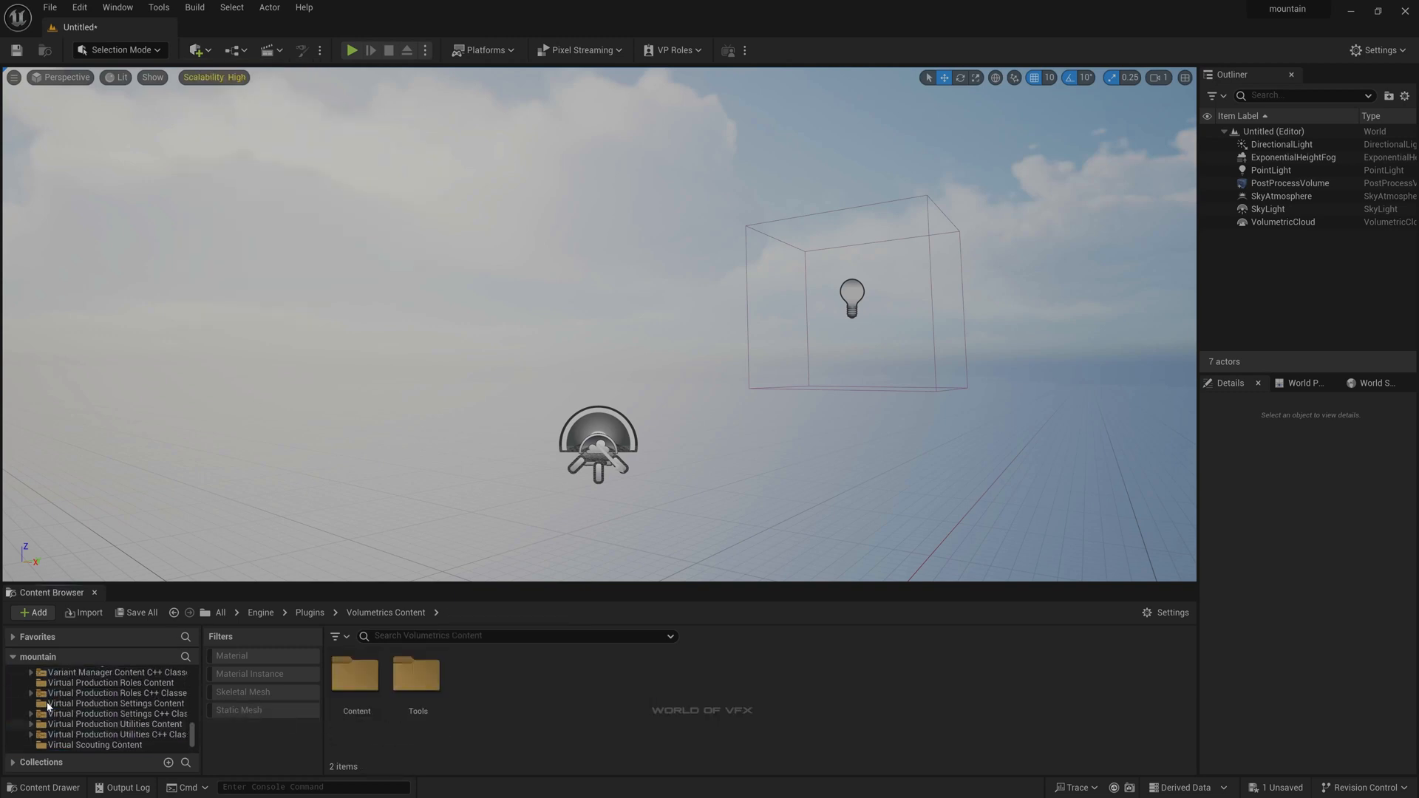
scroll(down, 3)
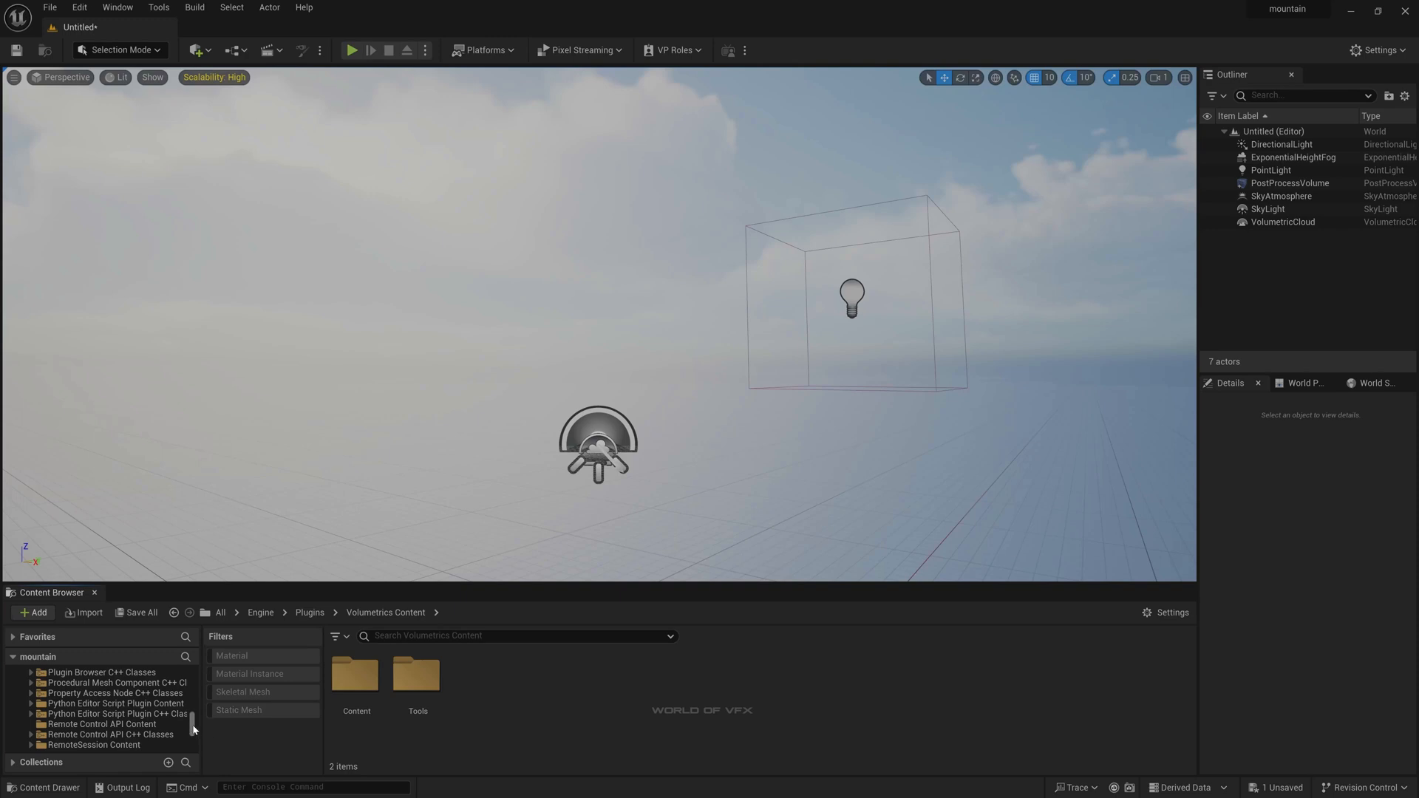
Navigate the Content Browser to Content > Megascans > 3D_Assets with the rock formation meshes
click(69, 724)
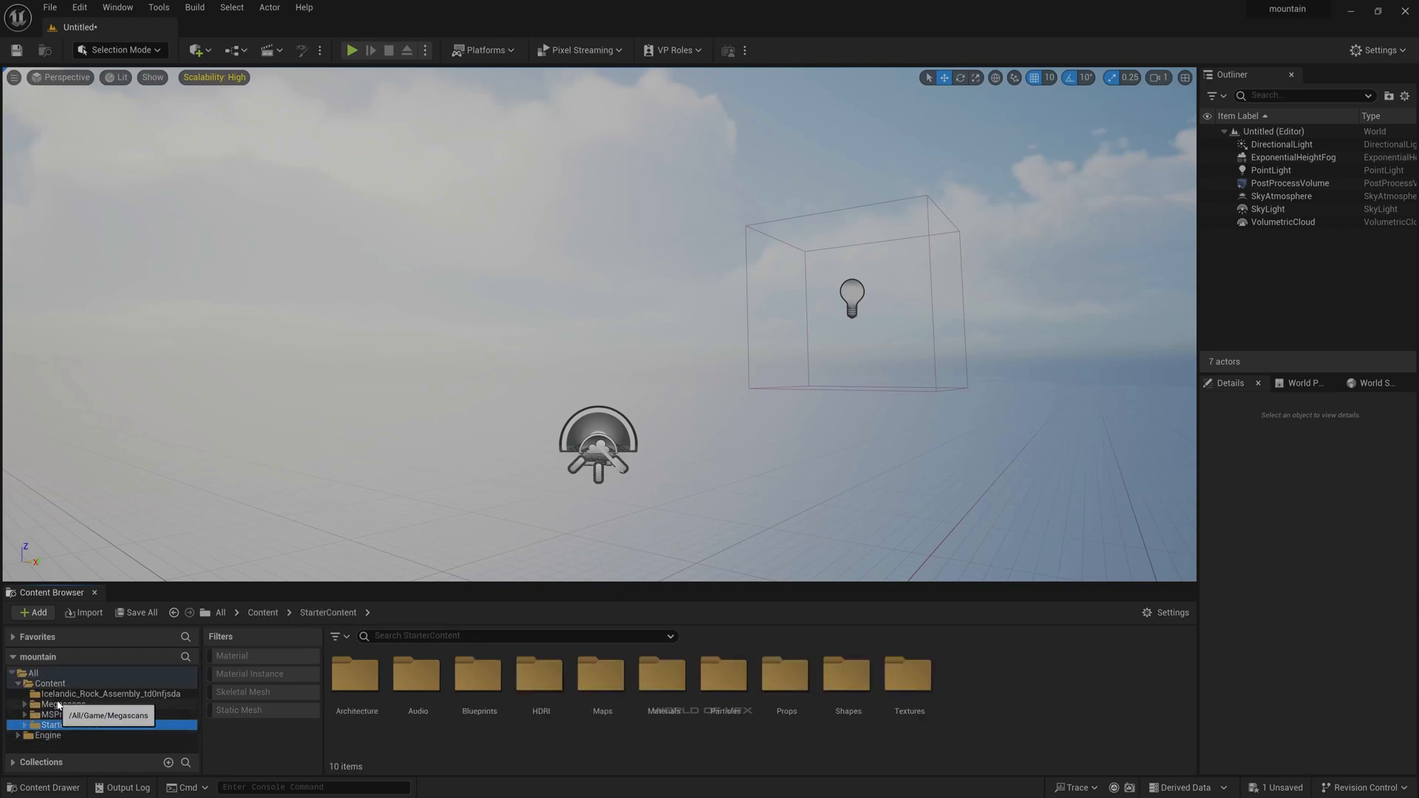
click(64, 703)
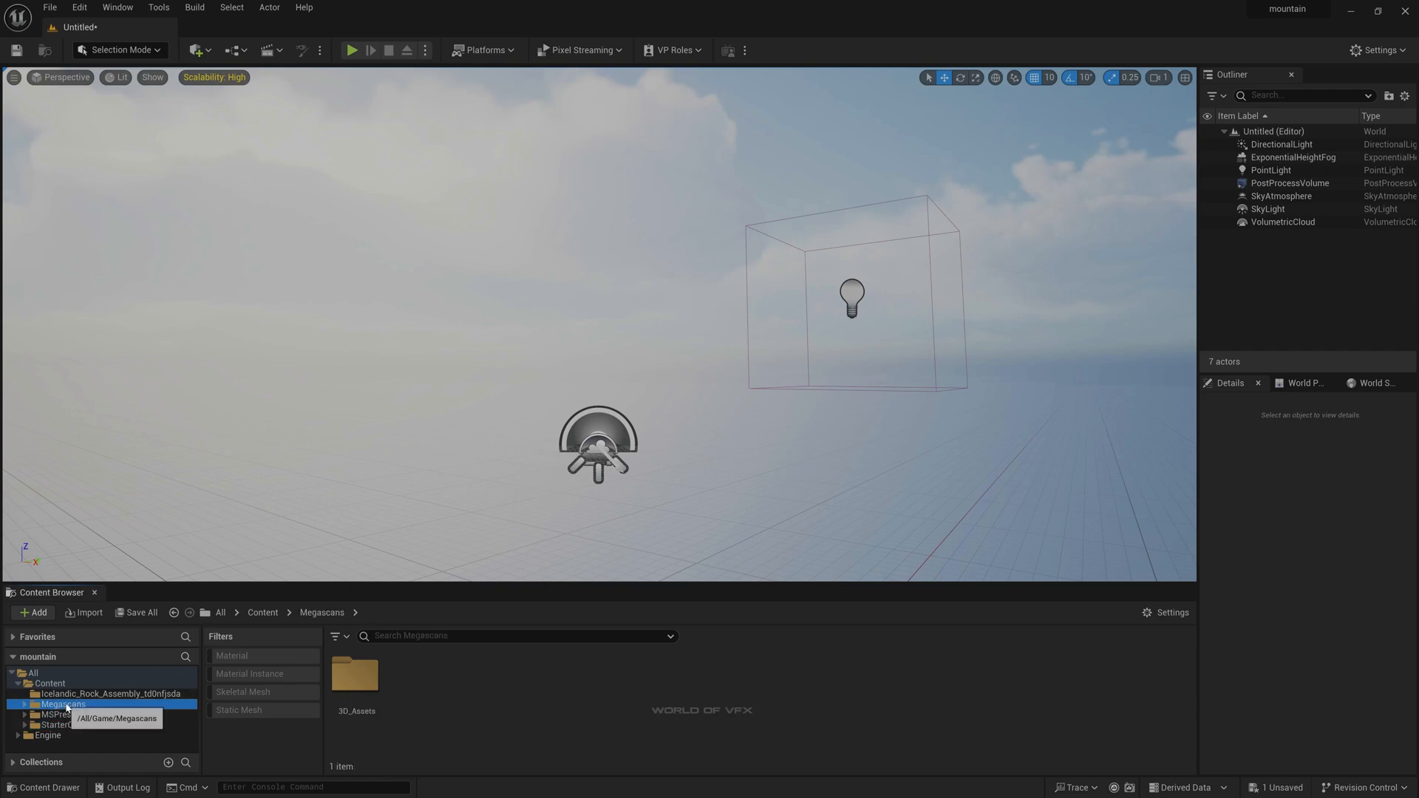
click(28, 704)
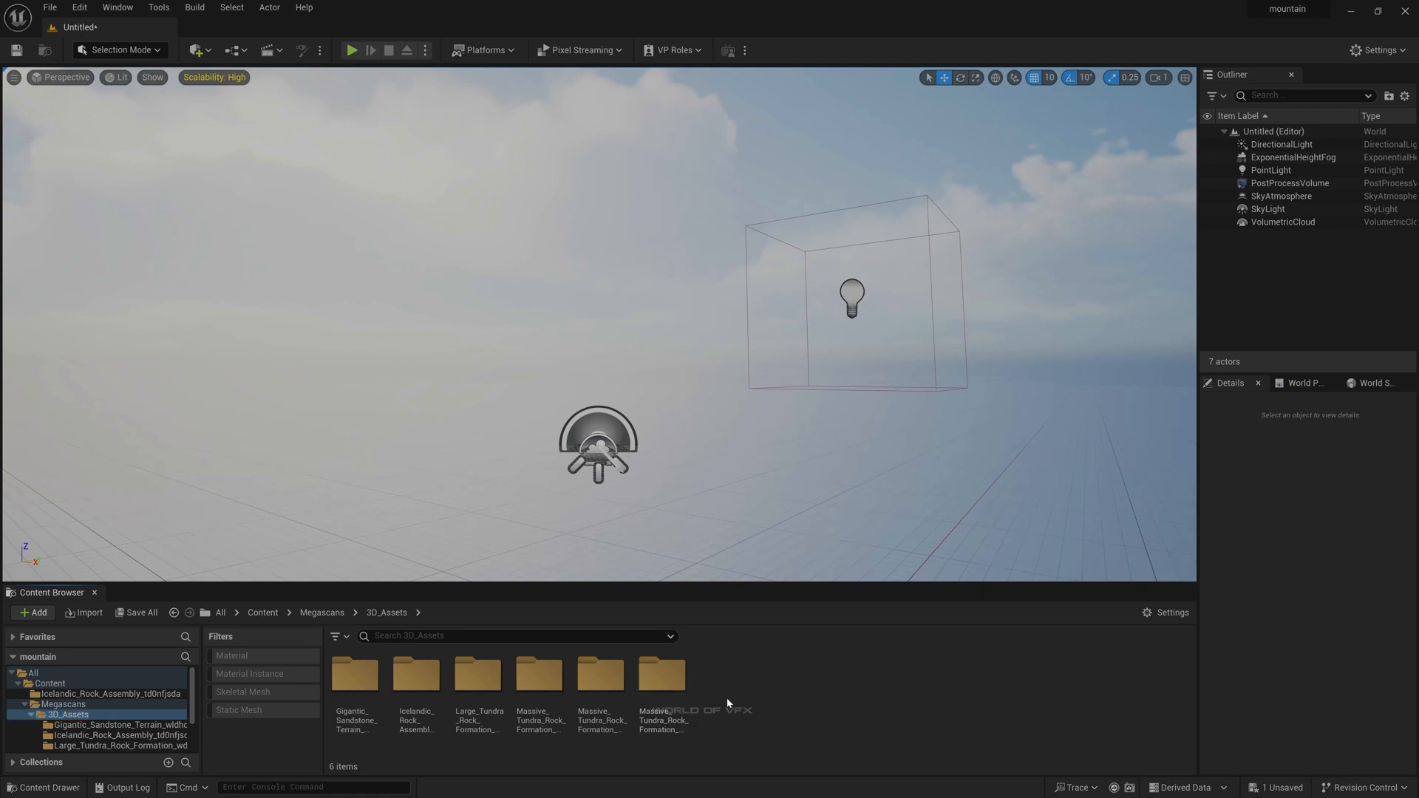
mouse_move(237, 721)
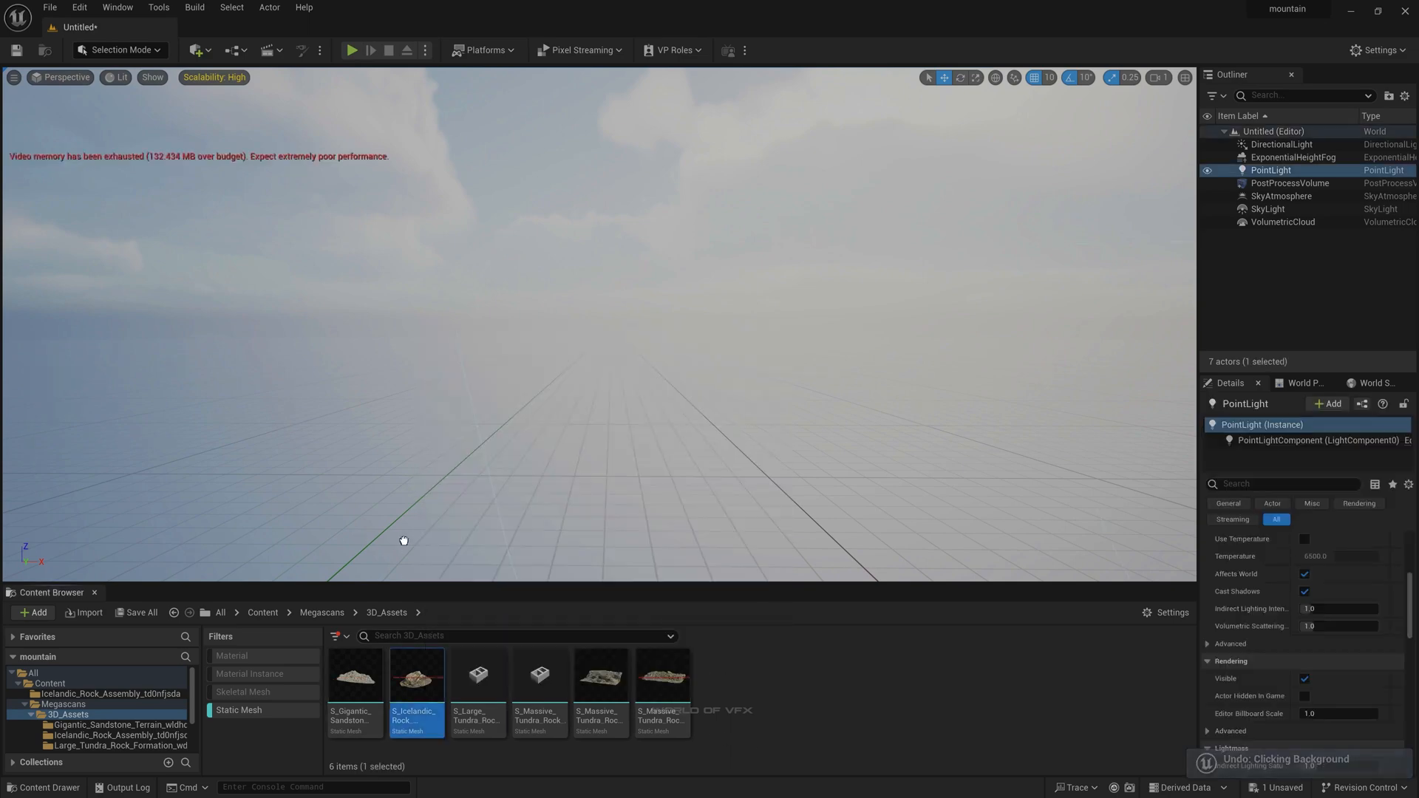
Place two S_Icelandic_Rock assemblies and rotate them to frame the path on either side
drag(417, 677, 408, 452)
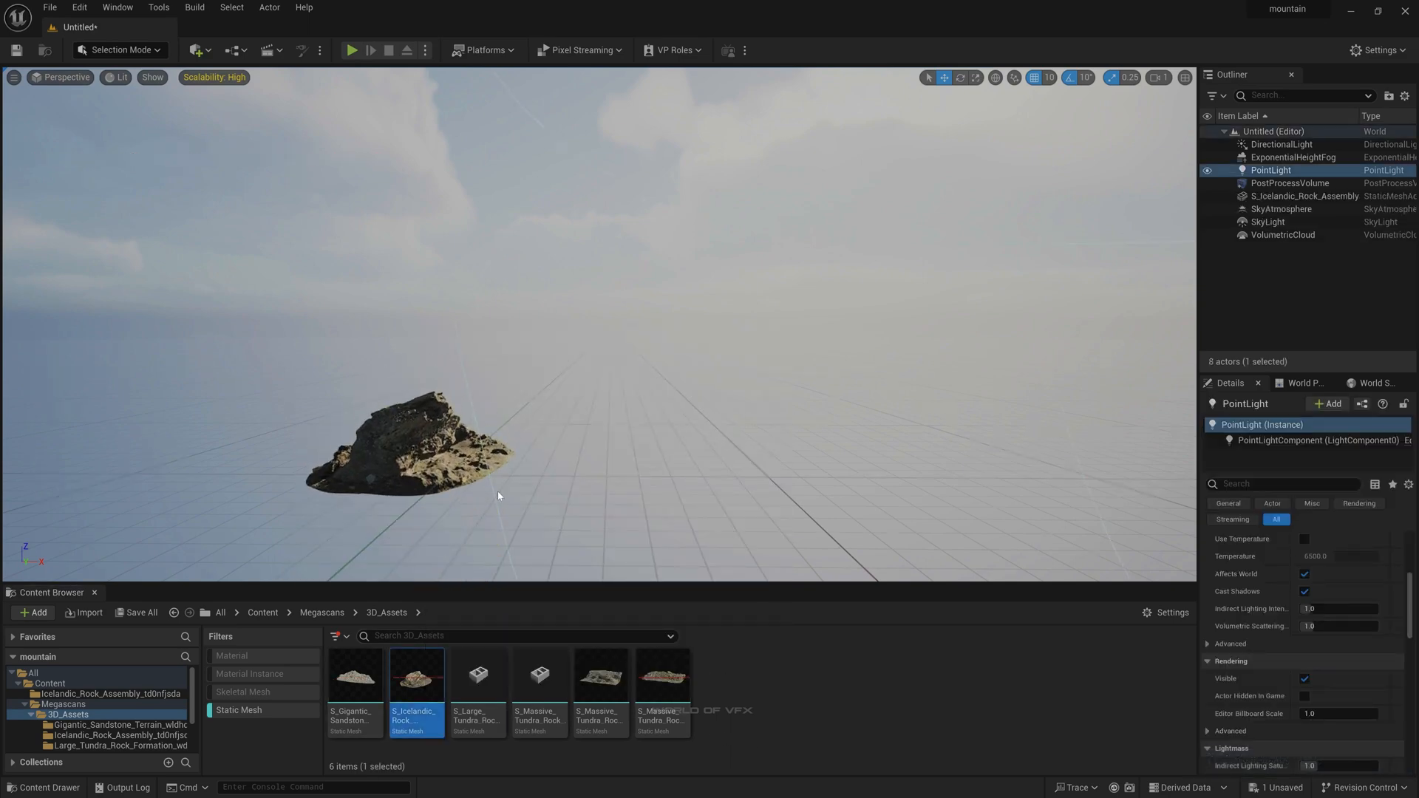
click(412, 452)
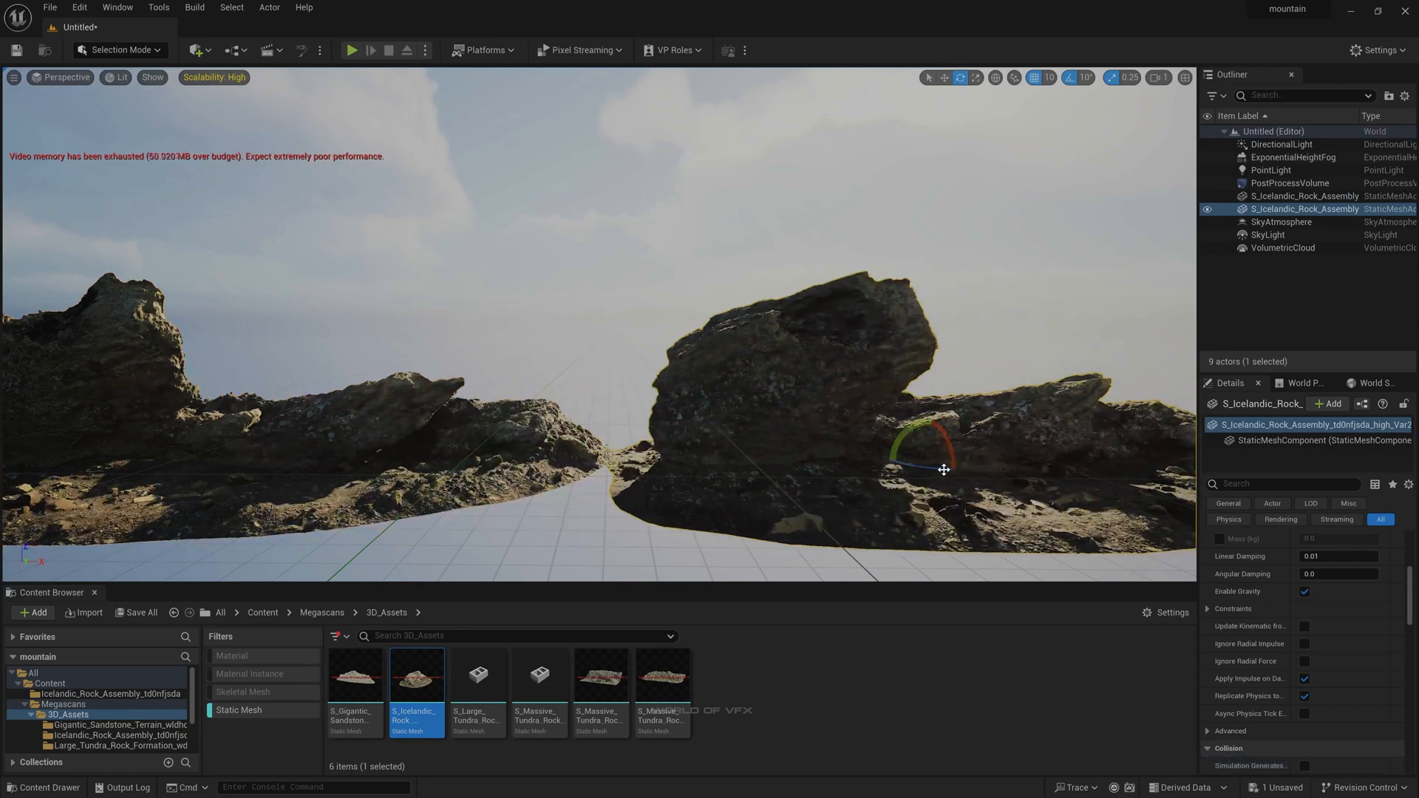
drag(945, 470, 981, 477)
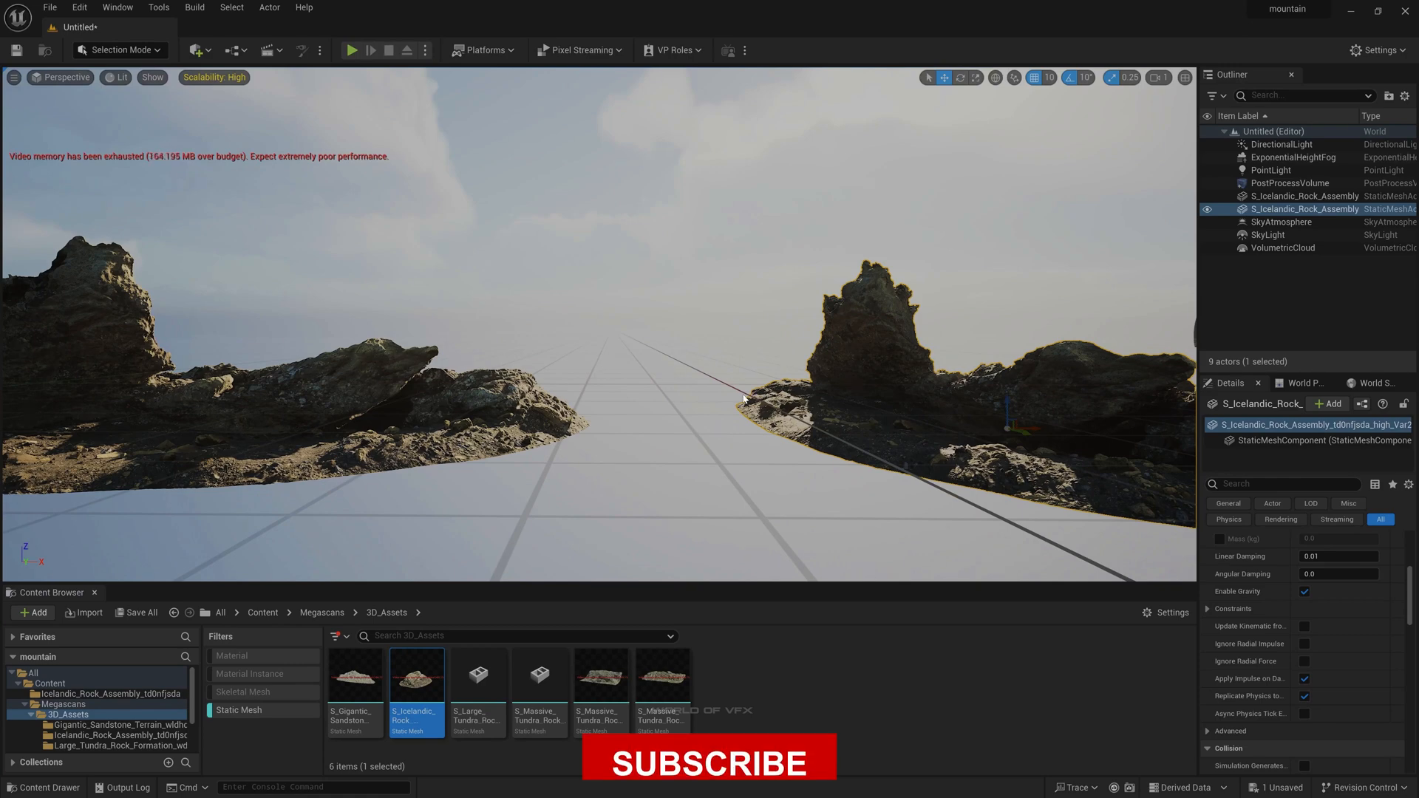
click(708, 762)
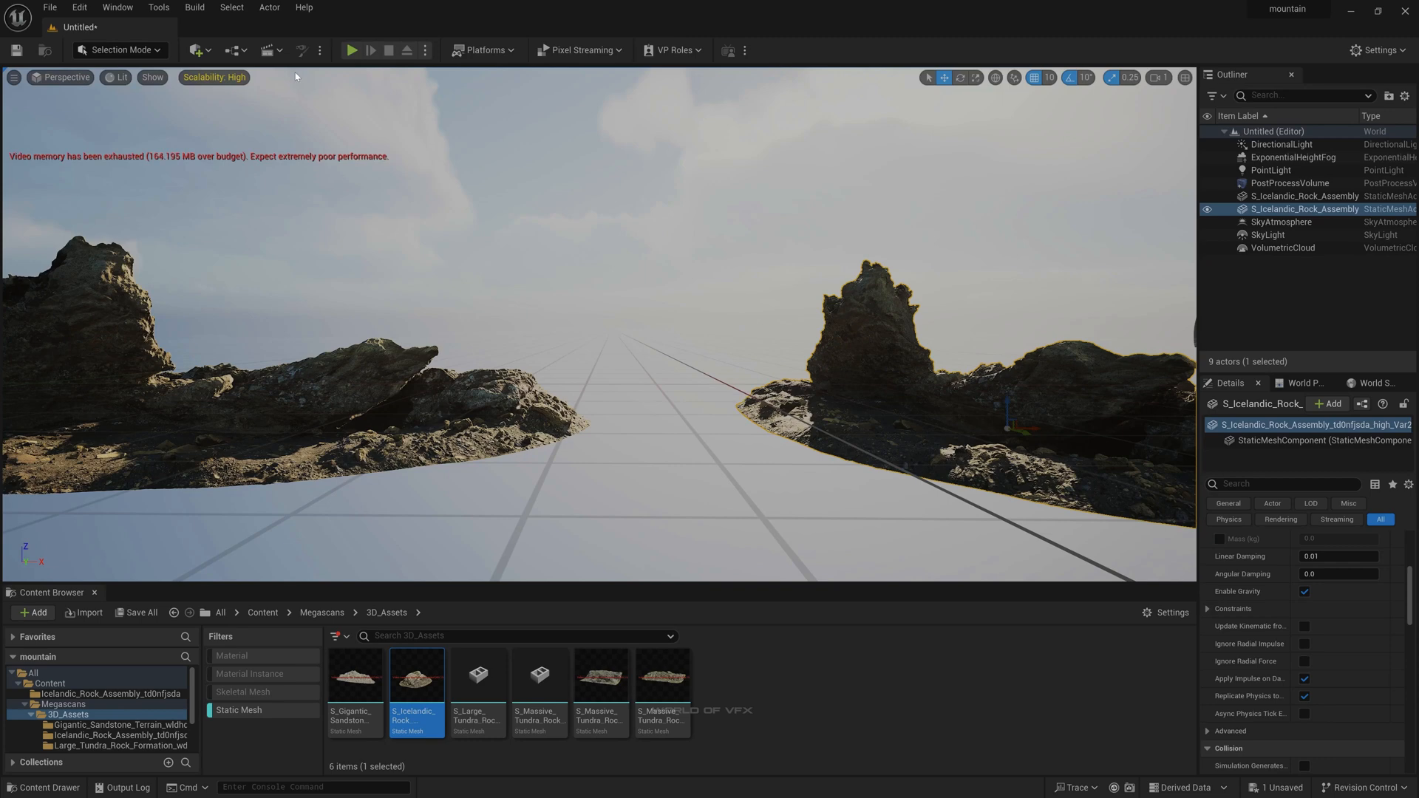
mouse_move(265, 51)
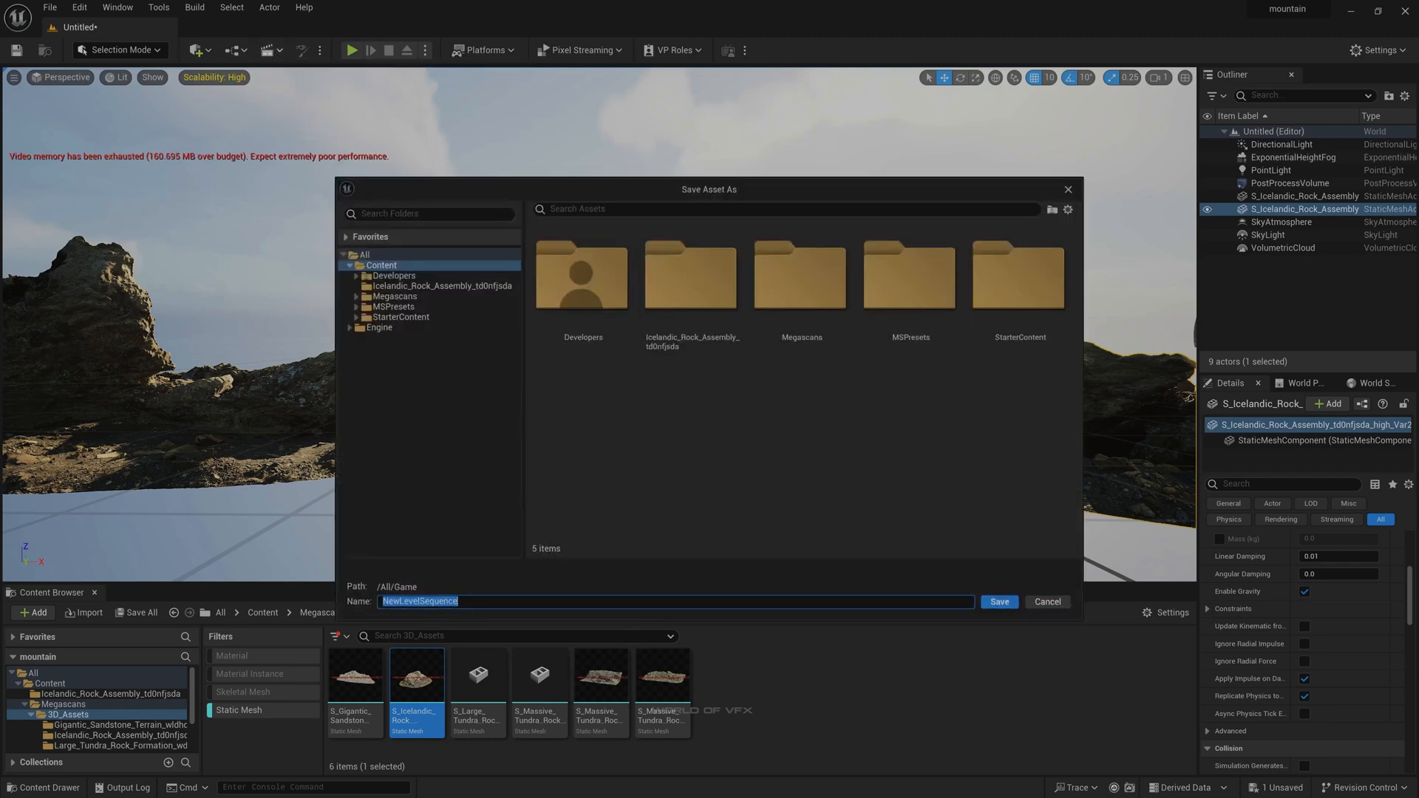
Save a new Level Sequence named 'tutorial' and create a cine camera in it
text(tutor)
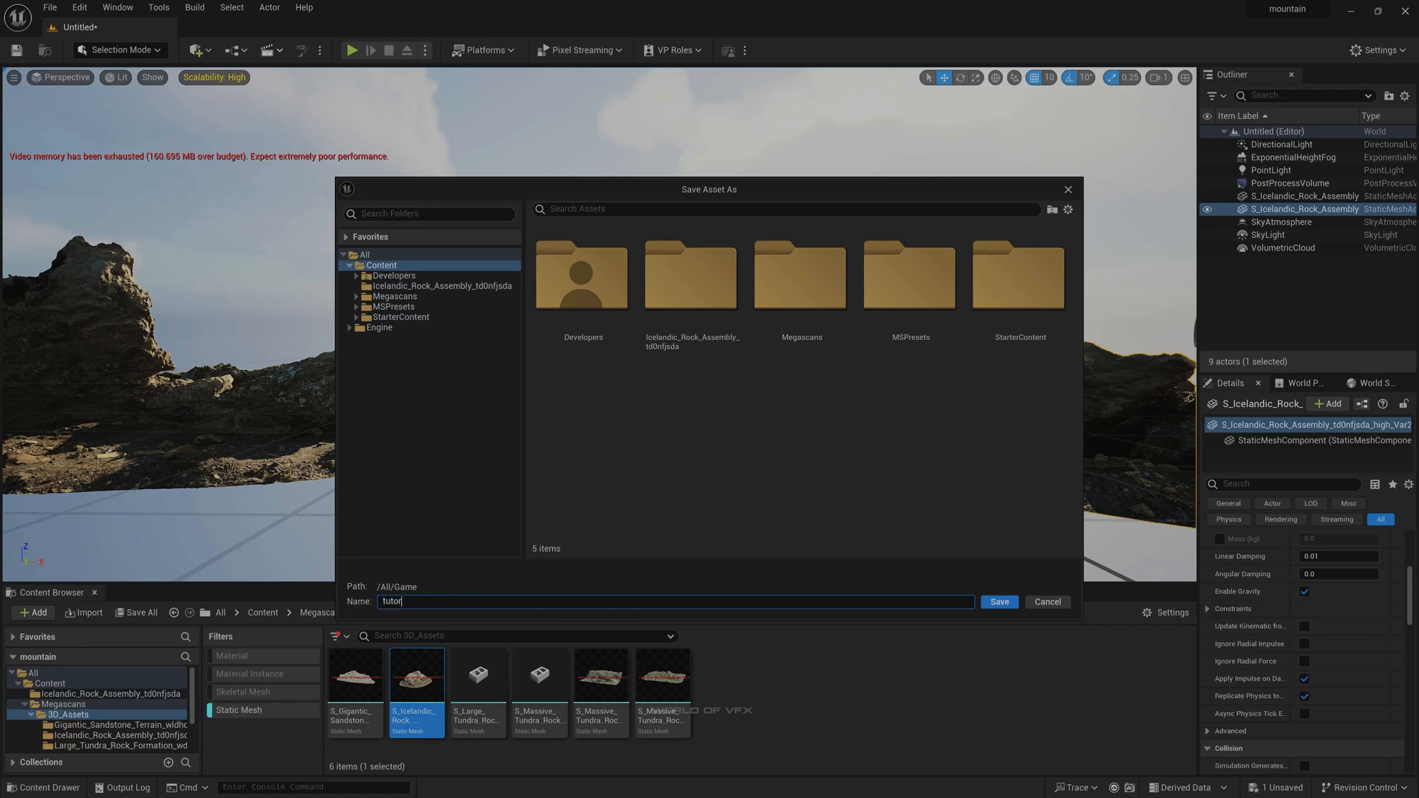
text(ial)
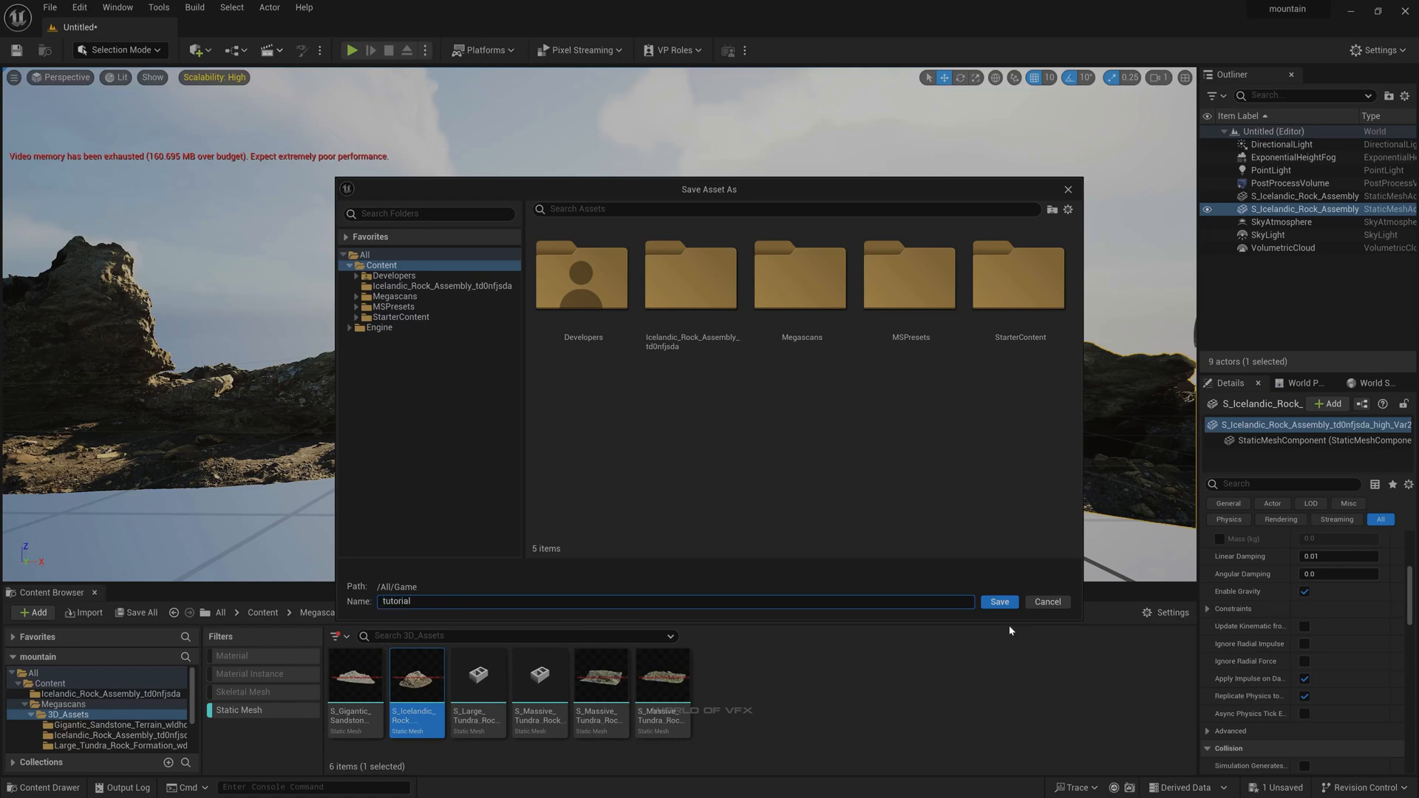
click(998, 602)
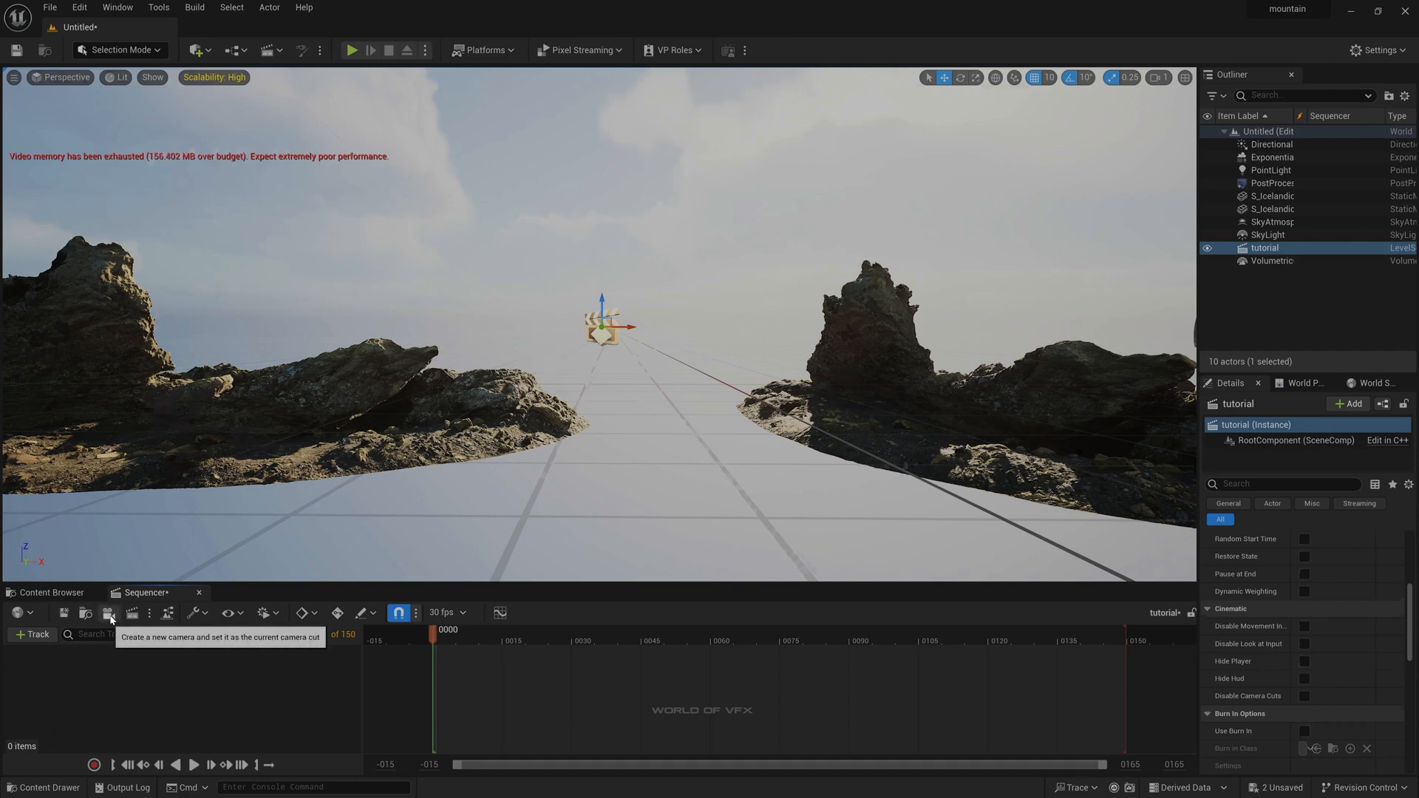
click(108, 613)
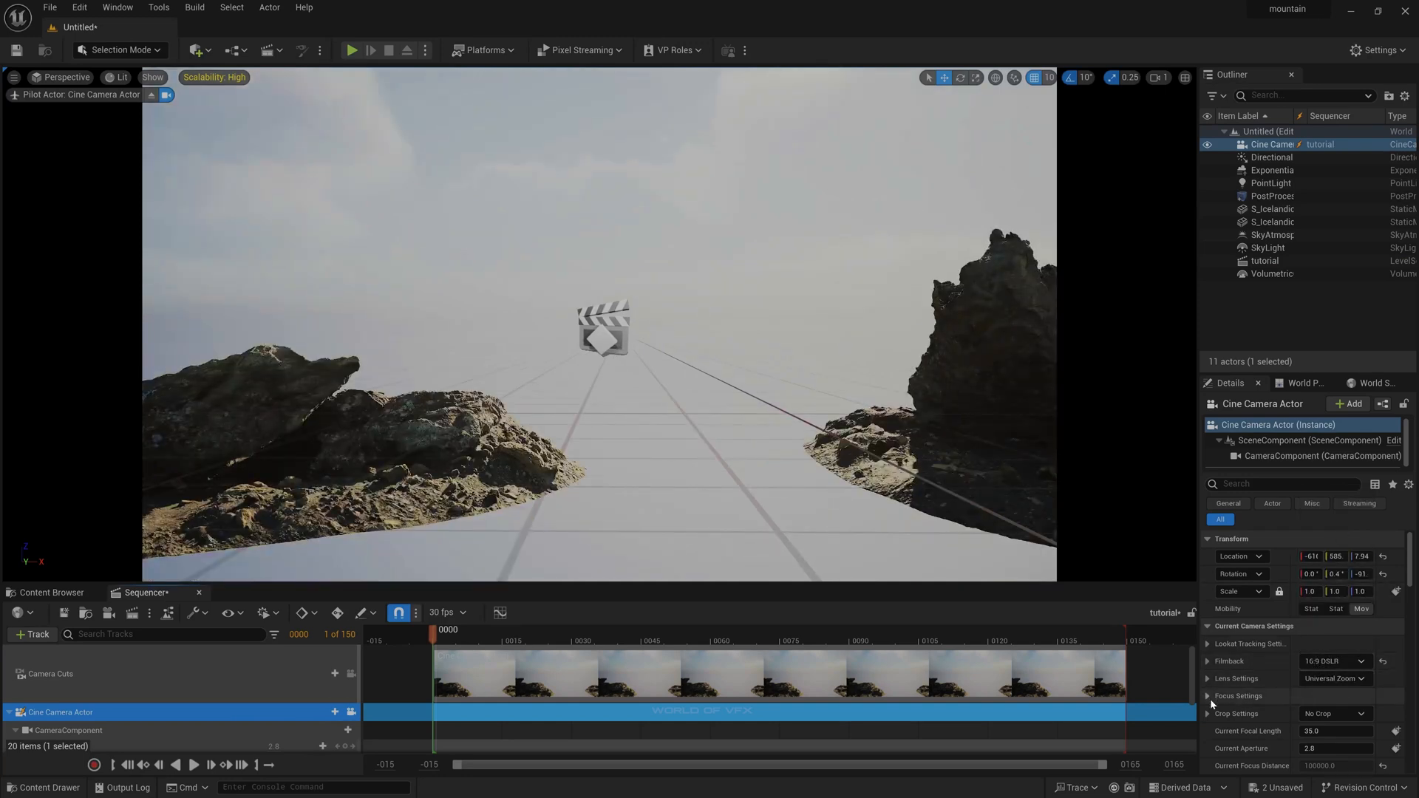
Set the cine camera's focal length to 22 mm and Current Aperture to 1.8
click(1239, 697)
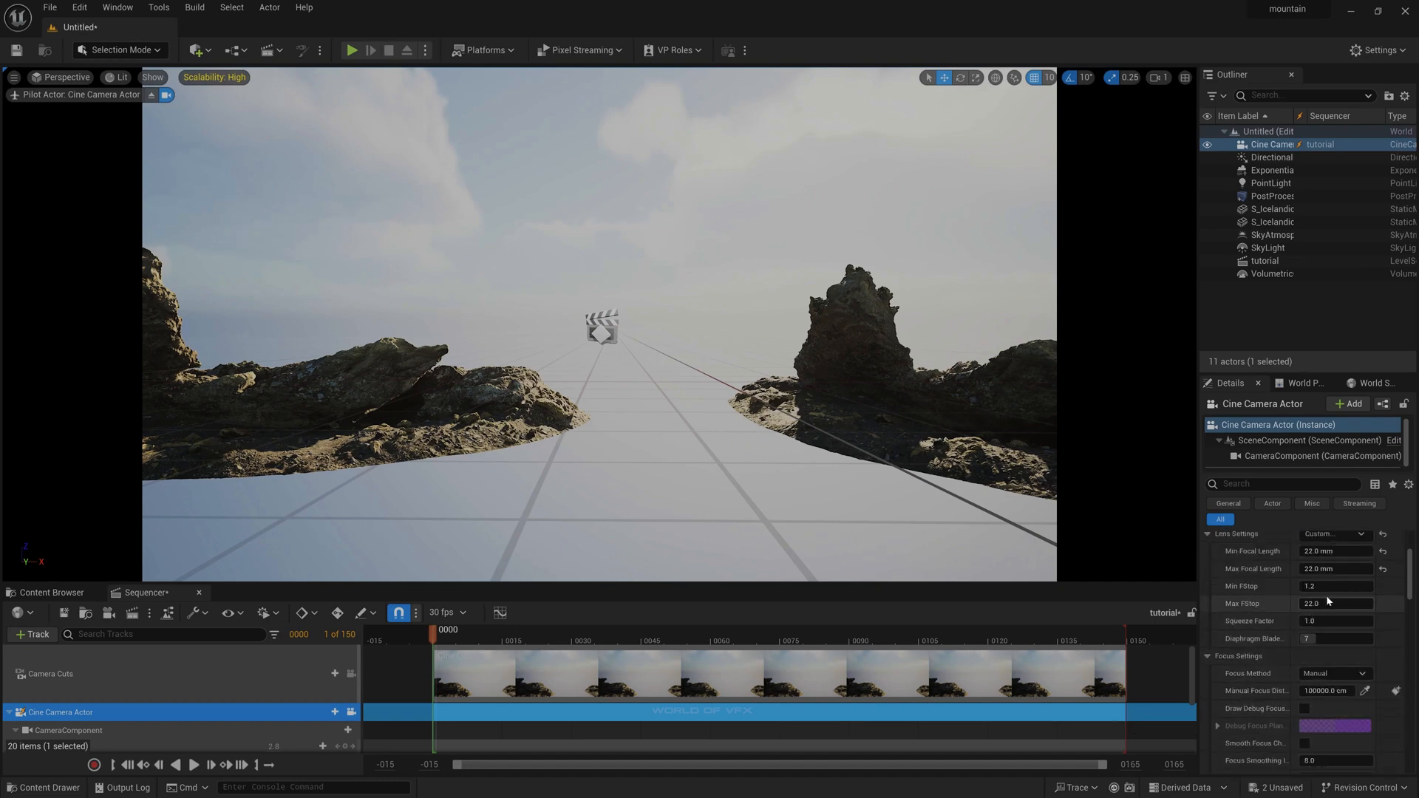
scroll(down, 3)
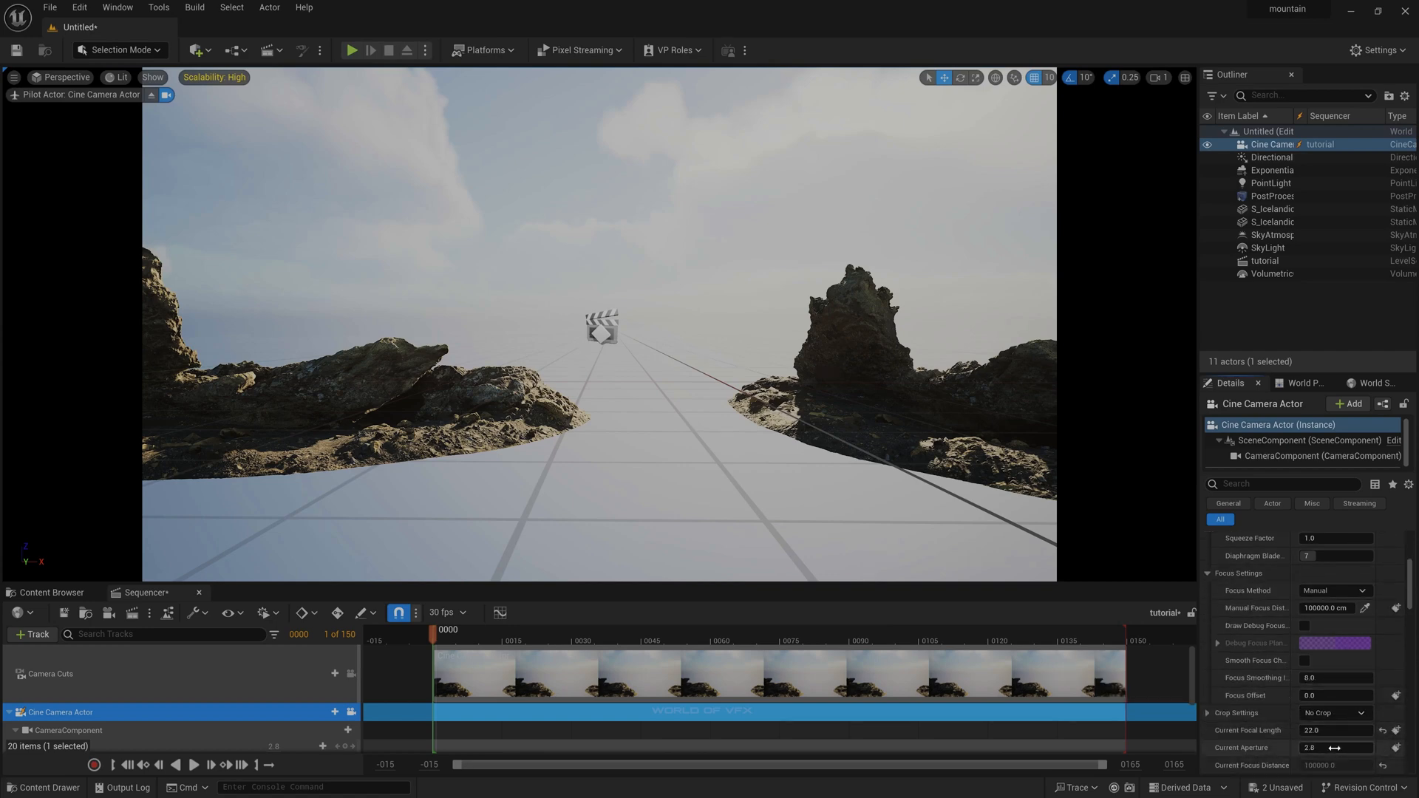
click(1336, 748)
text(1.8)
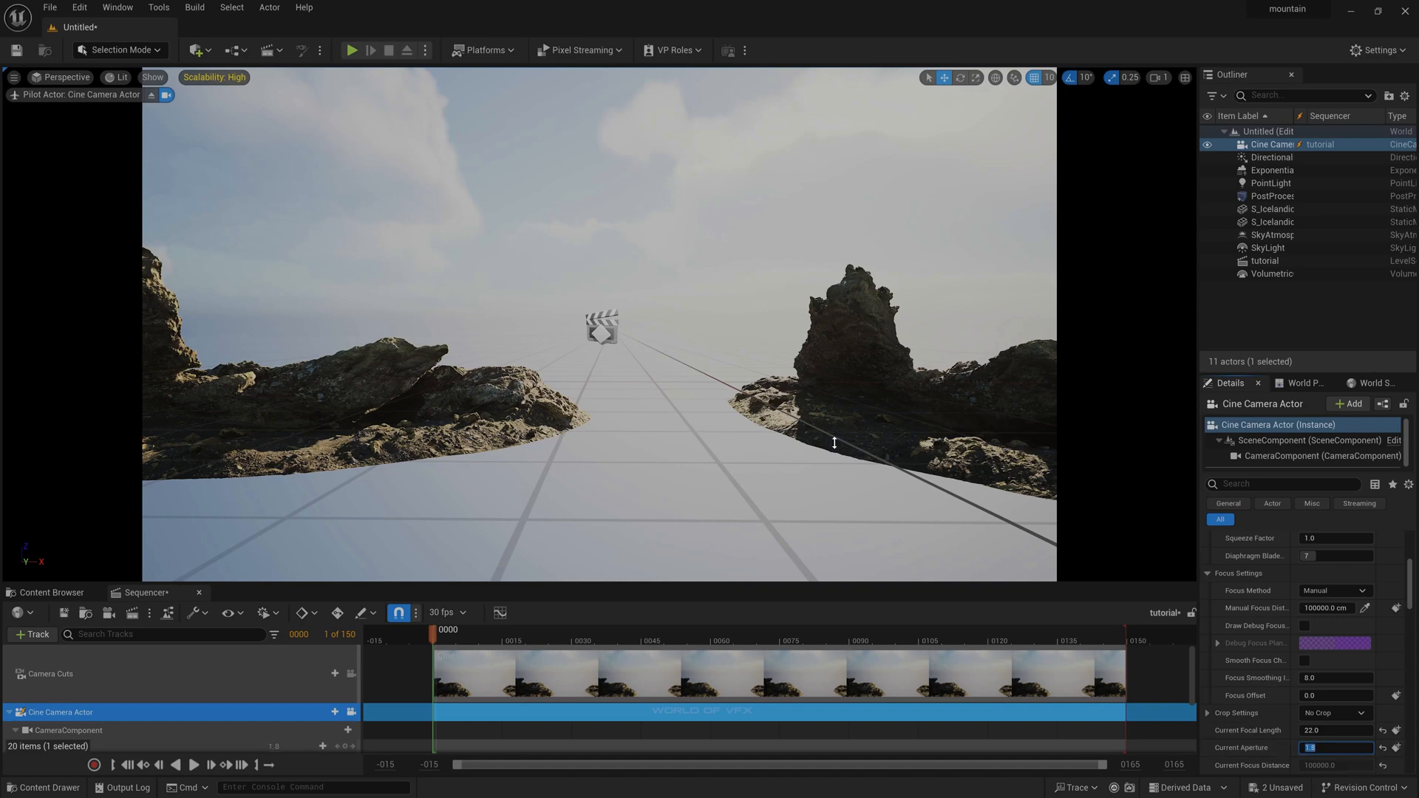
mouse_move(707, 465)
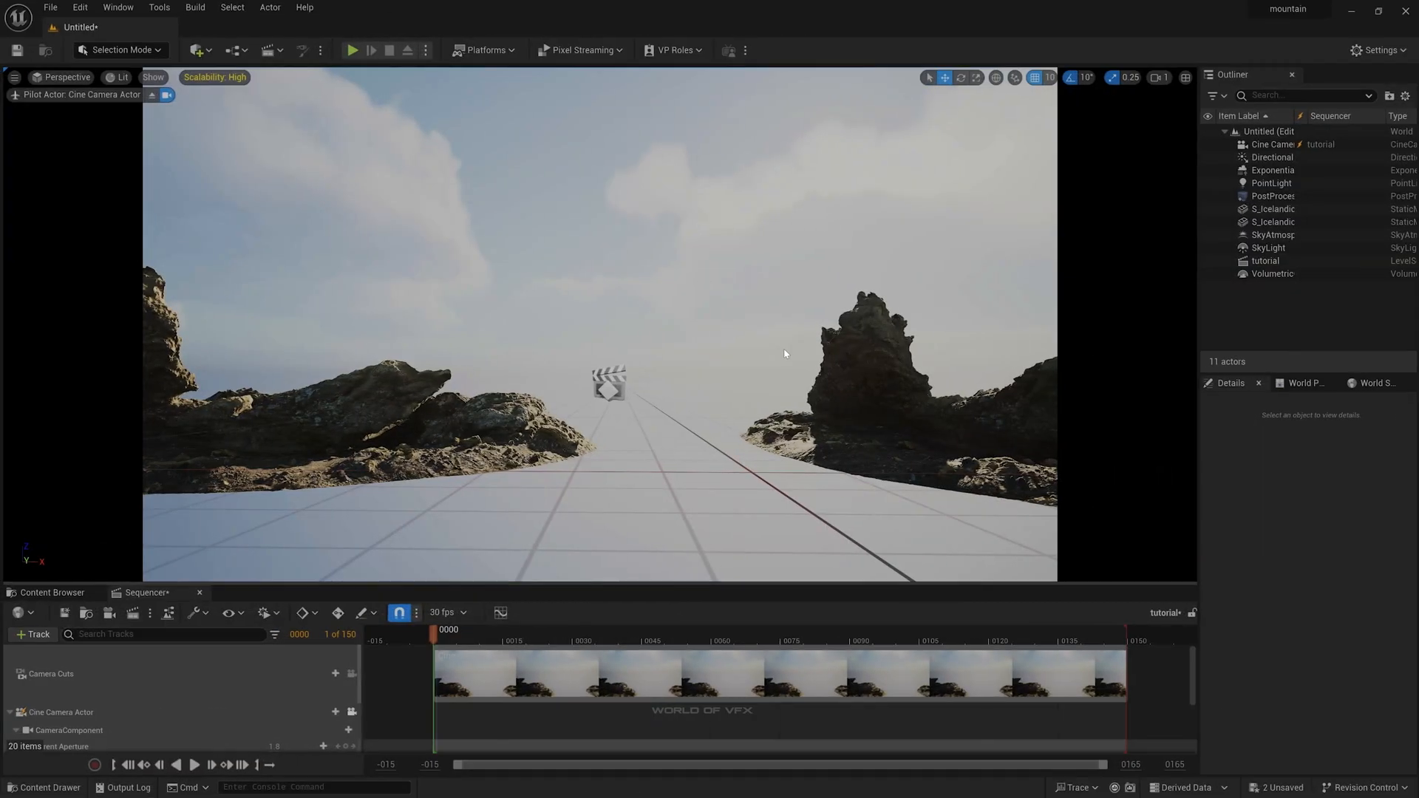
Place S_Massive_Tundra_Rock meshes to form a large ridge around the camera
click(52, 593)
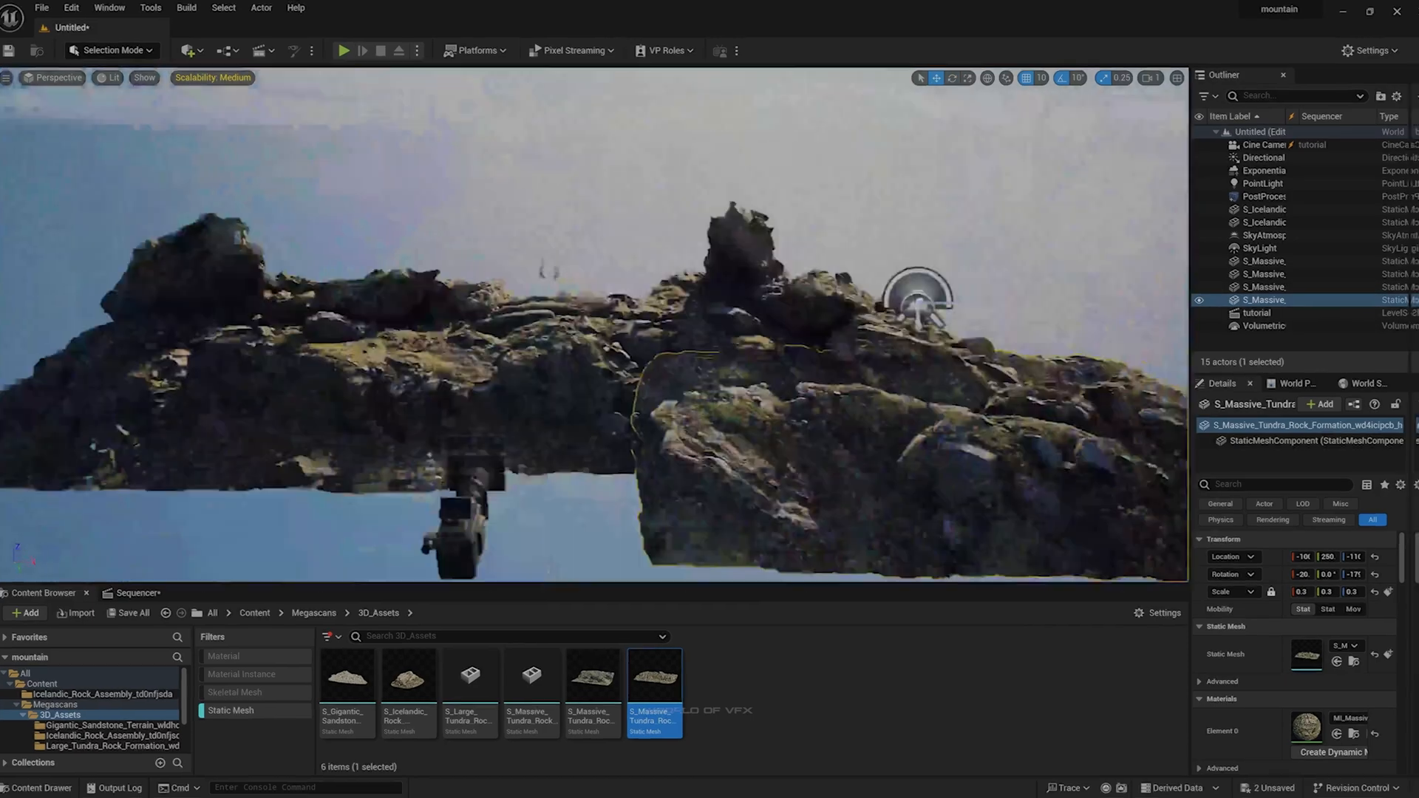
click(137, 591)
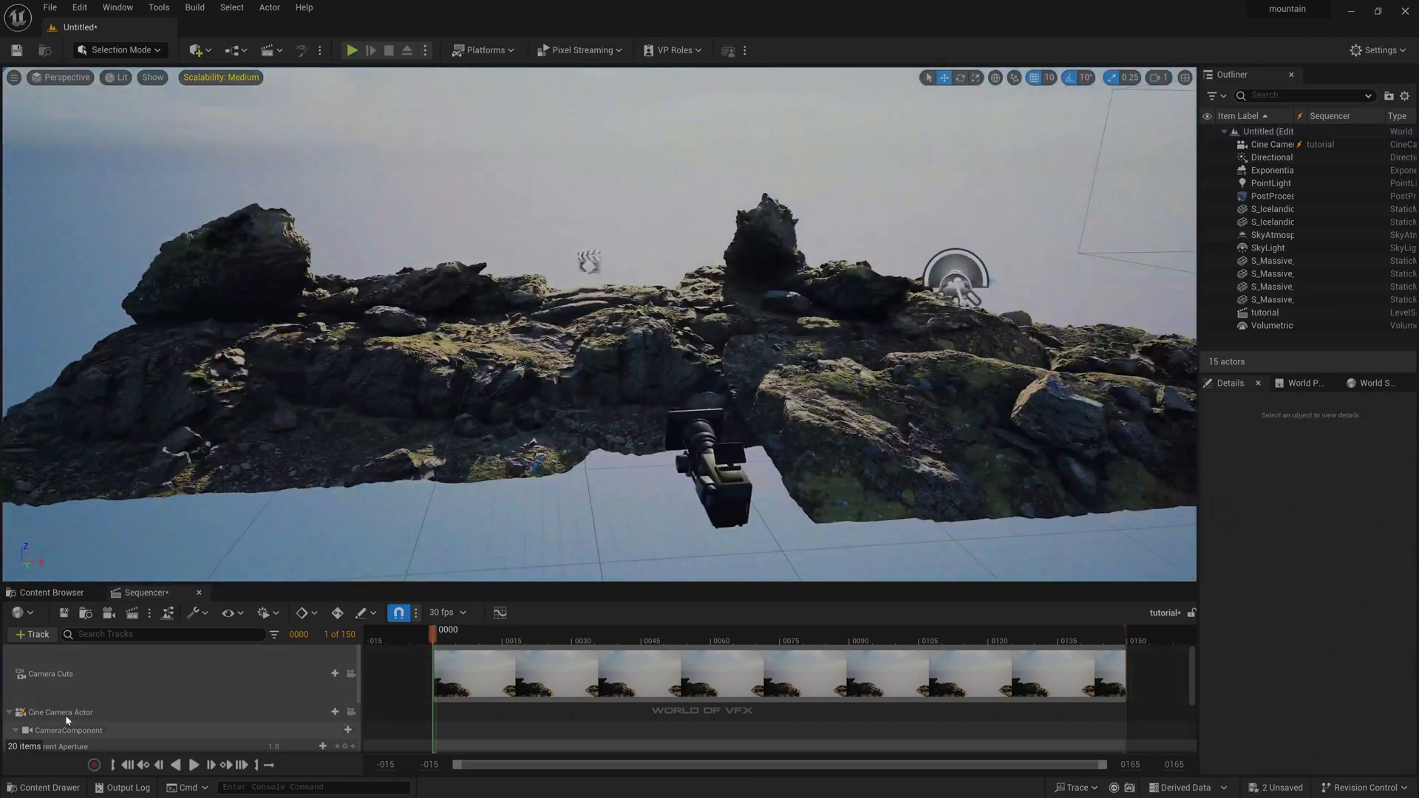
View the new tundra rock cluster through the cine camera and return to the Content Browser
click(350, 711)
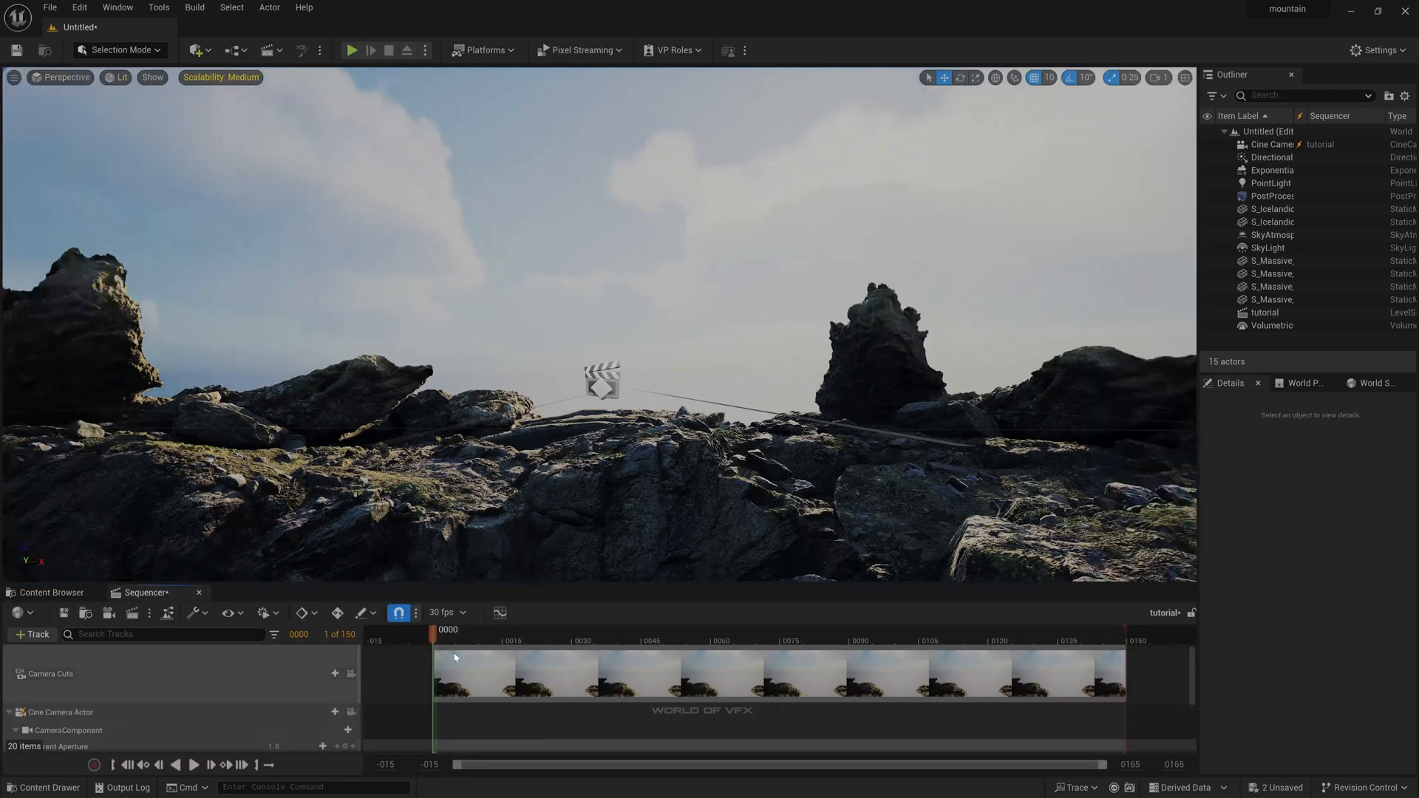
click(50, 592)
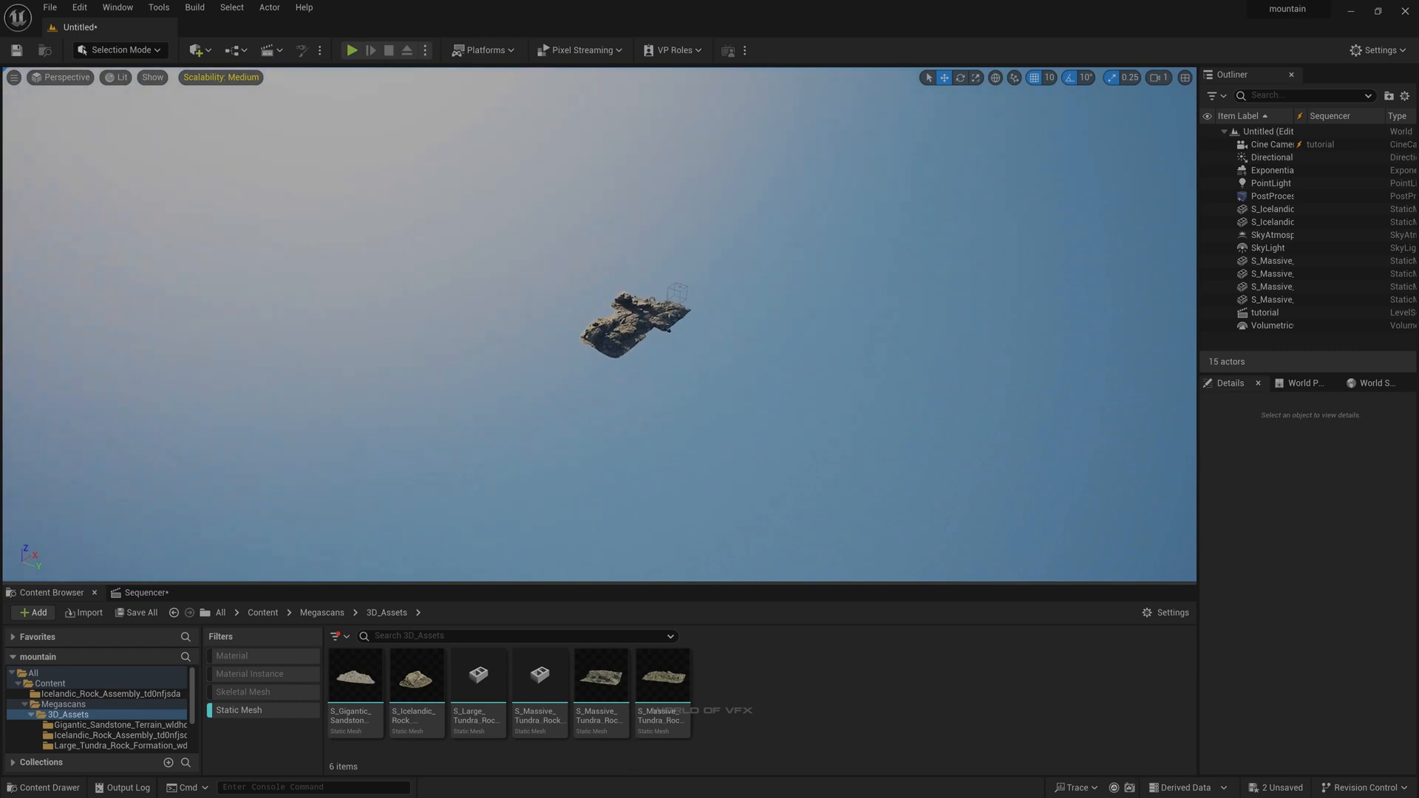
Add S_Gigantic_Sandstone_Terrain and position it as a distant mountain behind the rocks
click(1159, 77)
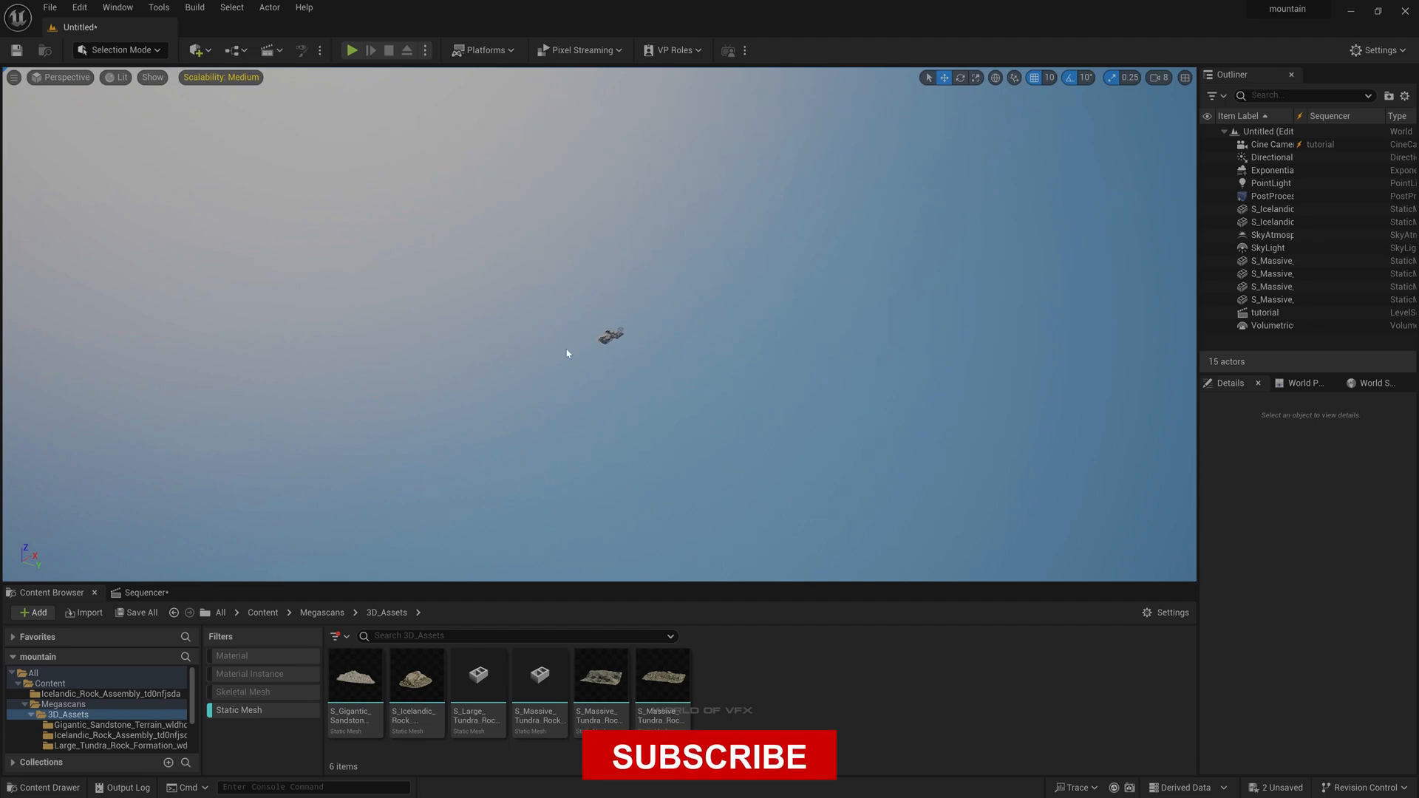
click(355, 677)
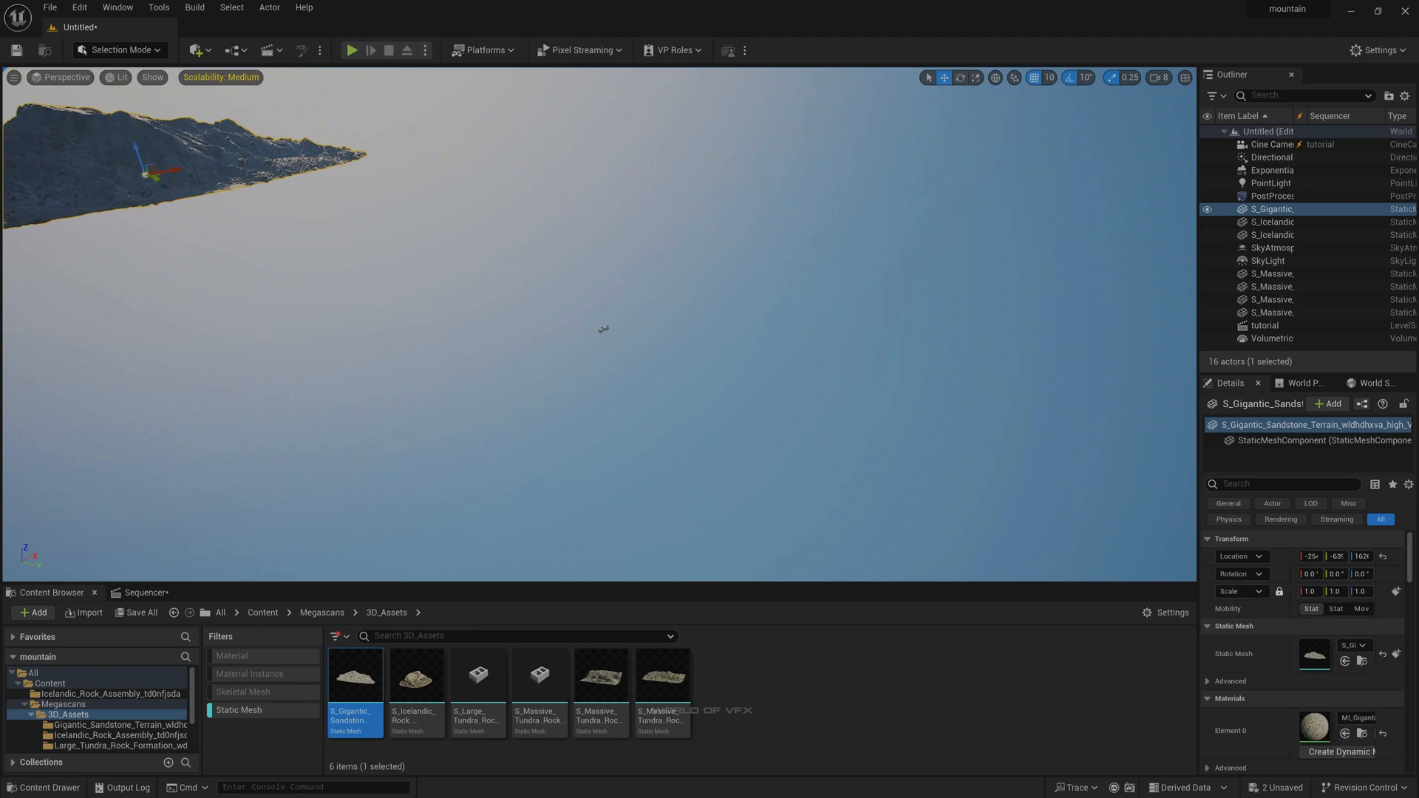
click(1273, 300)
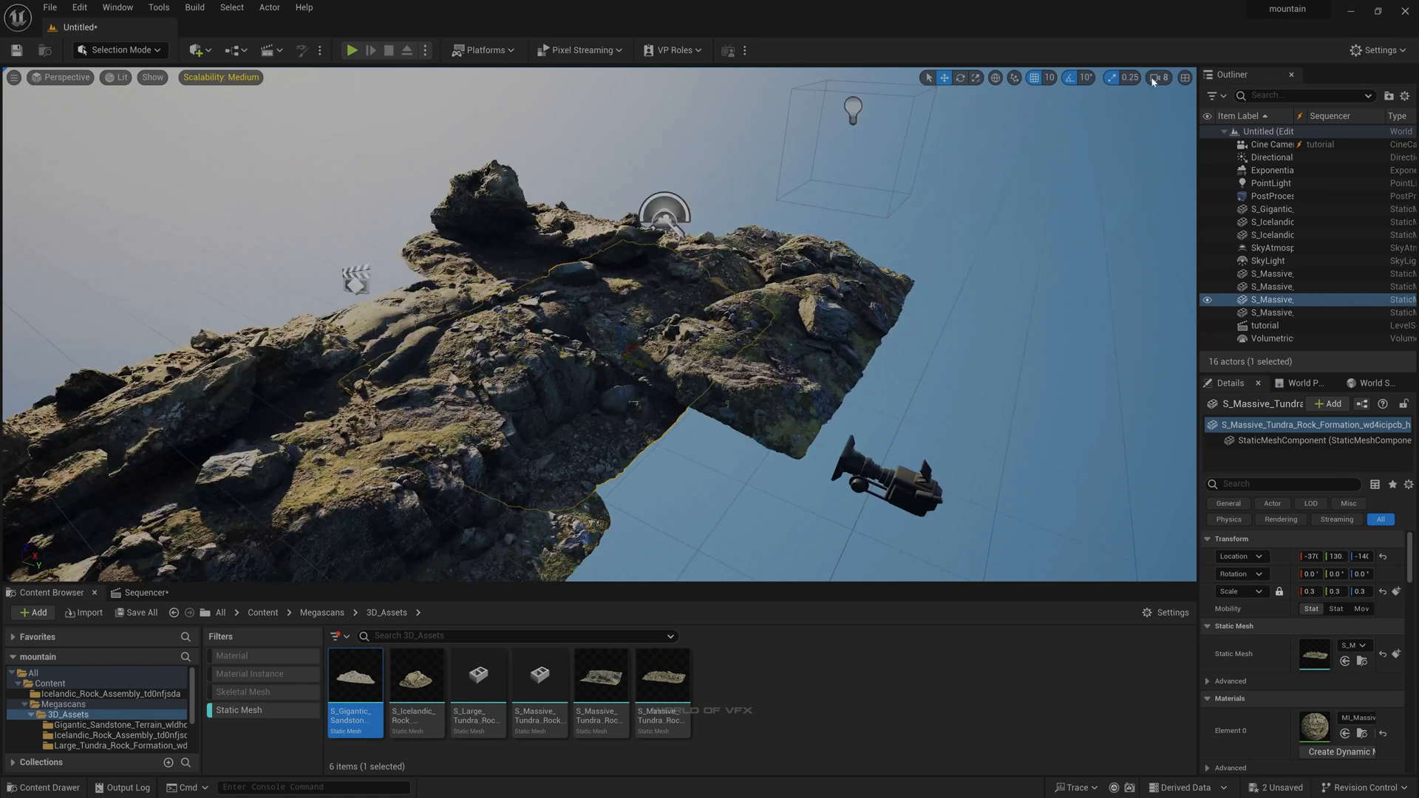
click(1159, 76)
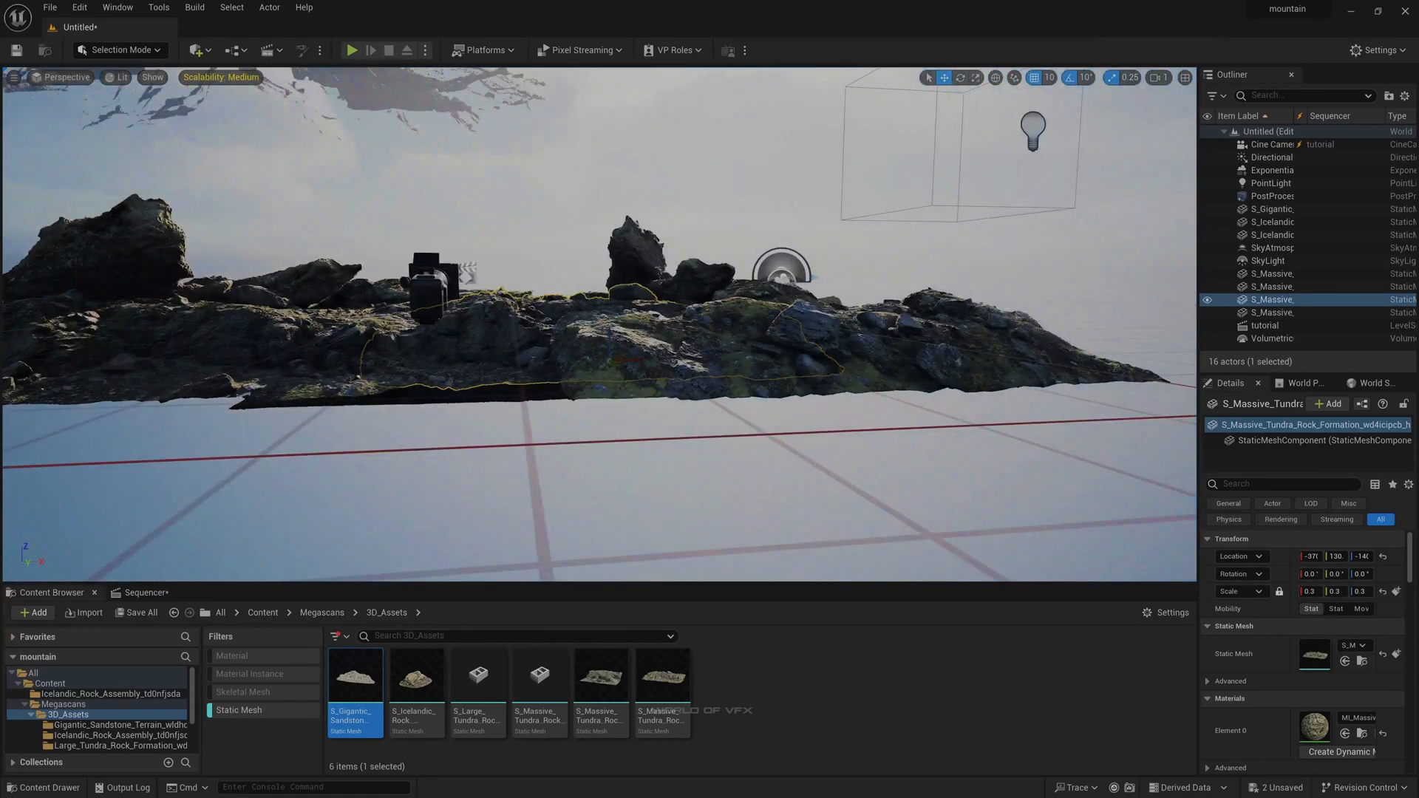
click(1273, 208)
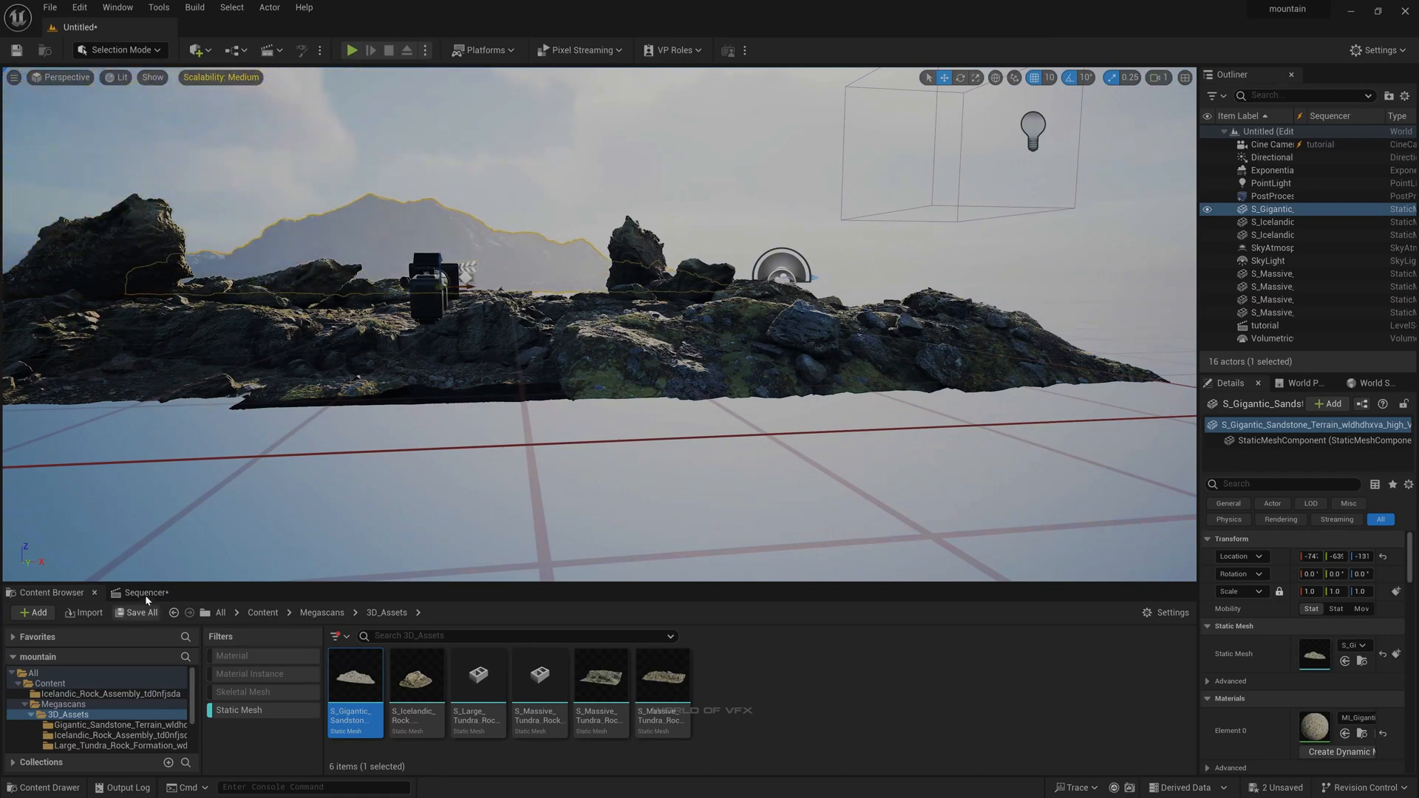
Switch to the cine camera's animation sequence to frame the added mountains and rocks
click(143, 593)
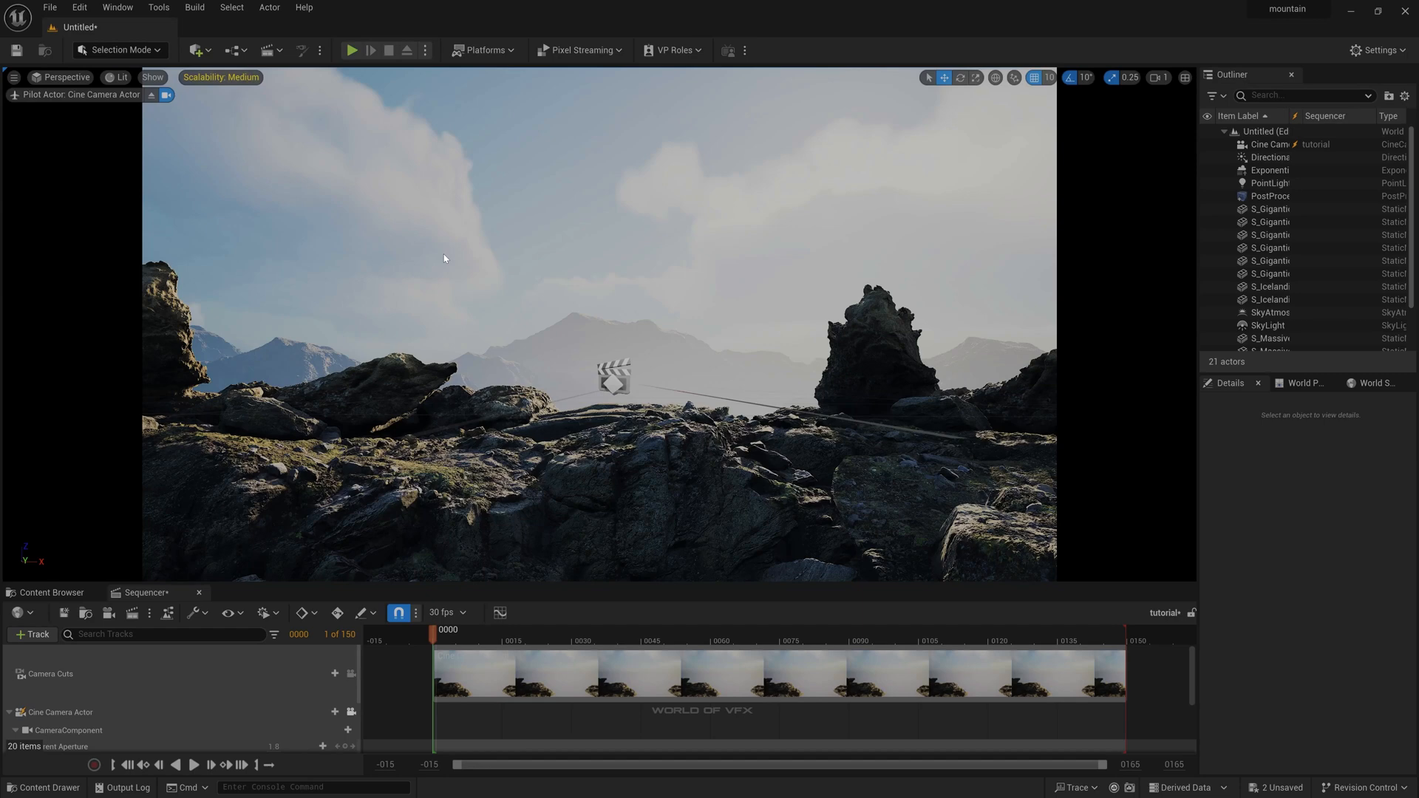
mouse_move(174, 403)
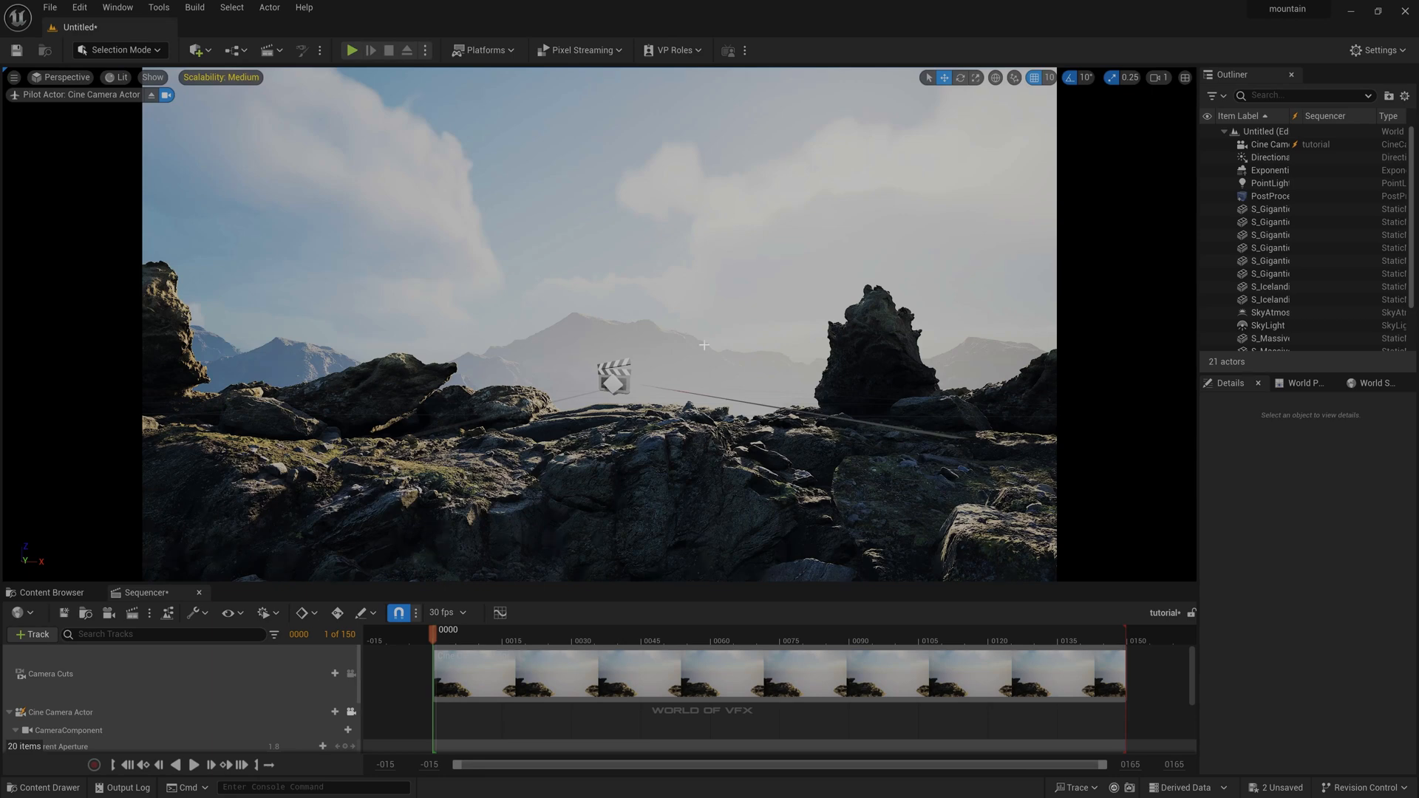
mouse_move(579, 378)
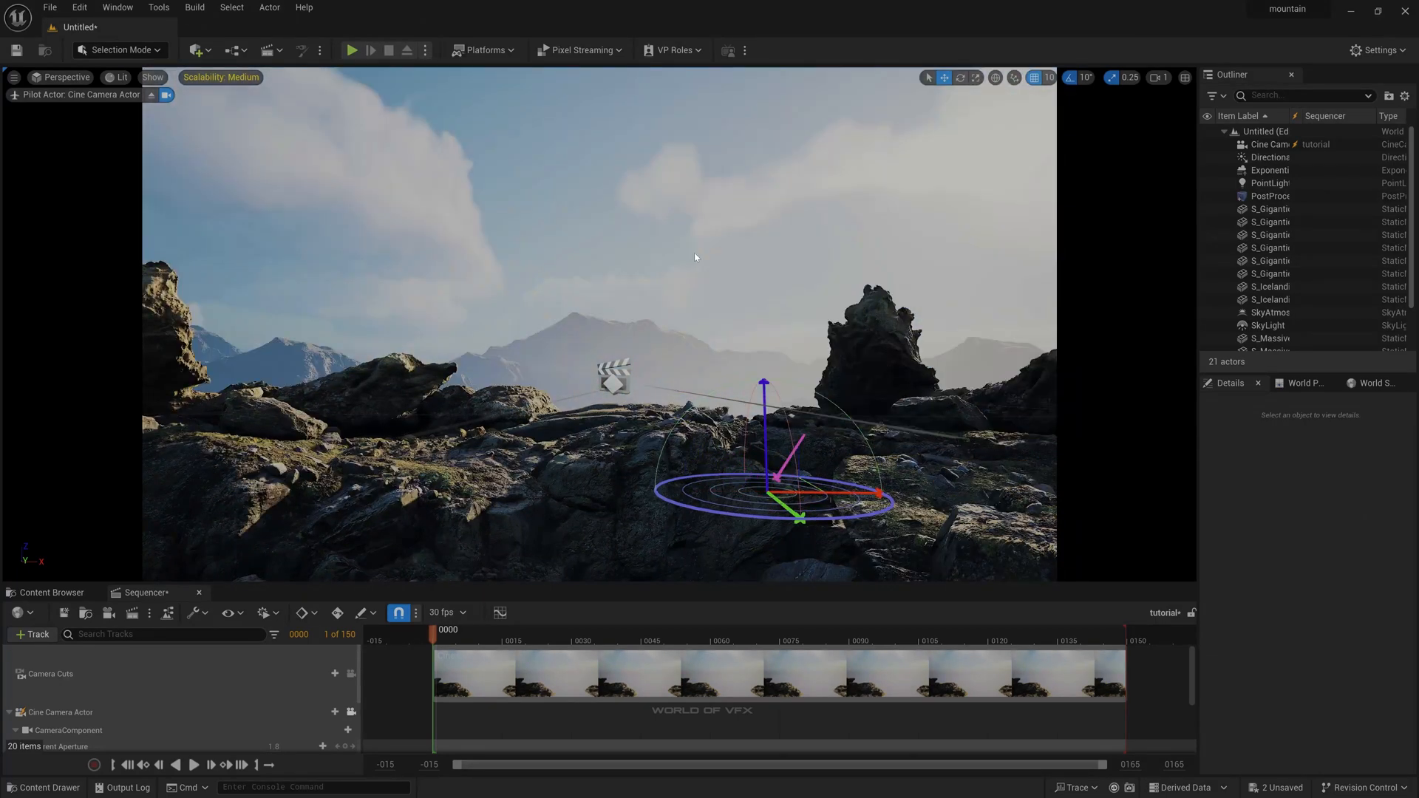
Set the DirectionalLight's intensity to 5.0 lux
click(1269, 156)
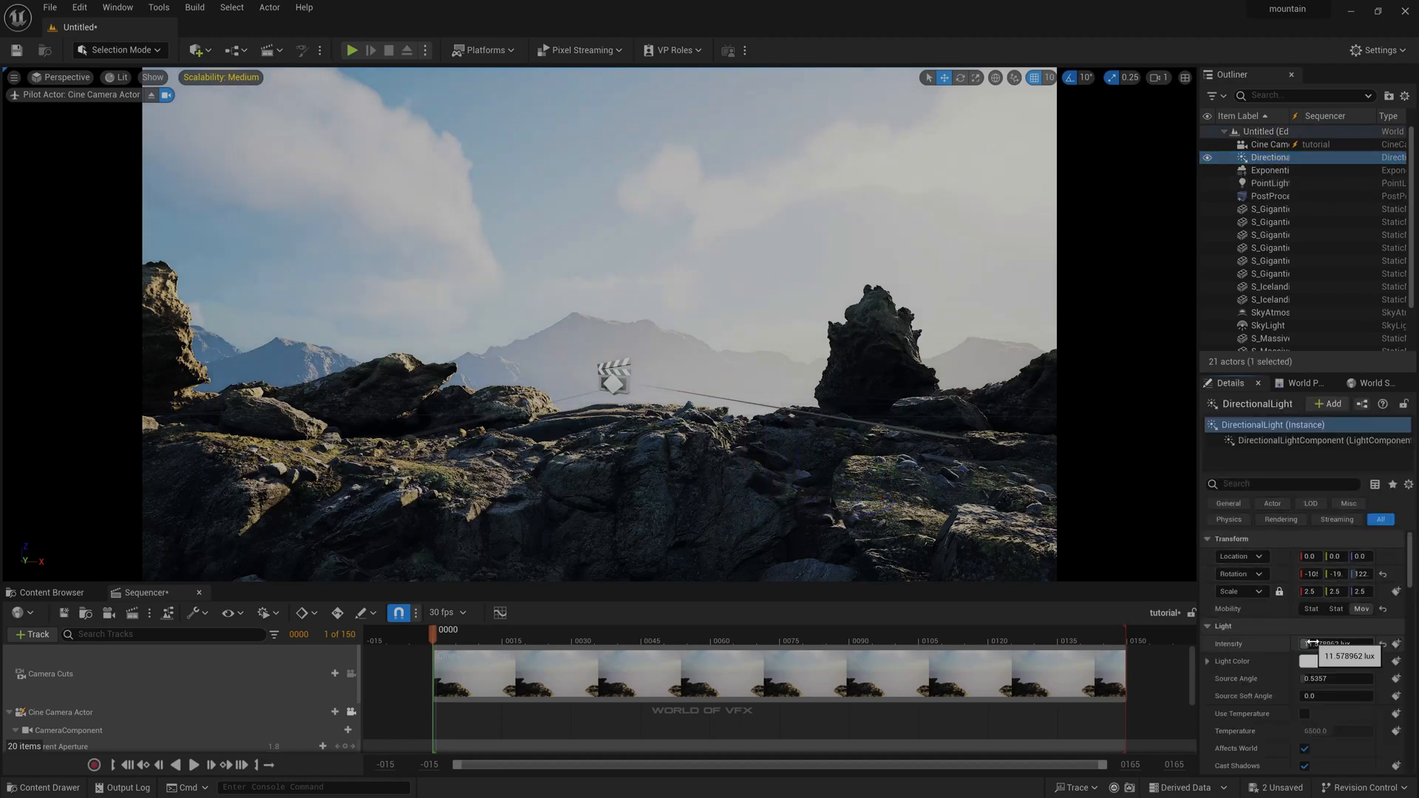
text(5.0)
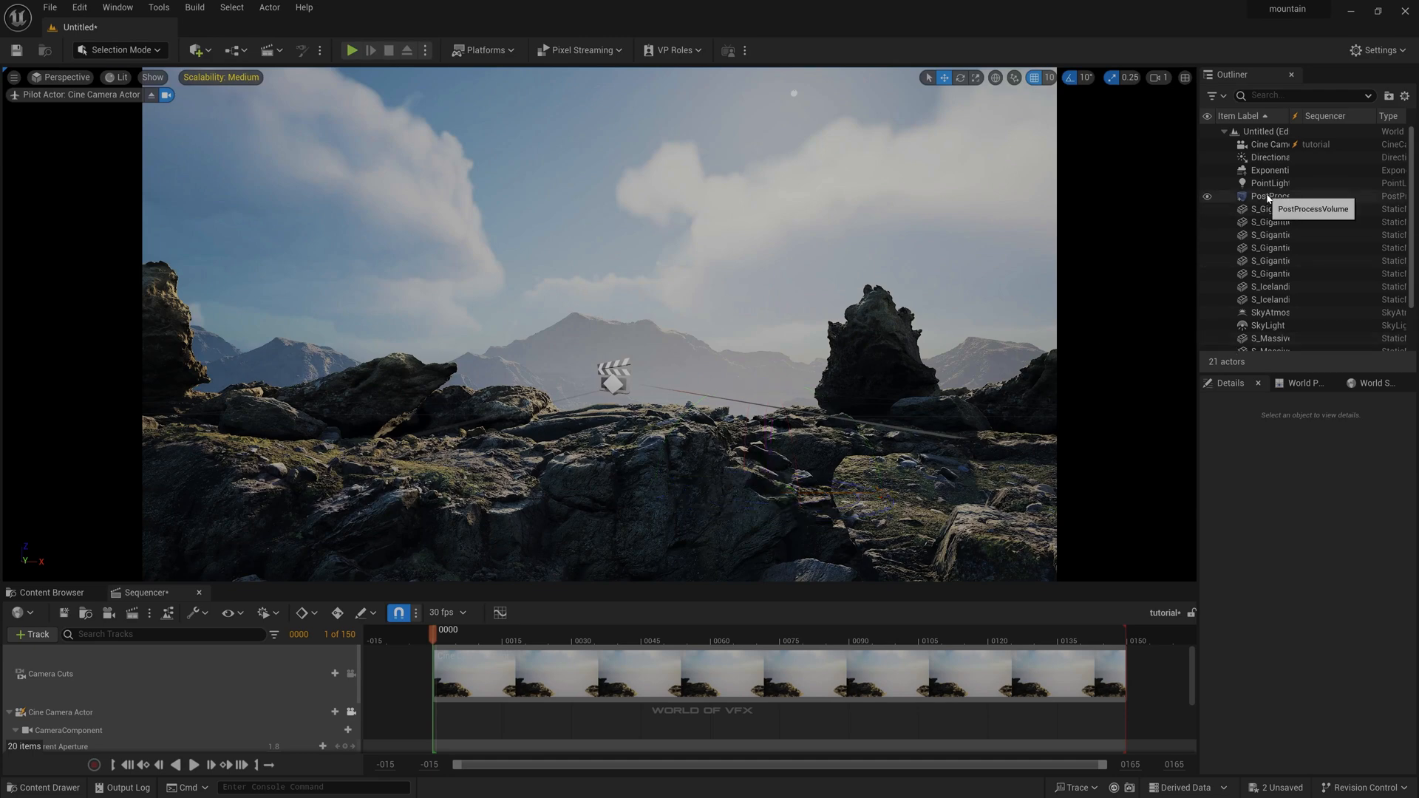
mouse_move(1193, 350)
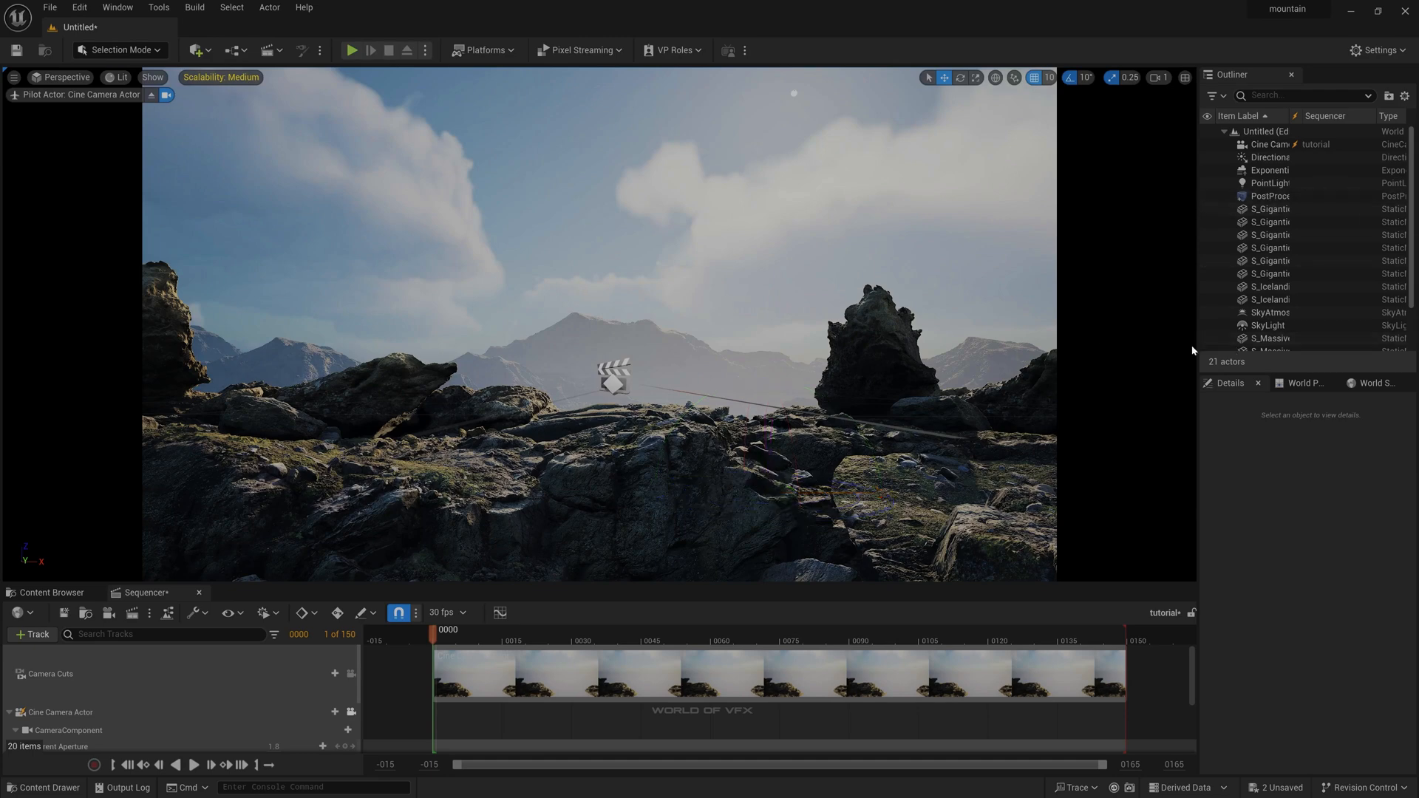
Select the Cine Camera Actor and enter 46.20961 in its lens settings
click(1268, 143)
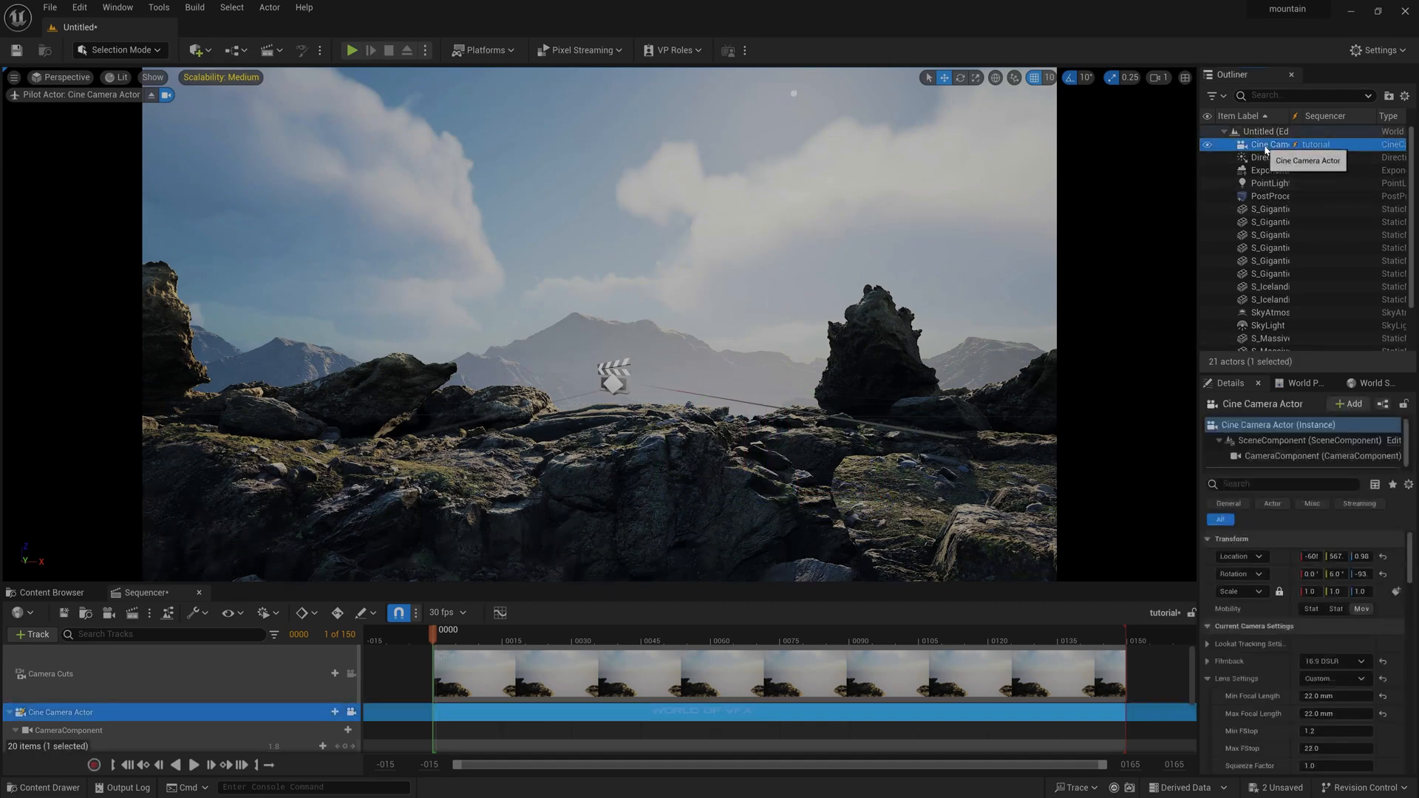
scroll(down, 3)
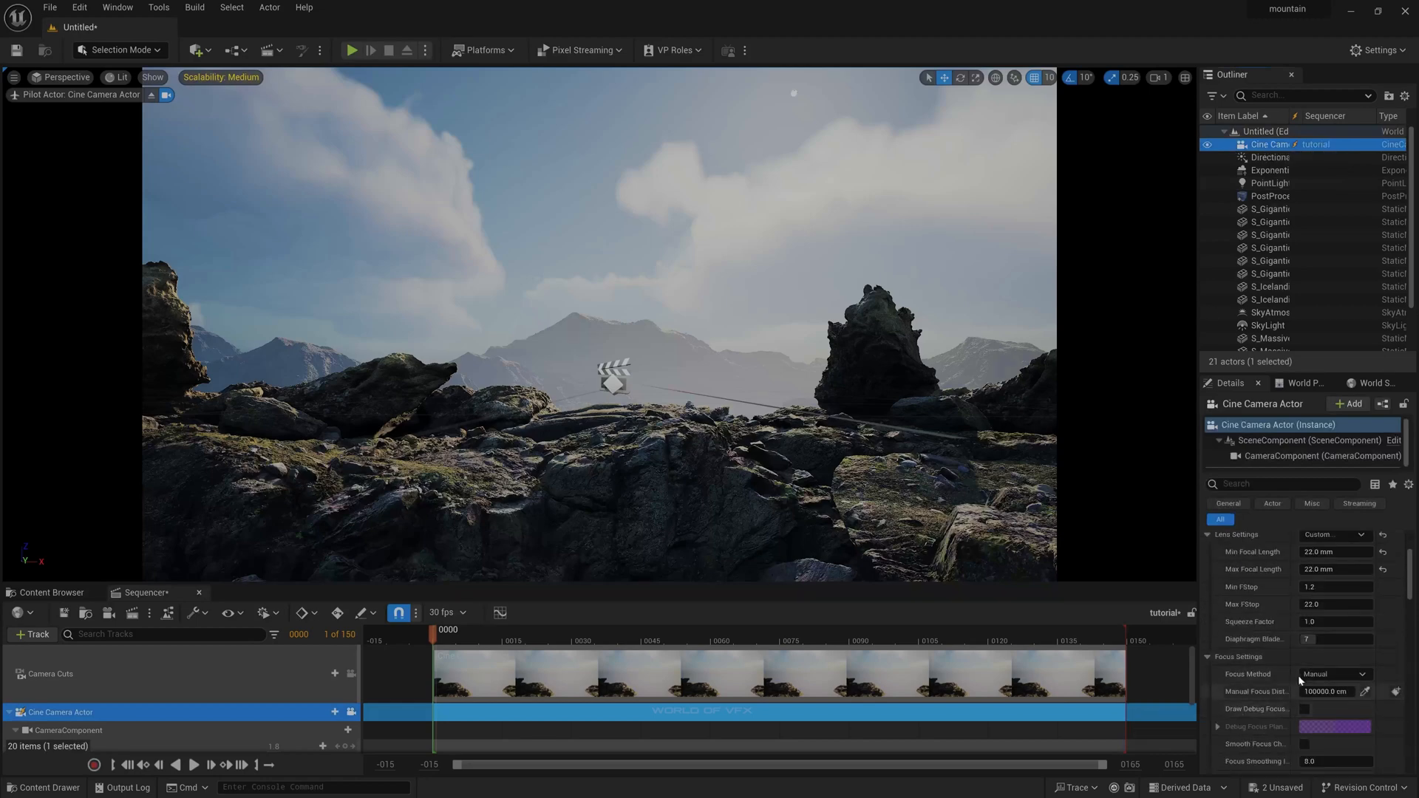
scroll(down, 3)
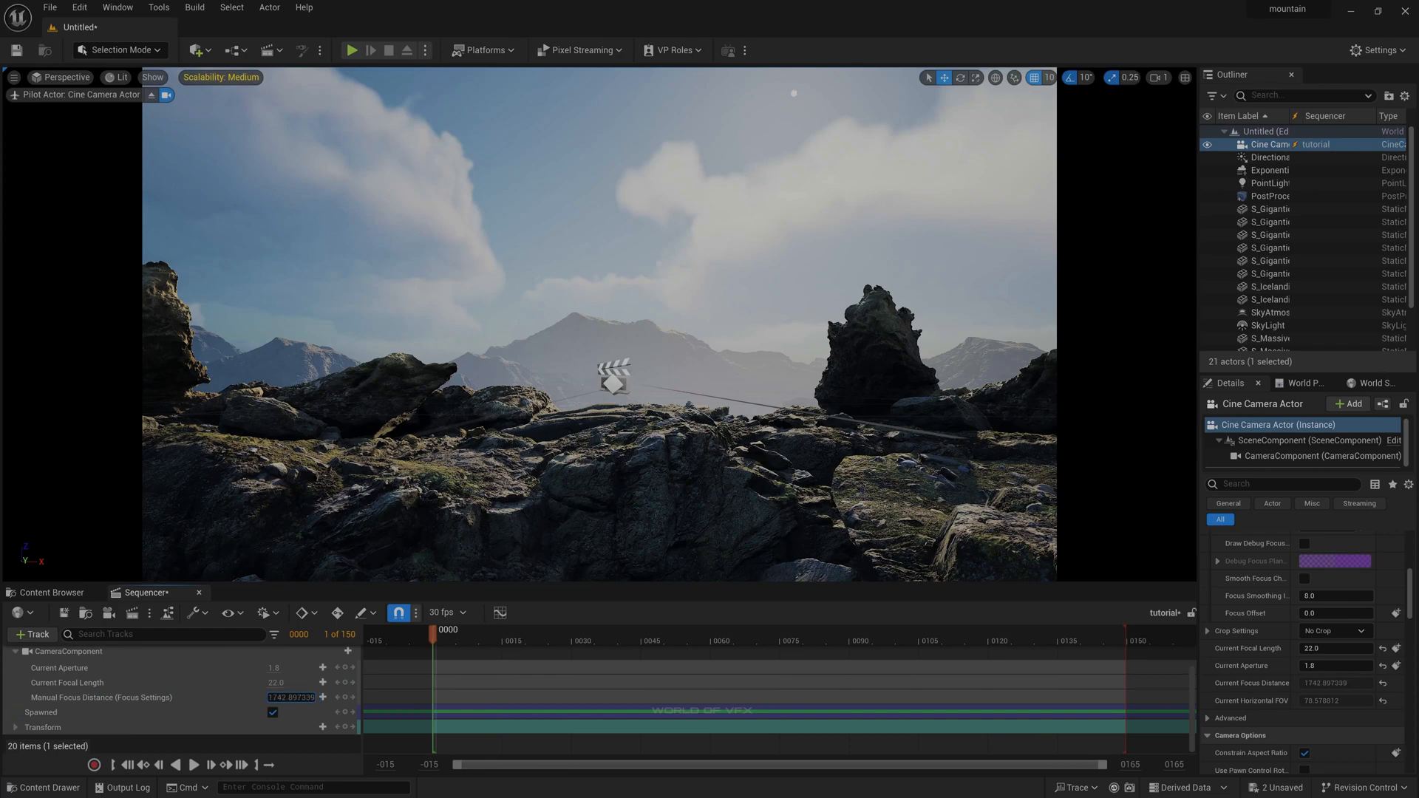
text(46.20961)
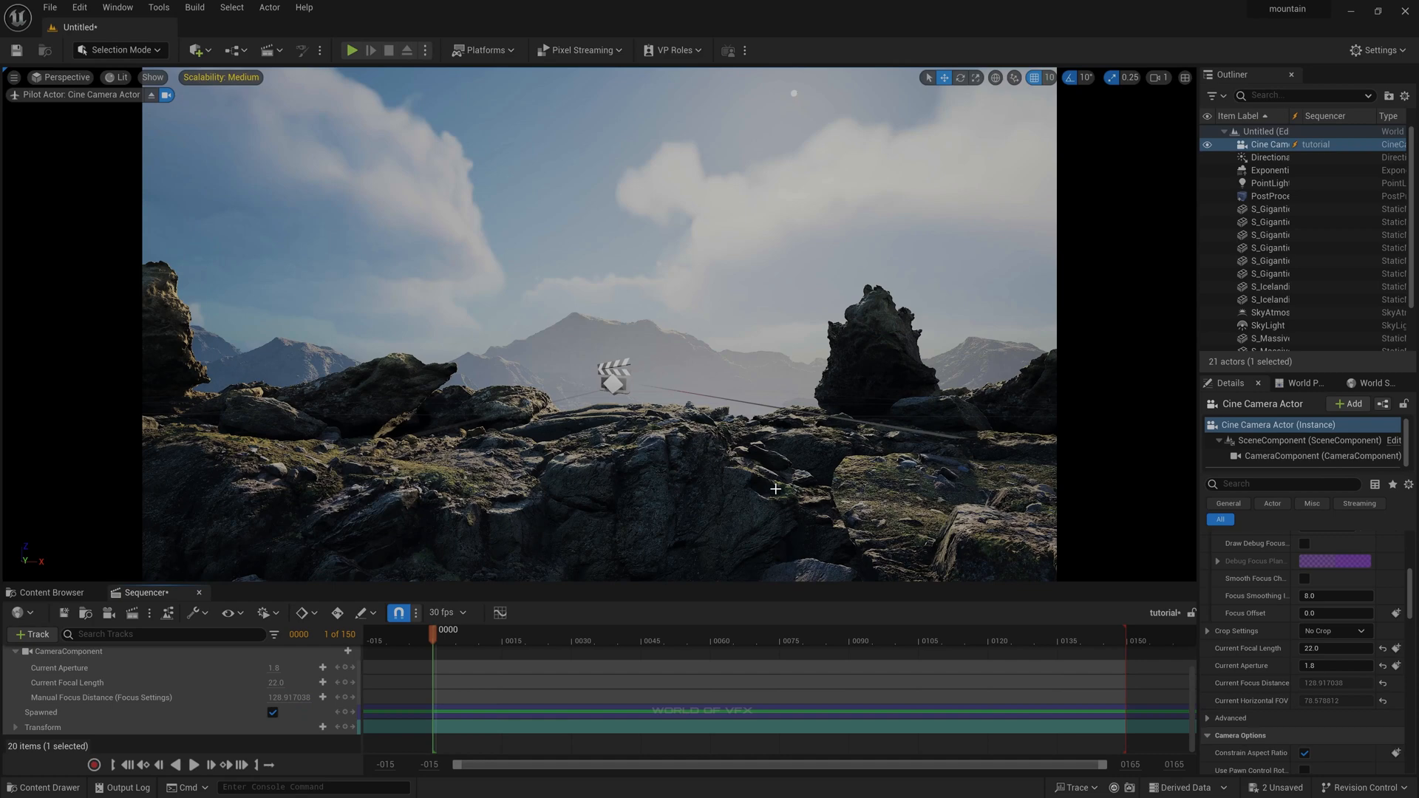
Expand Lens > Bloom on the cine camera and enable the bloom intensity override near 4.96
scroll(down, 3)
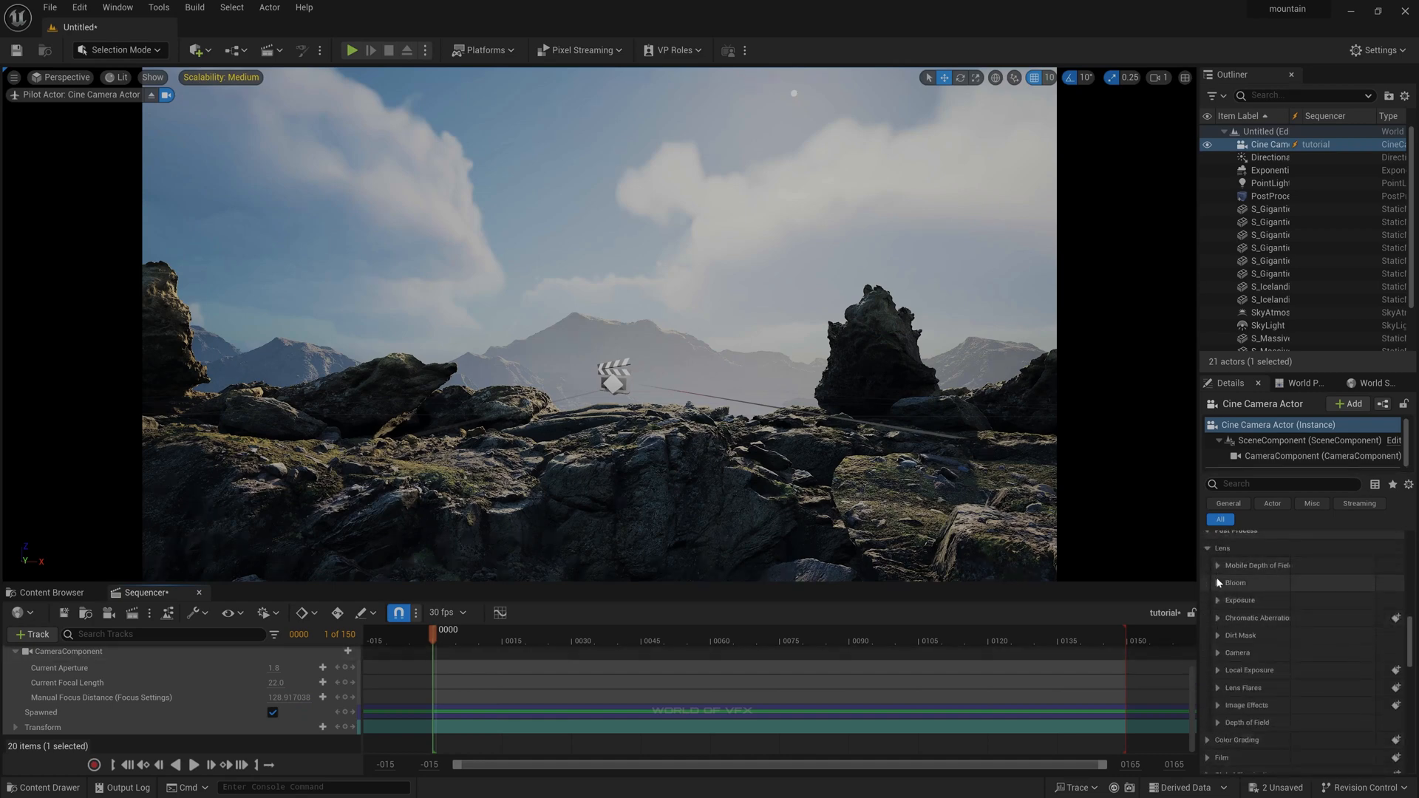
click(1218, 583)
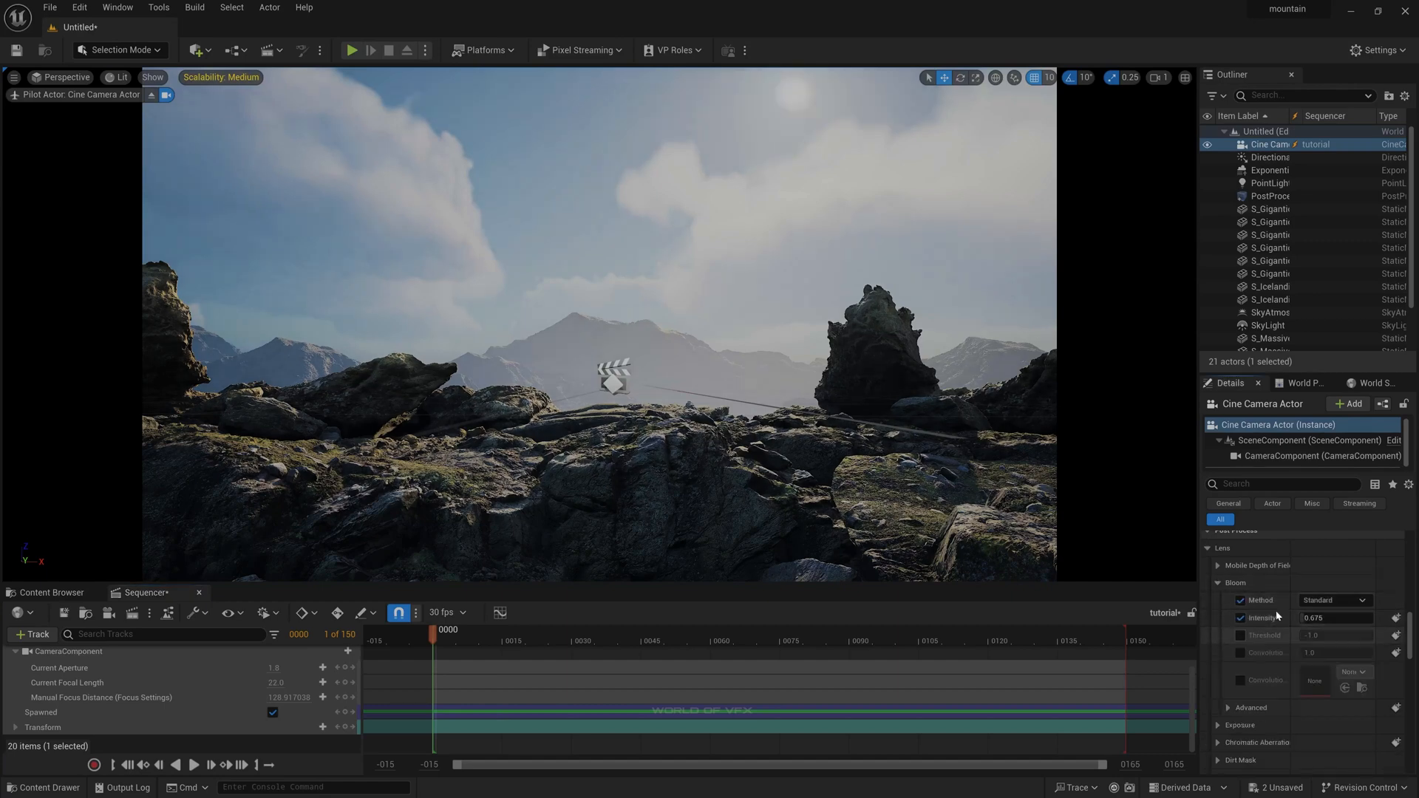
click(1241, 636)
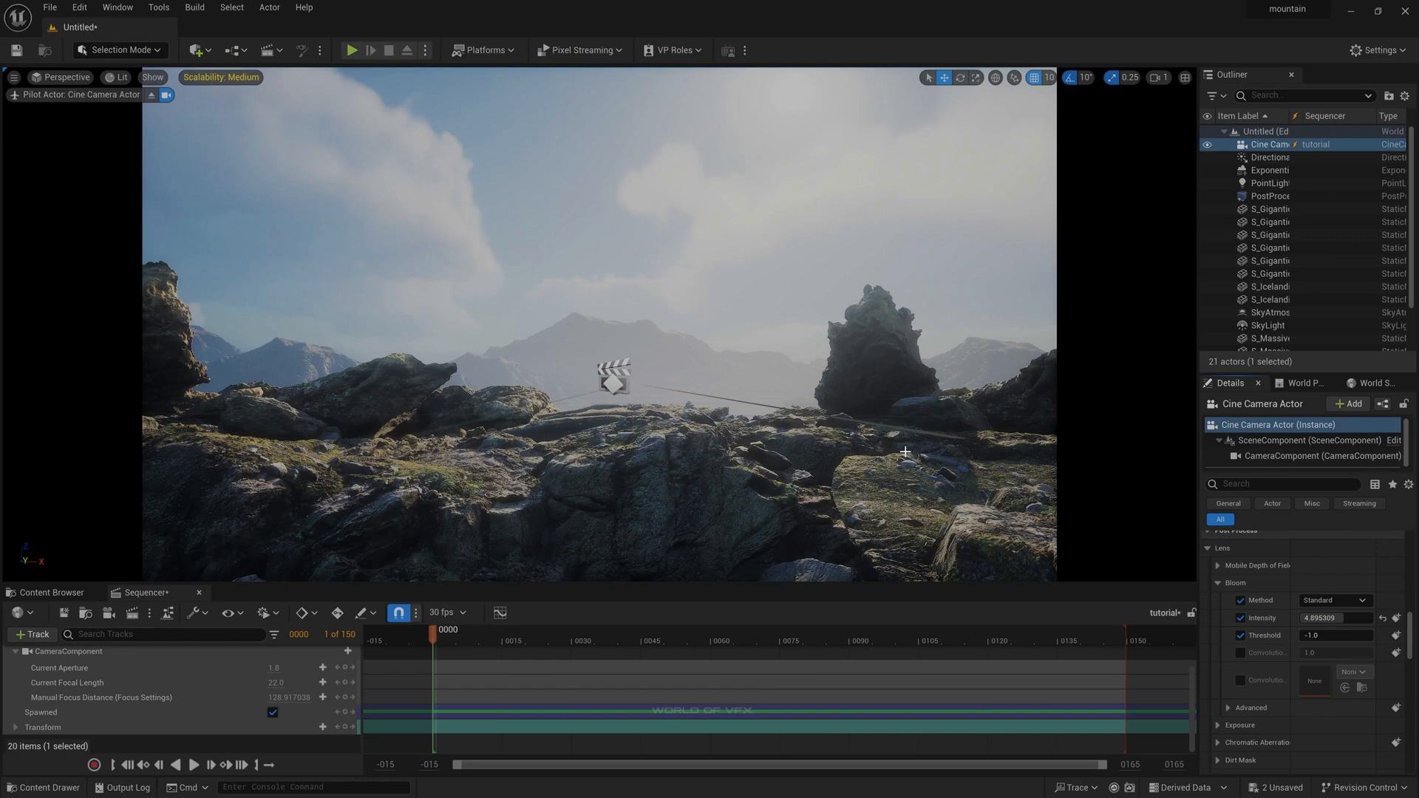
mouse_move(668, 265)
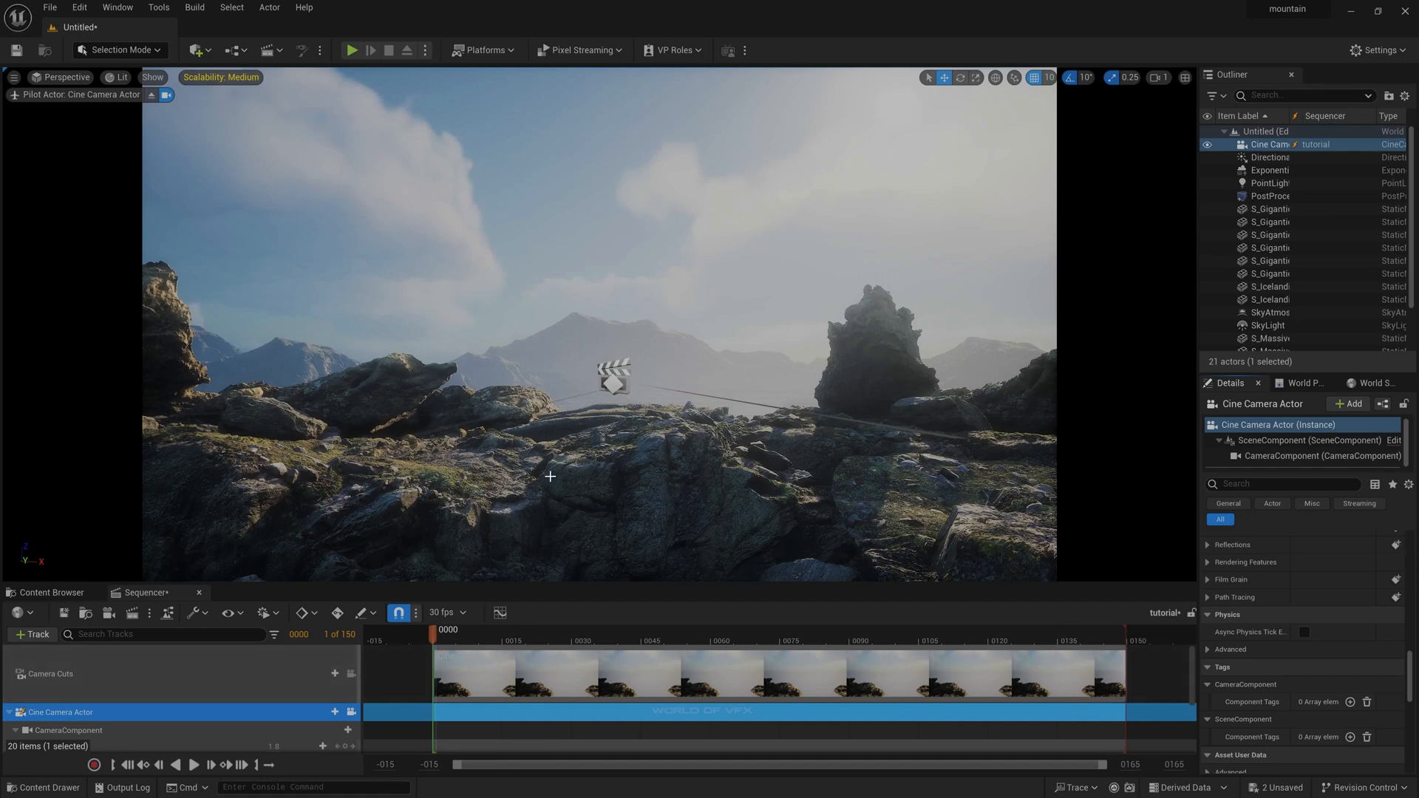
Key the camera's location at the sequence ends and play back the move
click(14, 730)
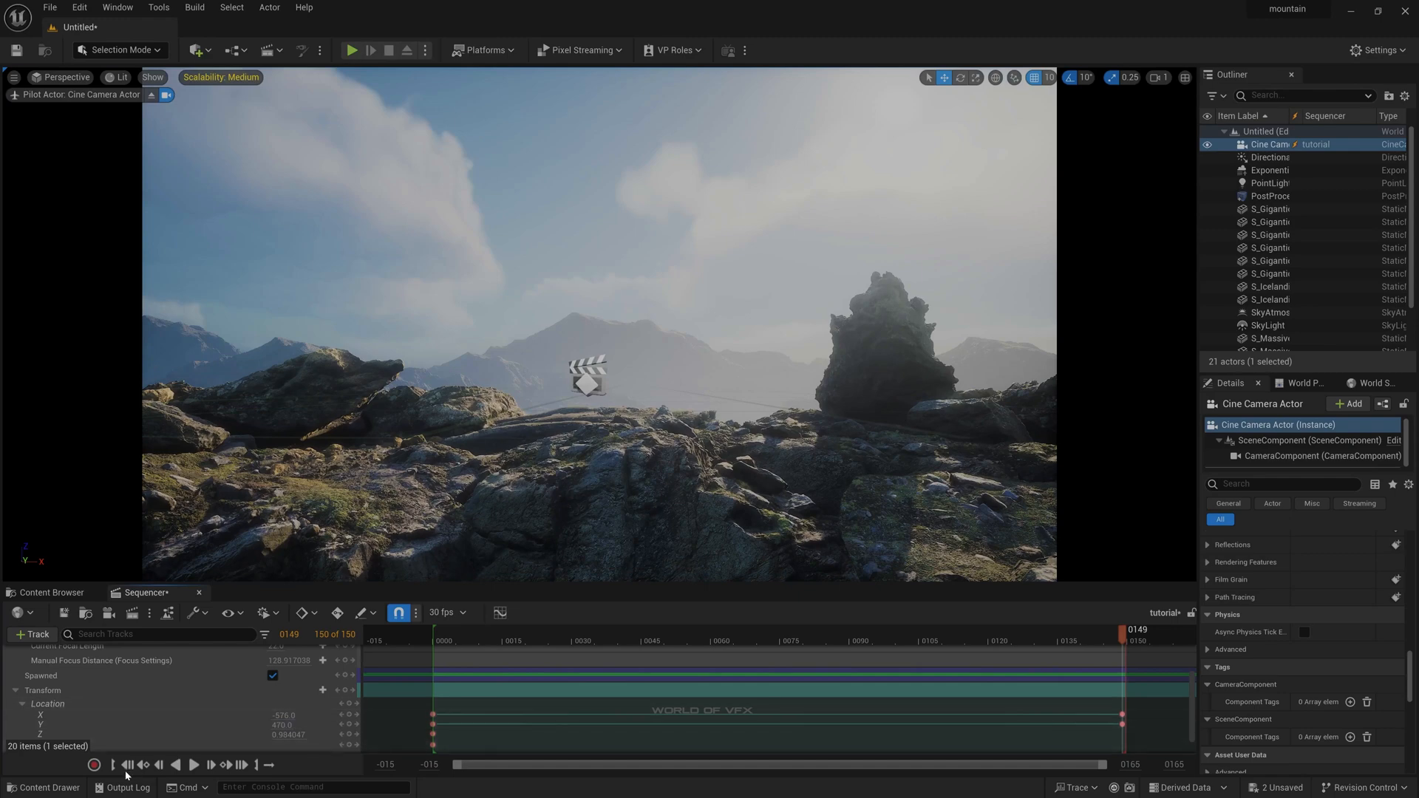
click(192, 764)
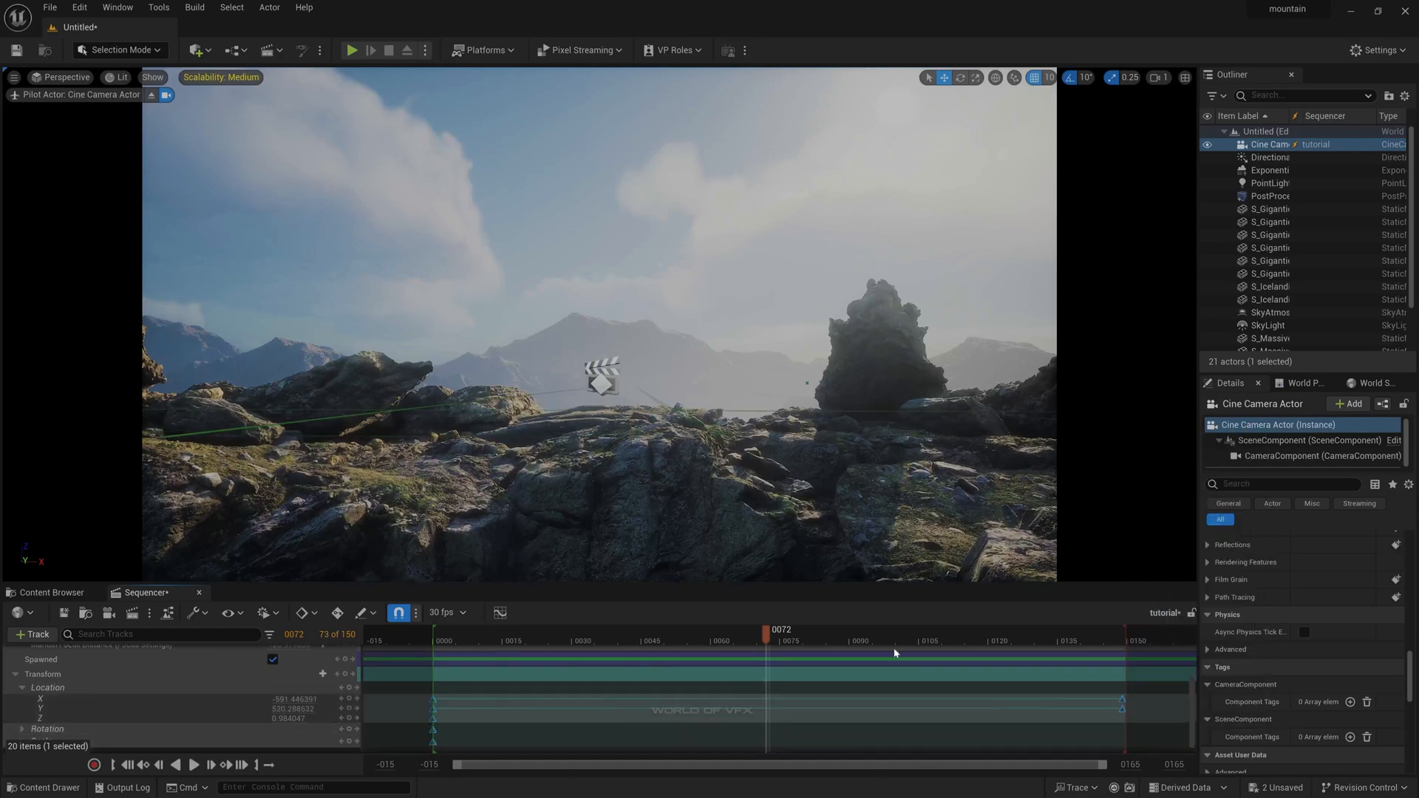
click(192, 764)
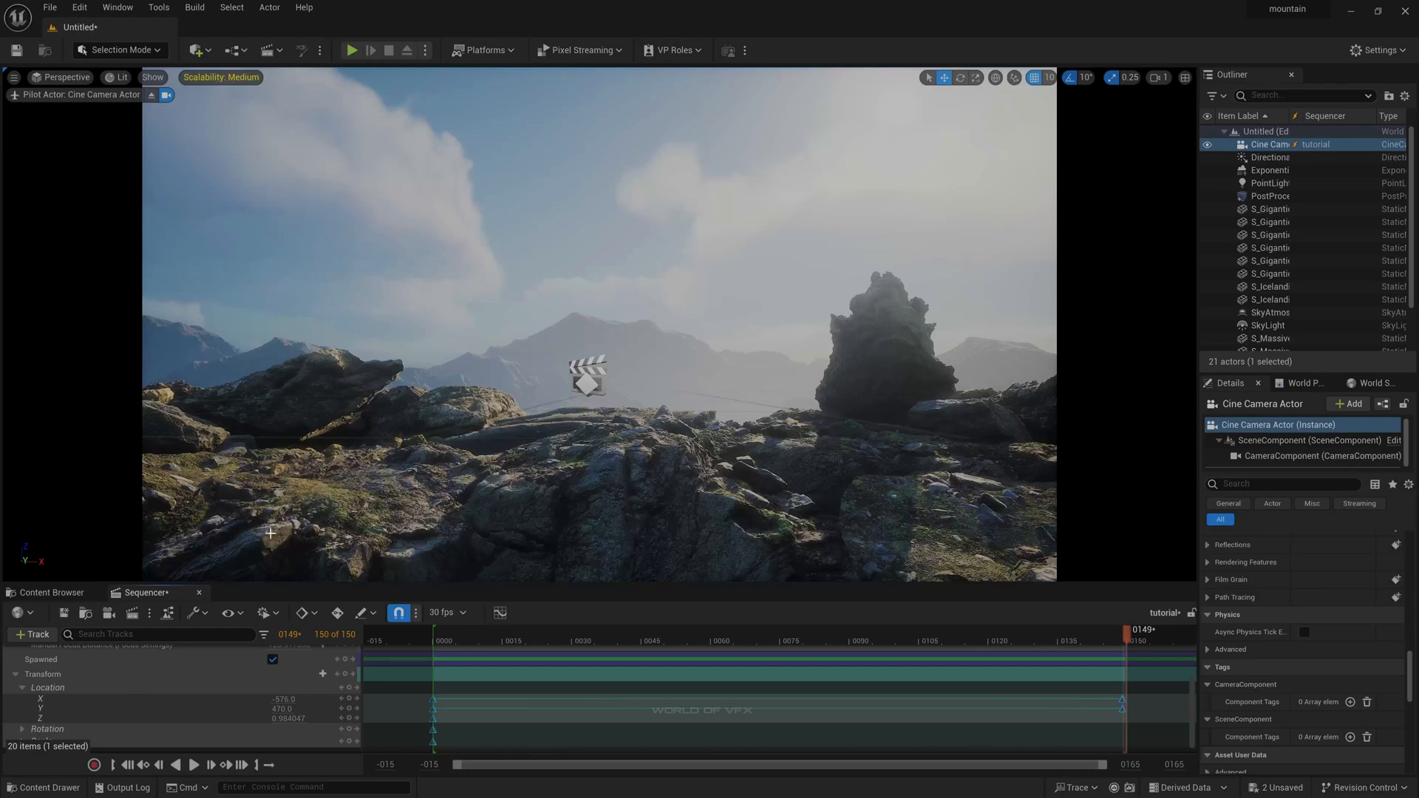
Search all project content for 'fire'
click(114, 765)
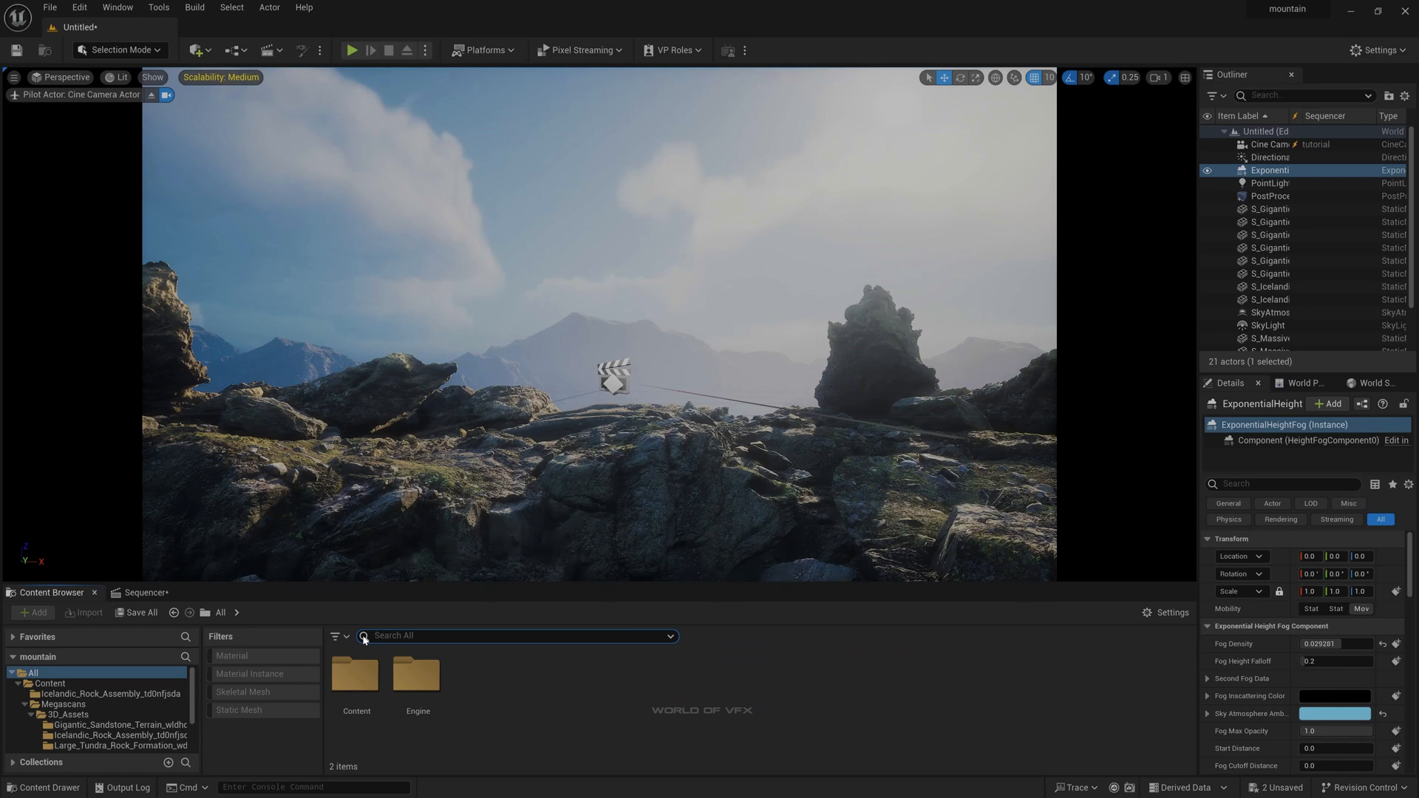
text(fire)
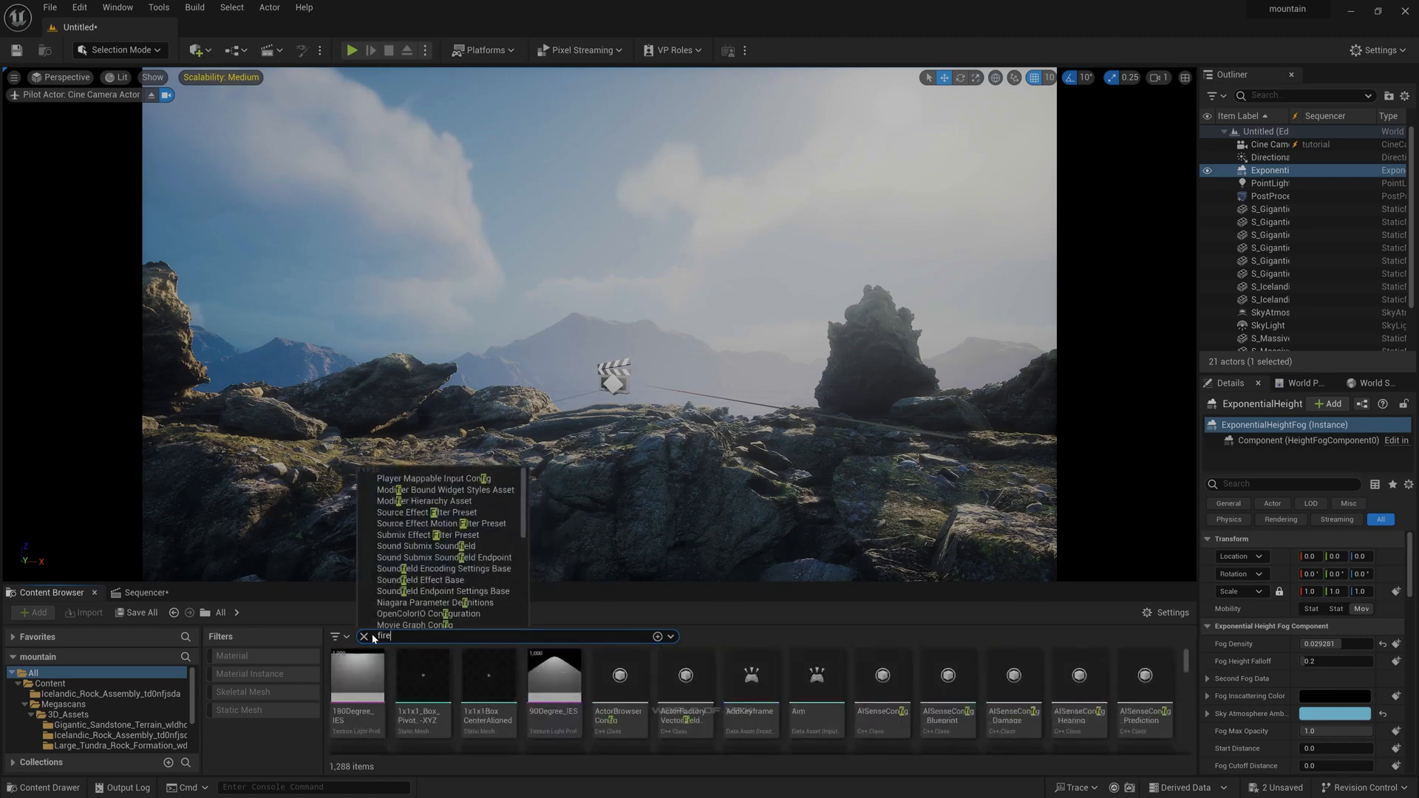